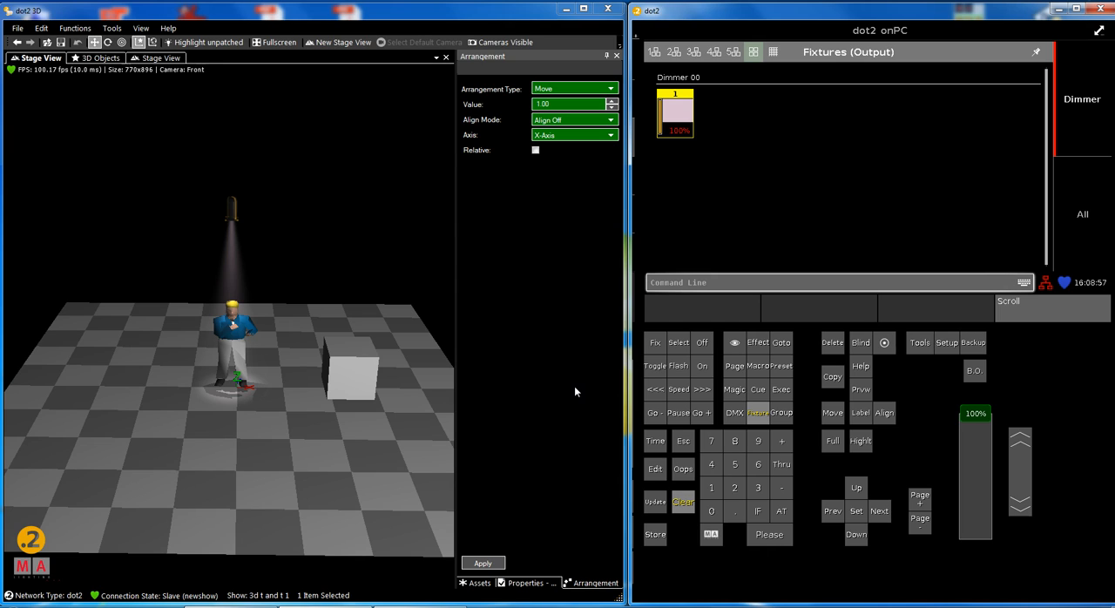
{"action": "mouse_move", "coordinate": [571, 393]}
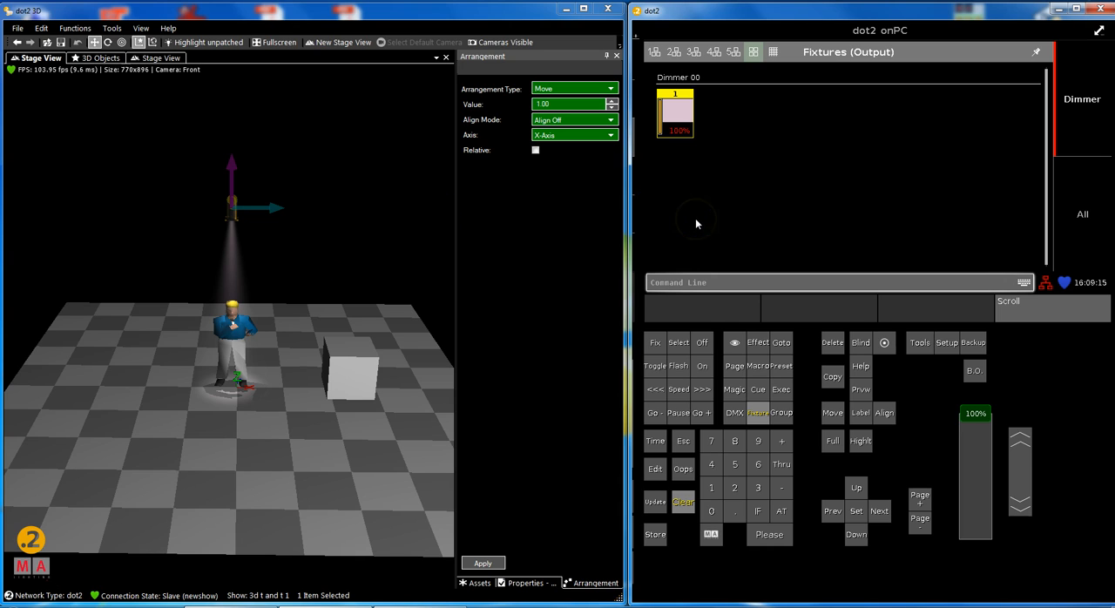
{"action": "mouse_move", "coordinate": [311, 218]}
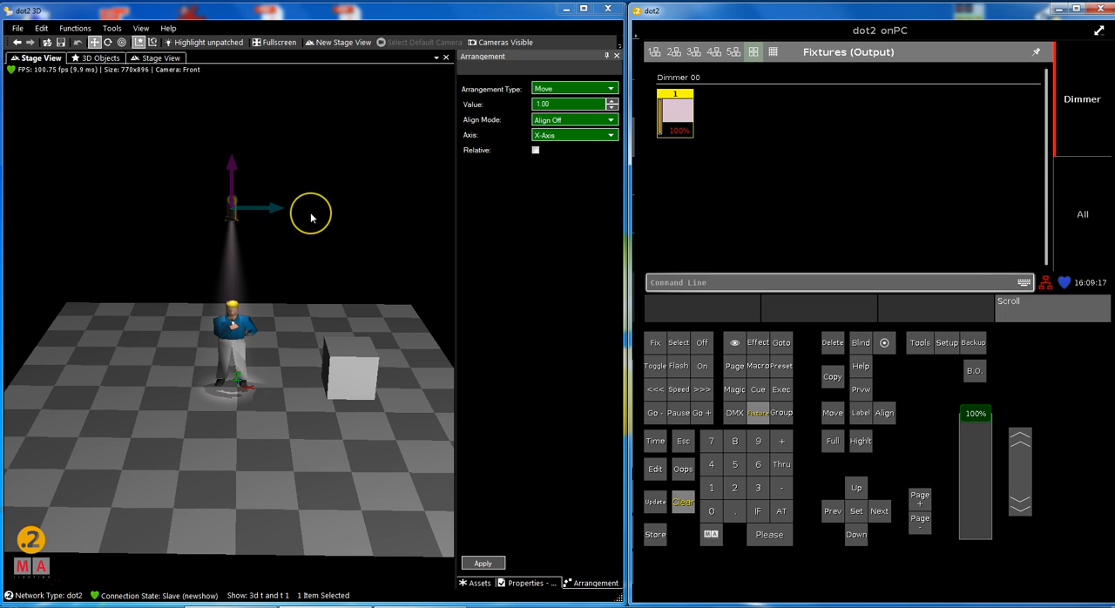
{"action": "mouse_move", "coordinate": [428, 261]}
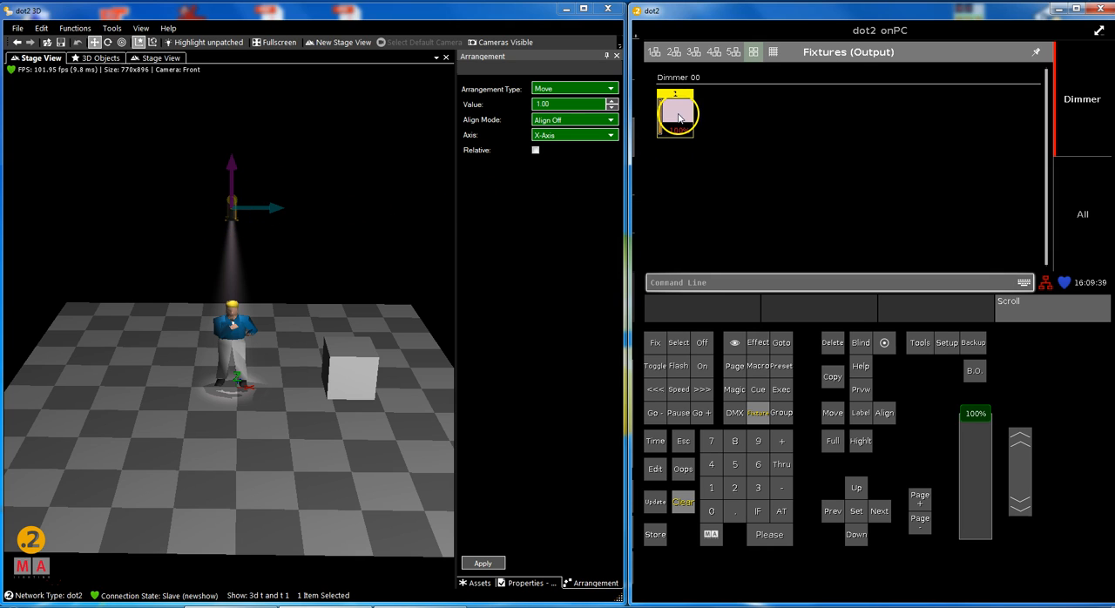
Rename fixture 1 from 'top light' to 'profile' in the Patch & Fixture Schedule.
{"action": "left_click", "coordinate": [947, 343]}
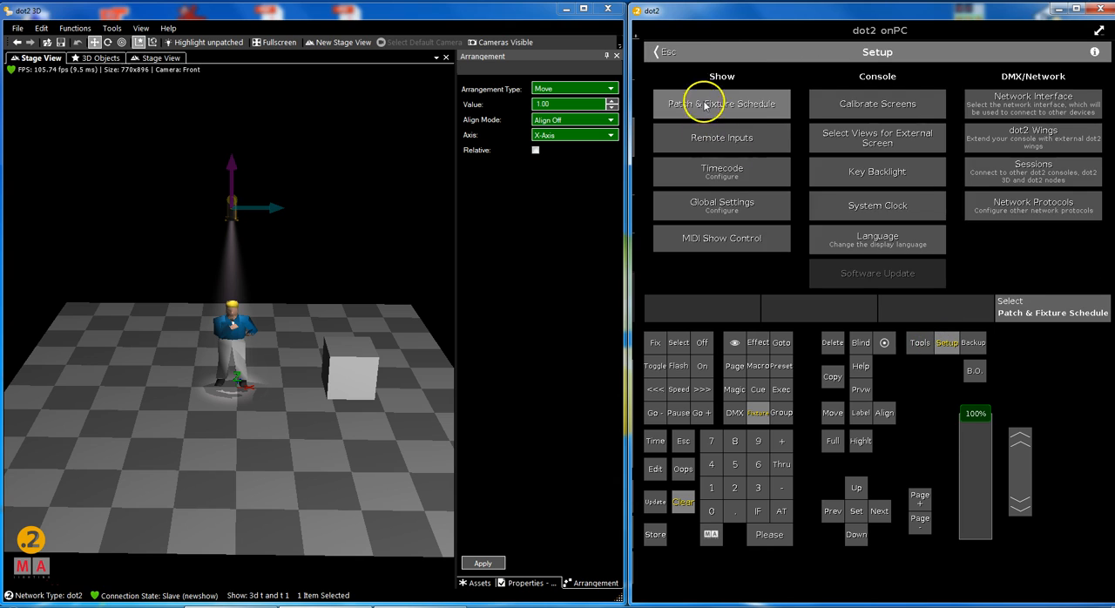
{"action": "left_click", "coordinate": [721, 104]}
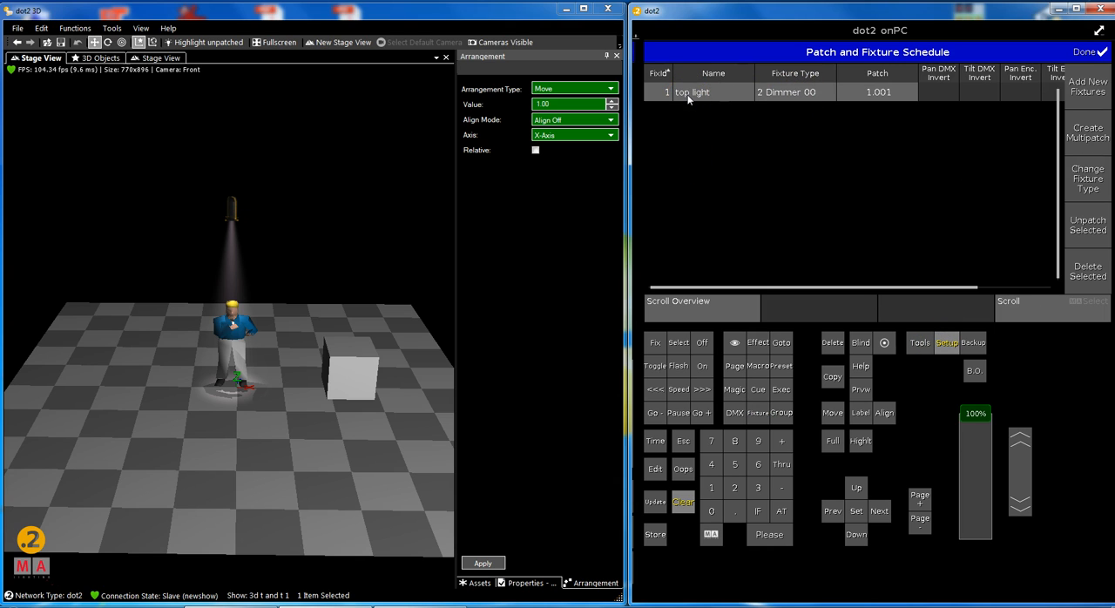
{"action": "double_click", "coordinate": [713, 92]}
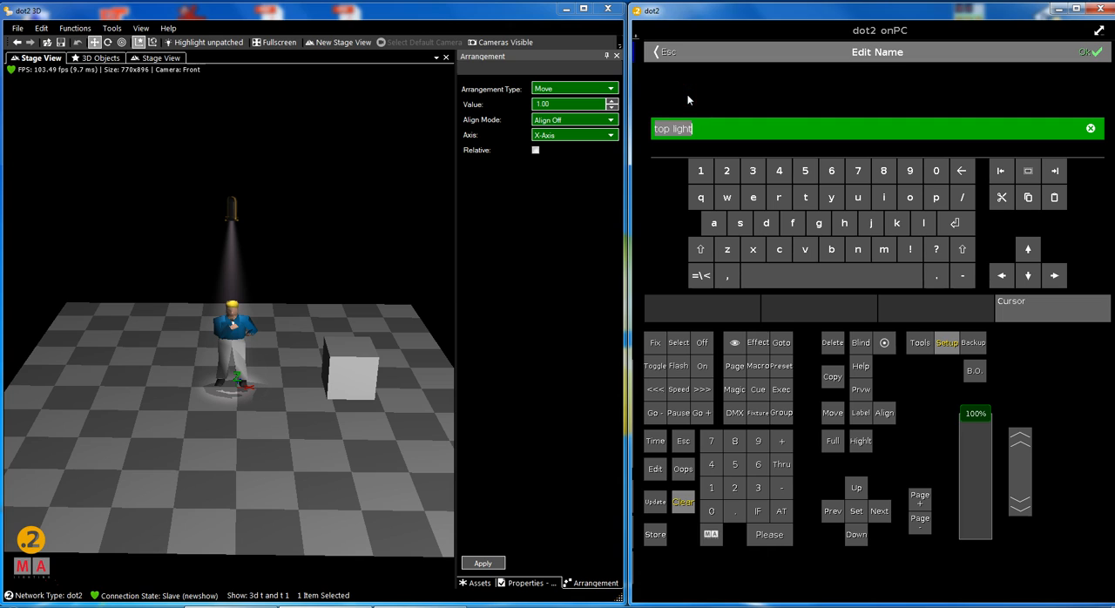
{"action": "type", "text": "profi"}
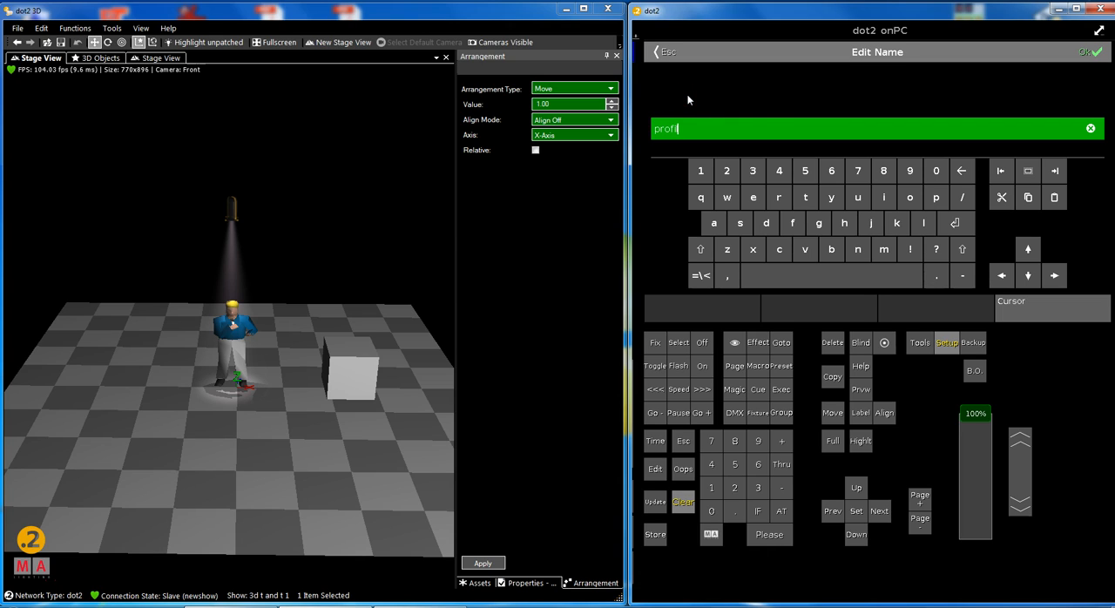
{"action": "type", "text": "le"}
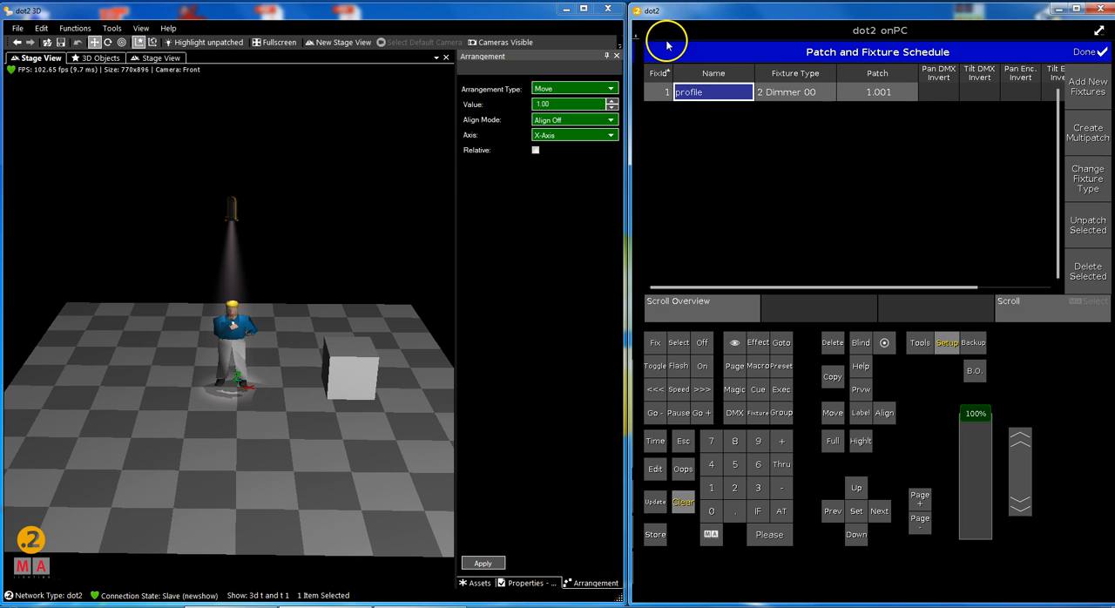
Add and delete a test Dim 1 fixture, then finish with Done and Apply All Changes.
{"action": "left_click", "coordinate": [1088, 86]}
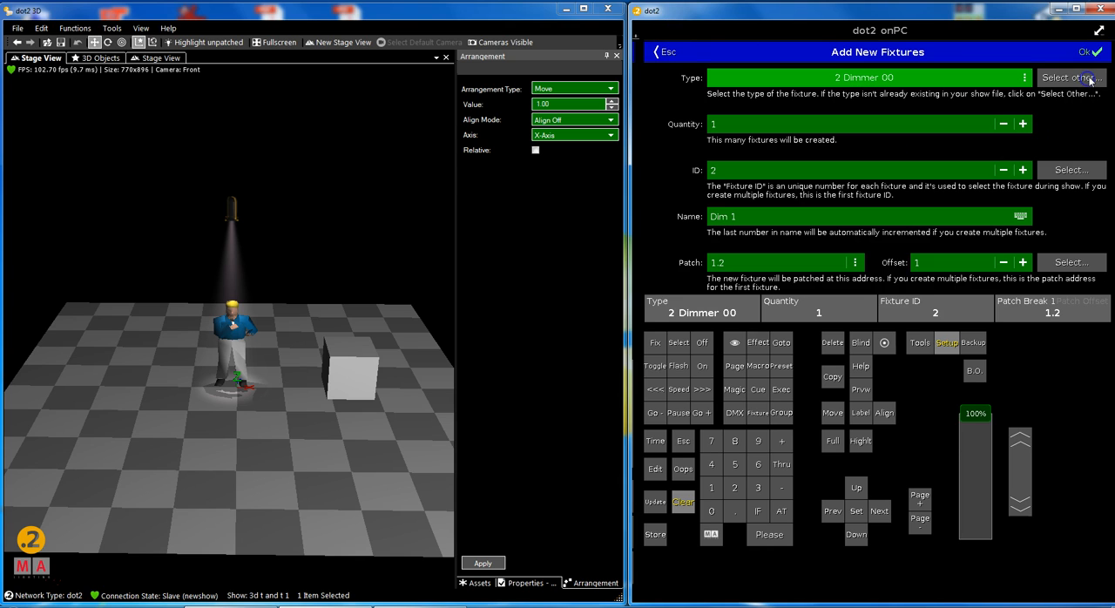
{"action": "left_click", "coordinate": [1084, 52]}
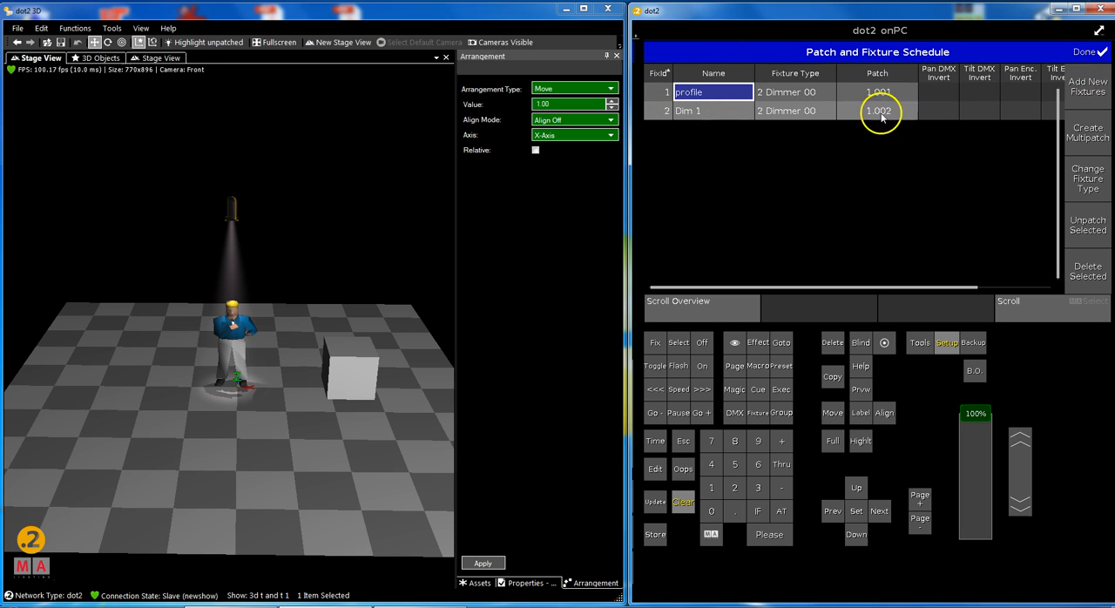
{"action": "left_click", "coordinate": [1087, 271]}
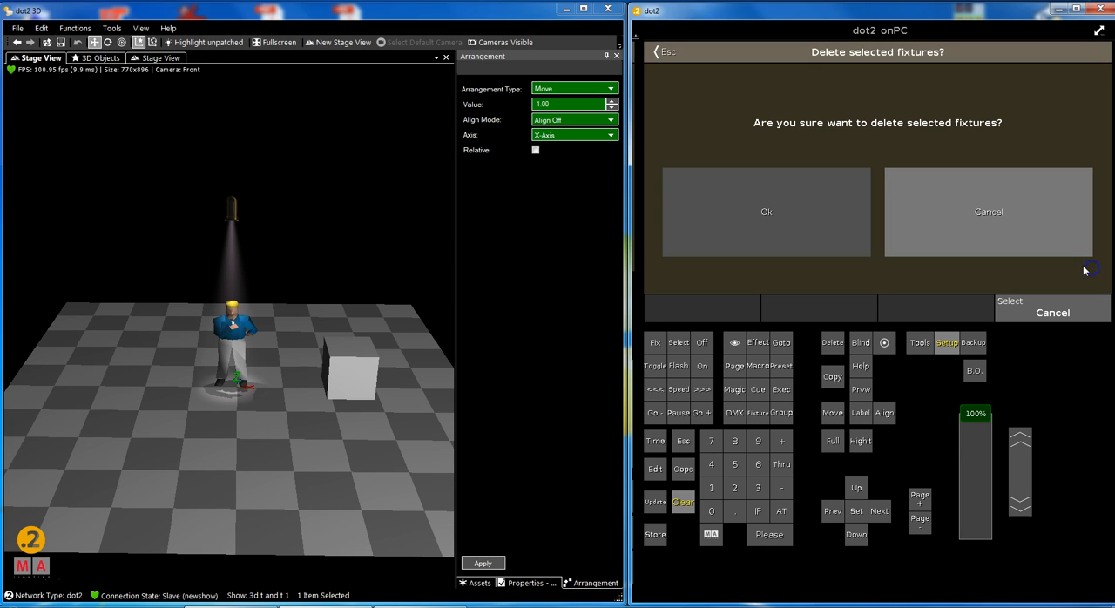
{"action": "left_click", "coordinate": [988, 212]}
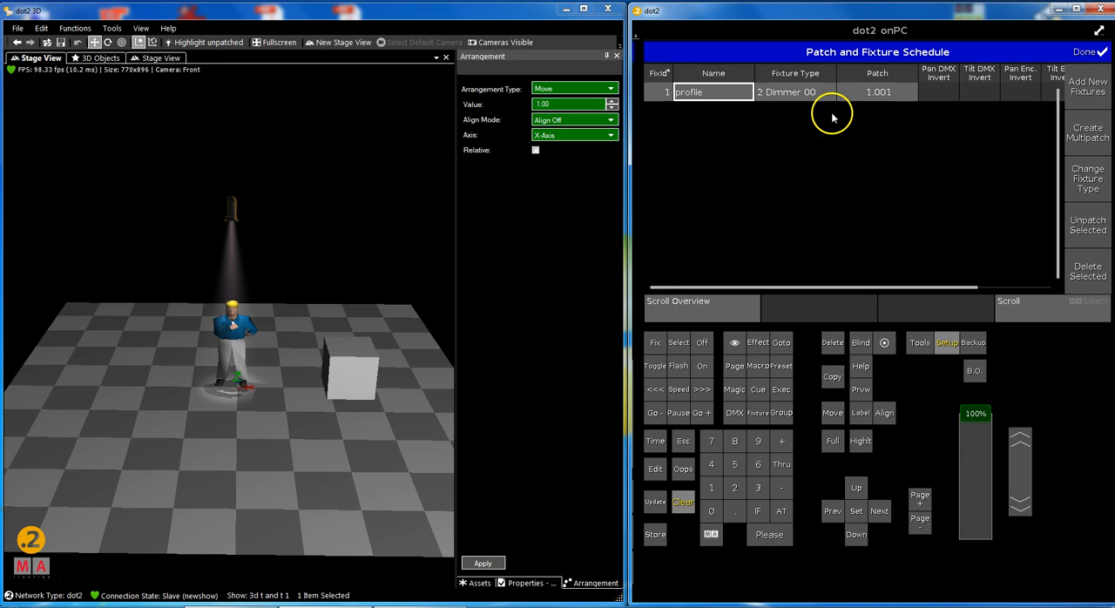
{"action": "left_click", "coordinate": [1086, 51]}
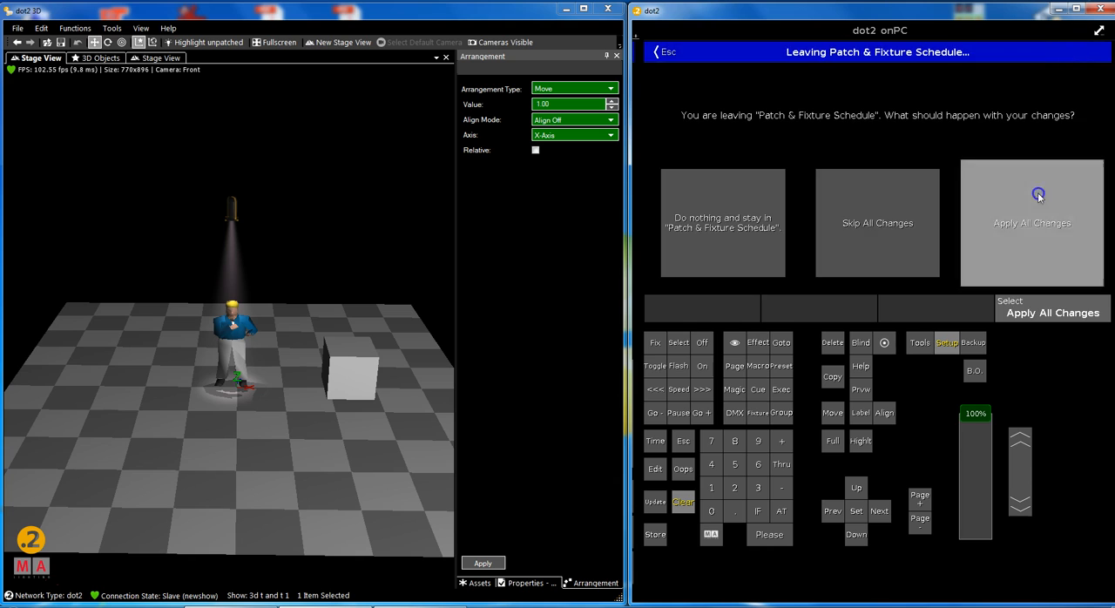
{"action": "left_click", "coordinate": [1031, 222]}
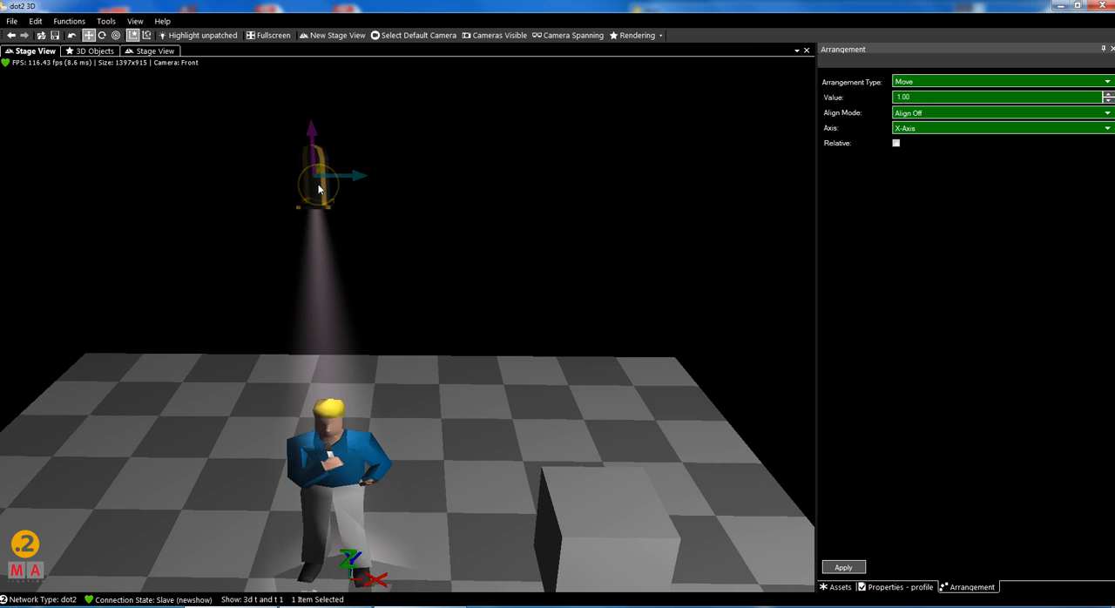
Show the profile fixture's properties: position, size, rotation and dimmer fixture type.
{"action": "right_click", "coordinate": [318, 187]}
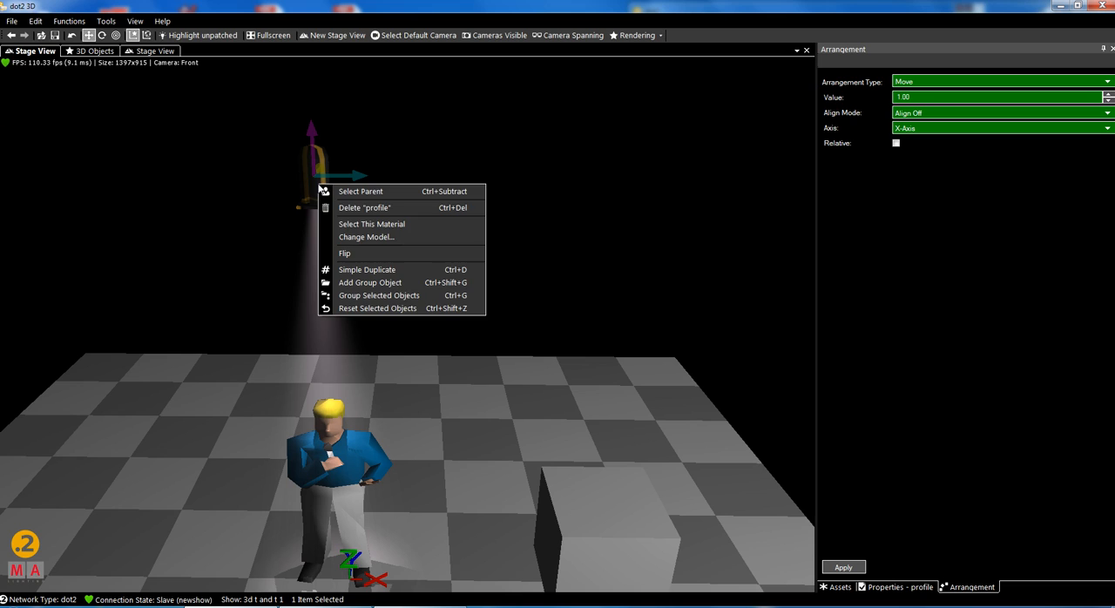
{"action": "mouse_move", "coordinate": [380, 160]}
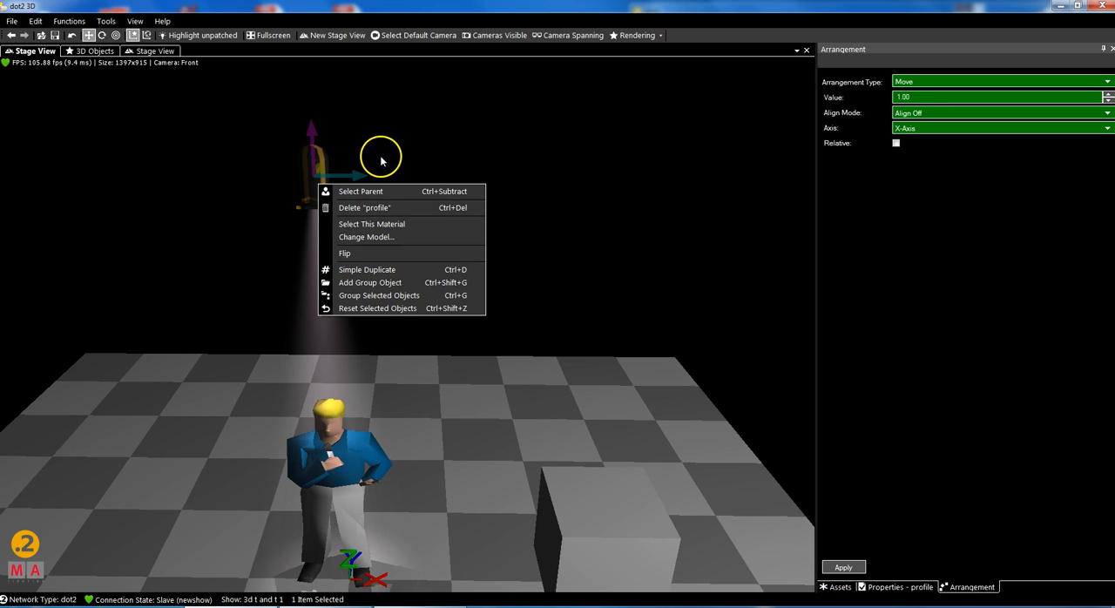
{"action": "left_click", "coordinate": [886, 587]}
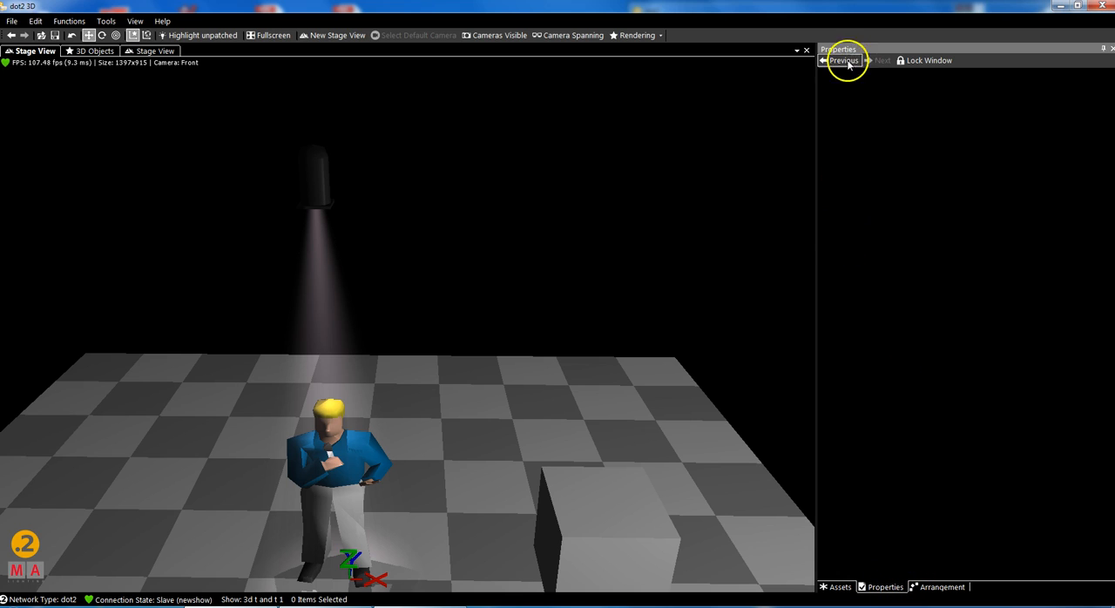
{"action": "left_click", "coordinate": [314, 170]}
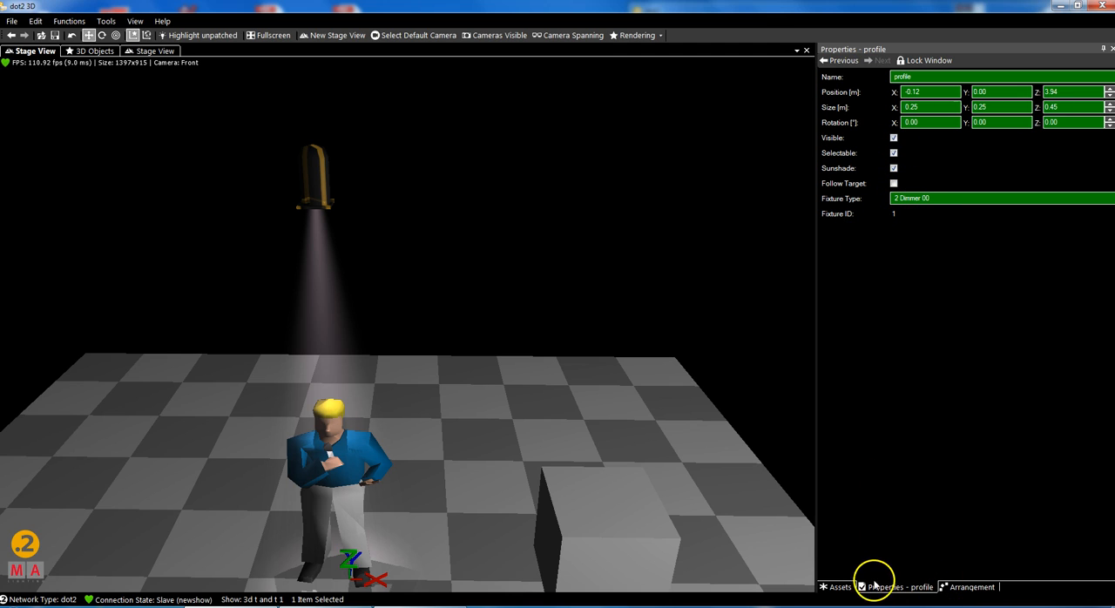
Expand Media Database > Fixtures > Conventional to list models like Fresnels, PAR36 and Pinspot.
{"action": "left_click", "coordinate": [838, 587]}
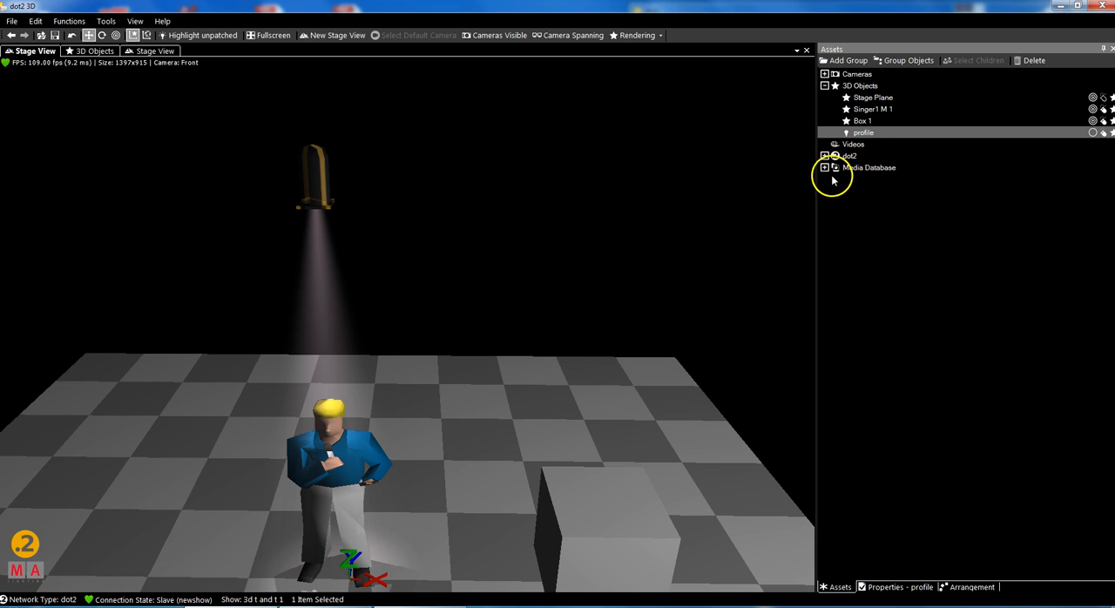
{"action": "left_click", "coordinate": [826, 168]}
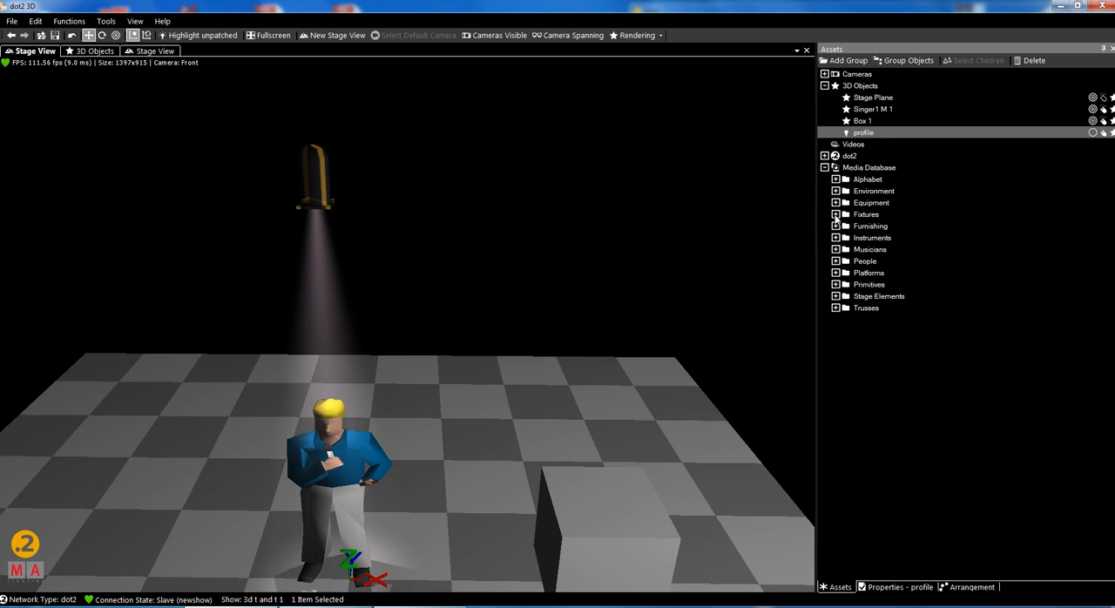
{"action": "left_click", "coordinate": [836, 214]}
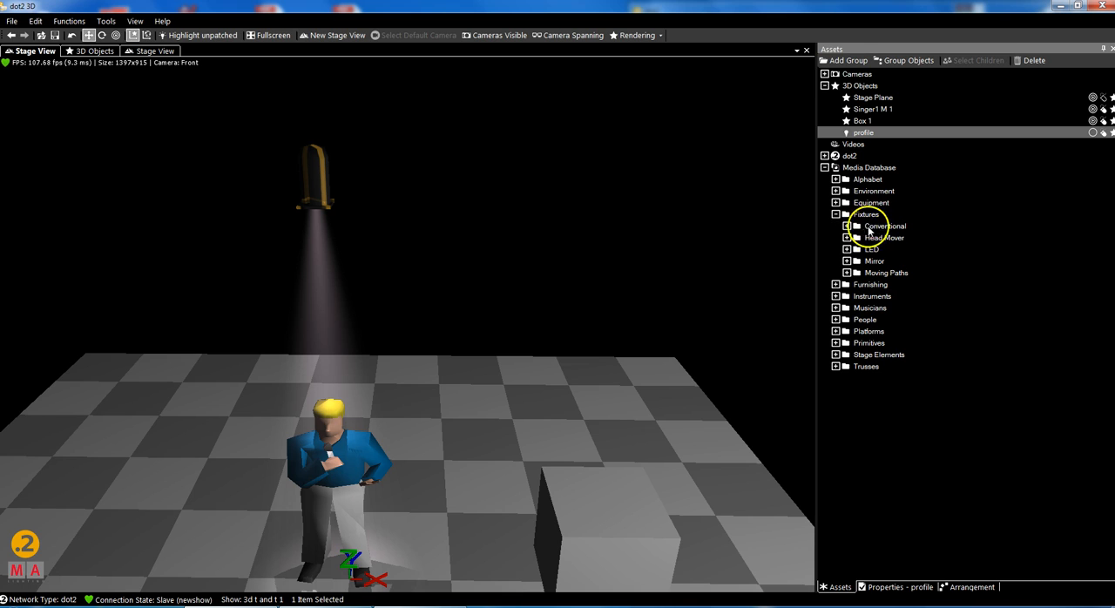
{"action": "left_click", "coordinate": [847, 226]}
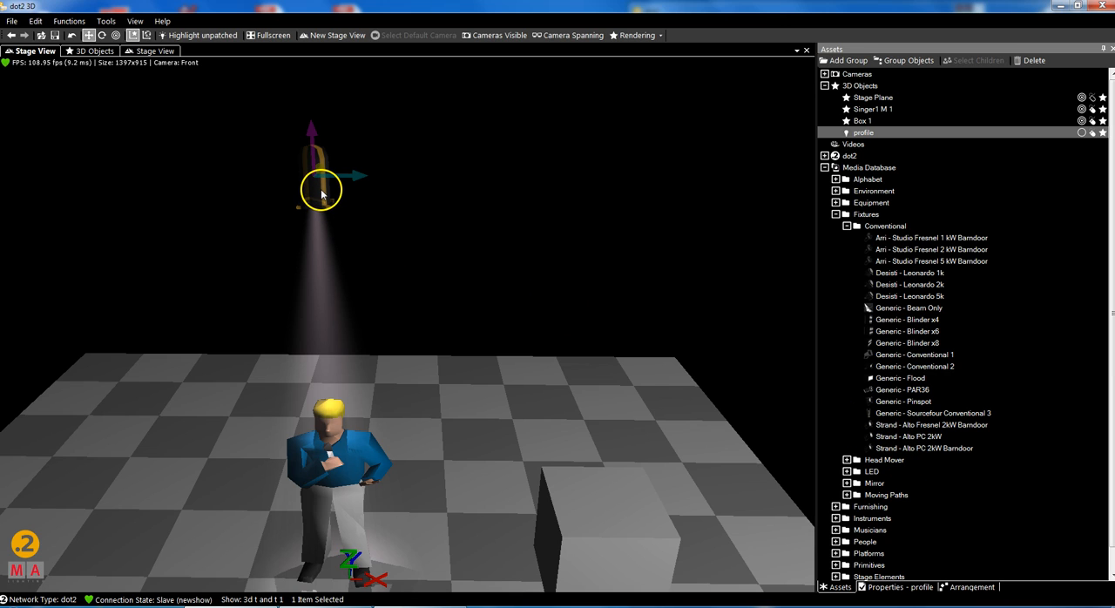
{"action": "right_click", "coordinate": [321, 190]}
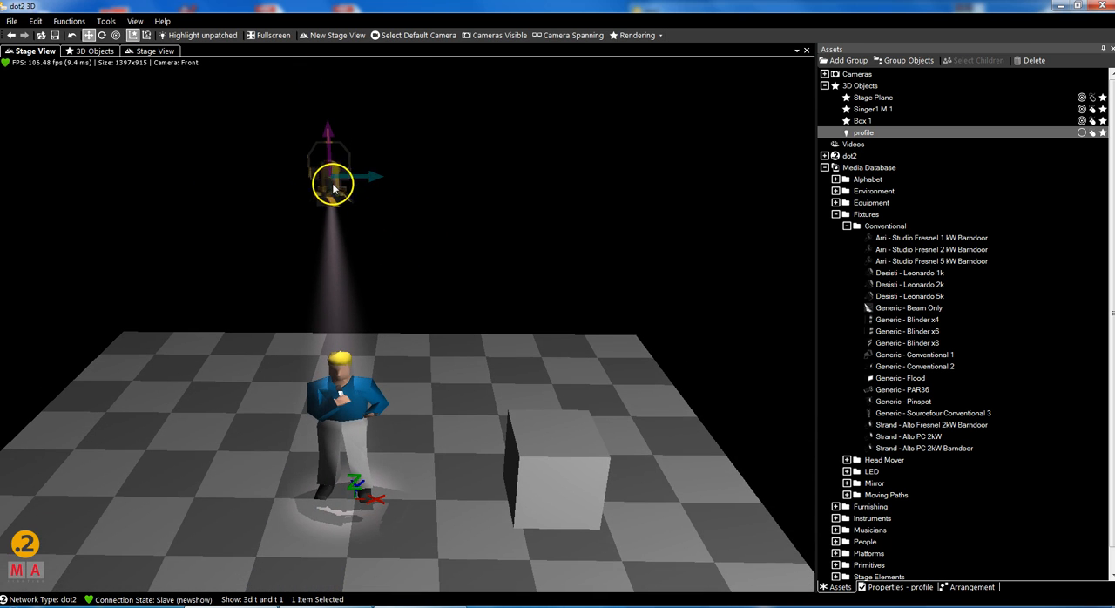
Replace the profile fixture's 3D model with a larger conventional lantern via Change Model.
{"action": "right_click", "coordinate": [334, 180]}
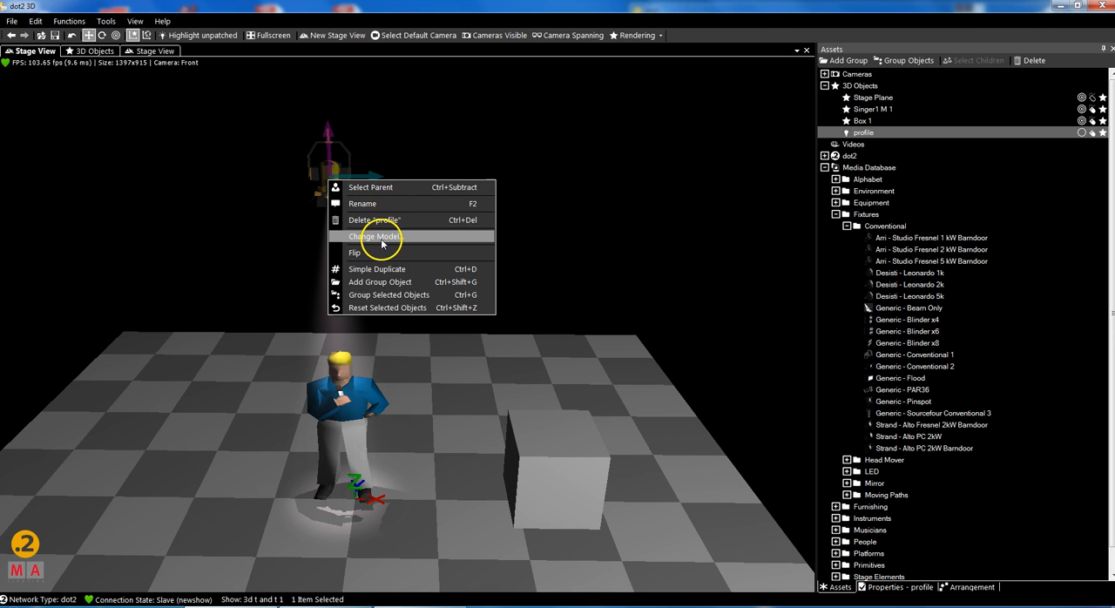
{"action": "left_click", "coordinate": [375, 237]}
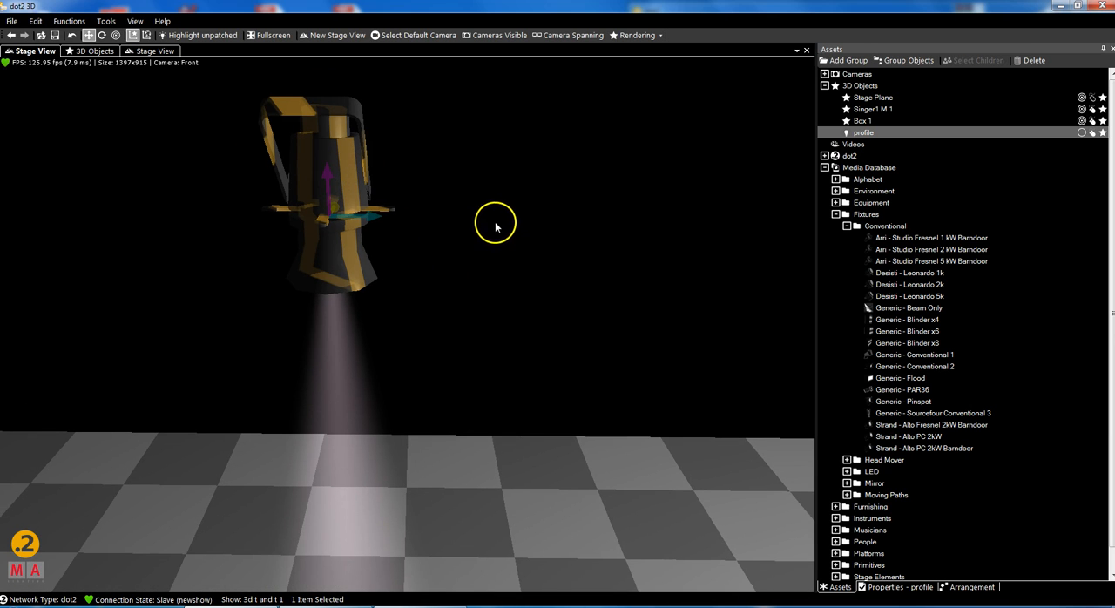
{"action": "mouse_move", "coordinate": [435, 256]}
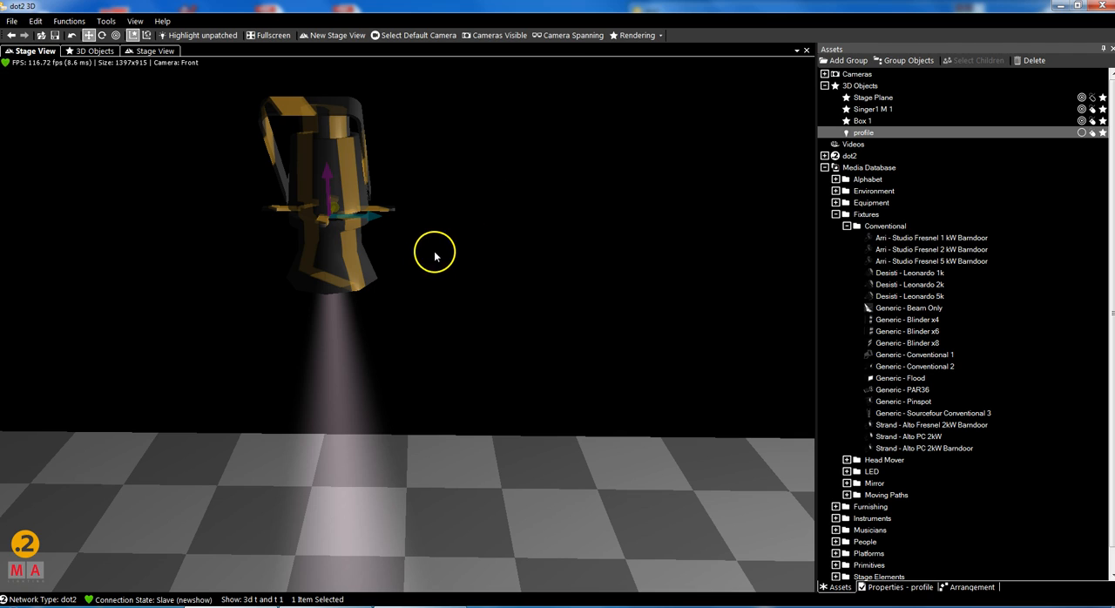
{"action": "mouse_move", "coordinate": [466, 229]}
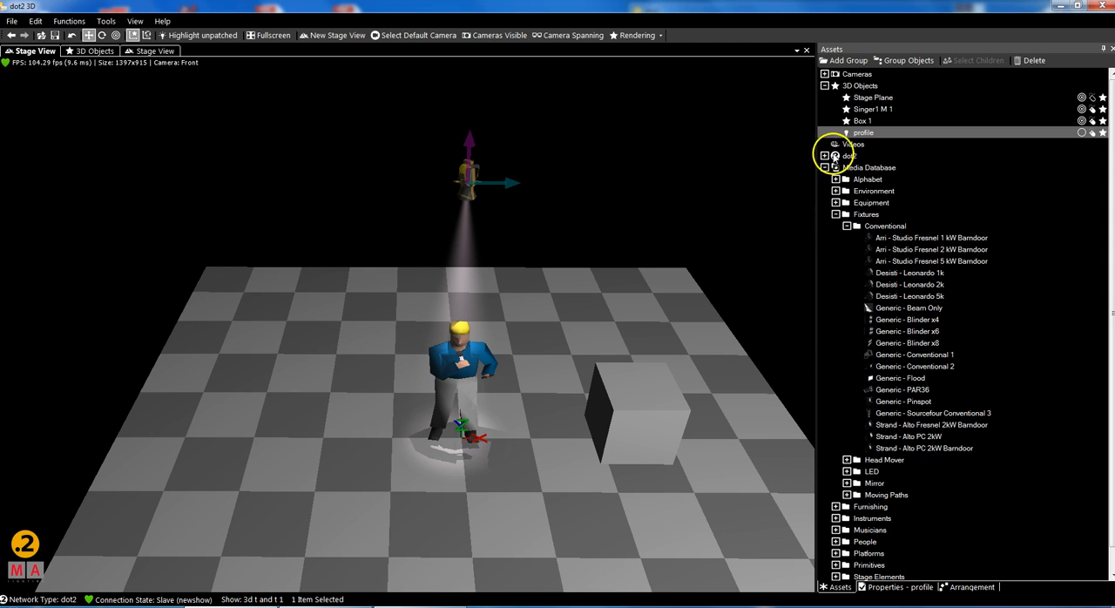
Set the profile fixture's Beam Angle to 25.5° in its Properties.
{"action": "left_click", "coordinate": [825, 155]}
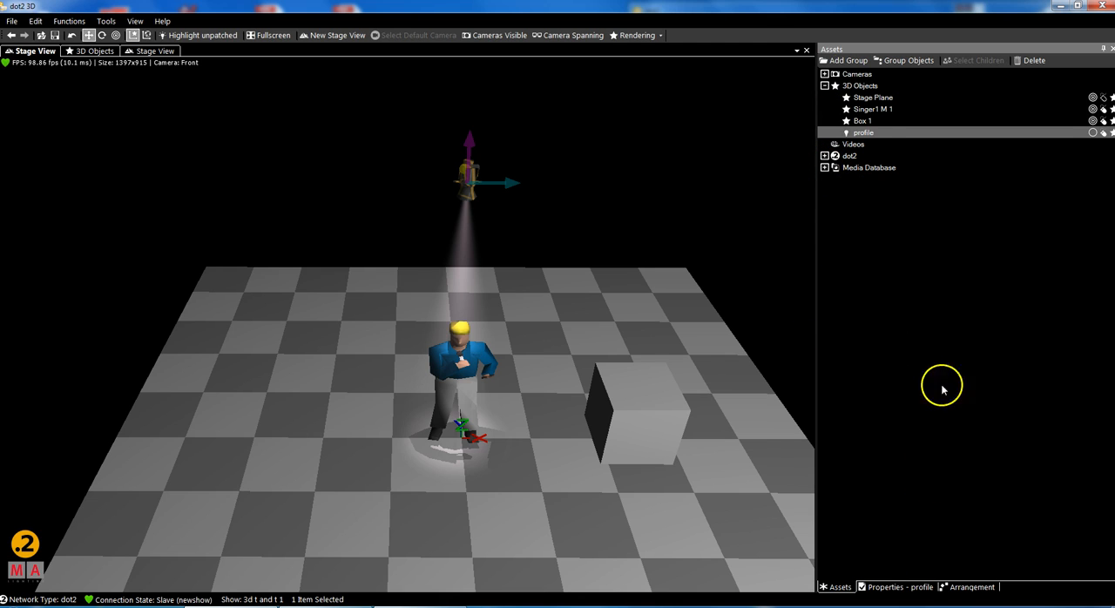
{"action": "left_click", "coordinate": [895, 587]}
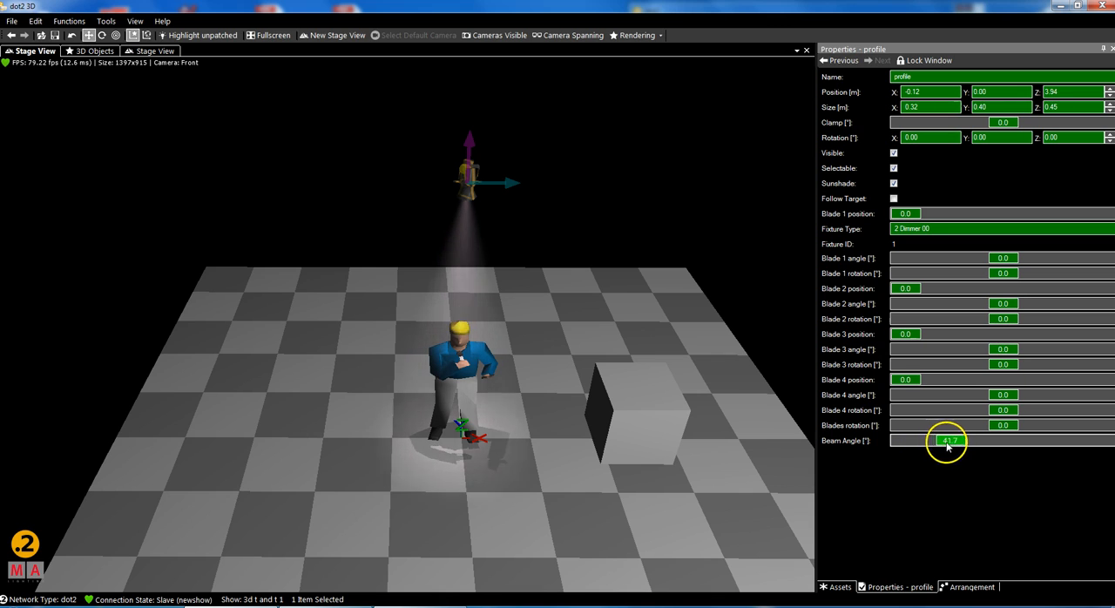
{"action": "left_click_drag", "start_coordinate": [947, 447], "coordinate": [924, 459]}
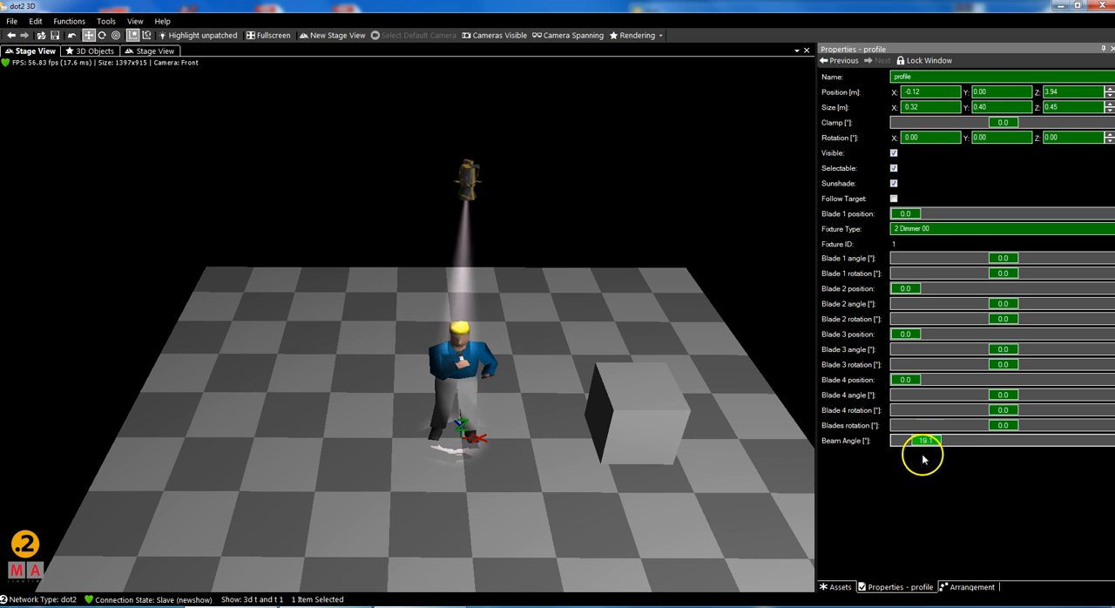
{"action": "left_click_drag", "start_coordinate": [922, 440], "coordinate": [933, 440]}
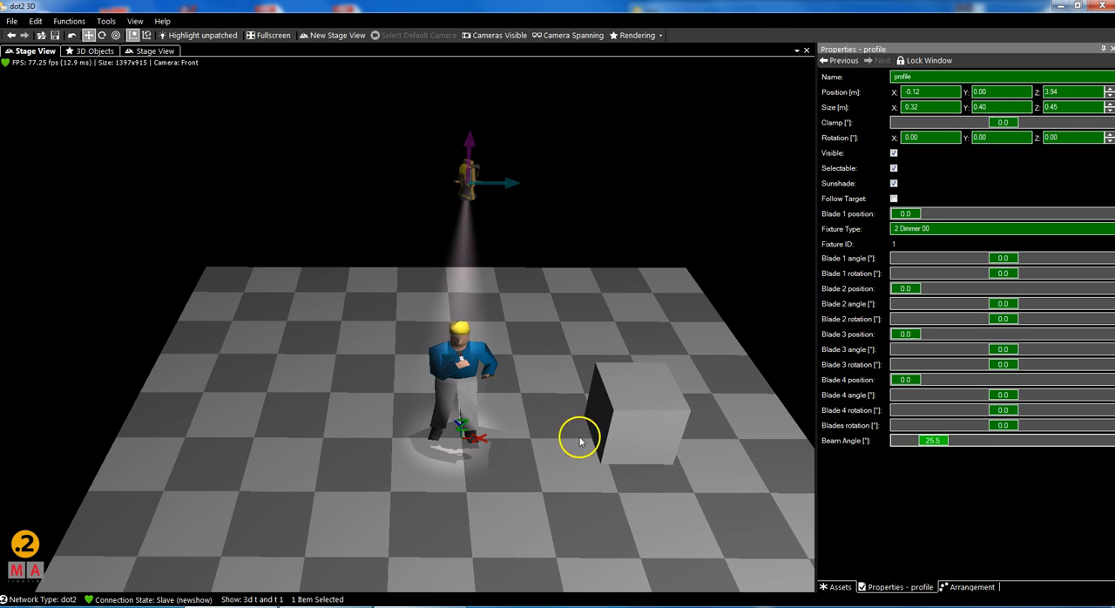
{"action": "mouse_move", "coordinate": [560, 433]}
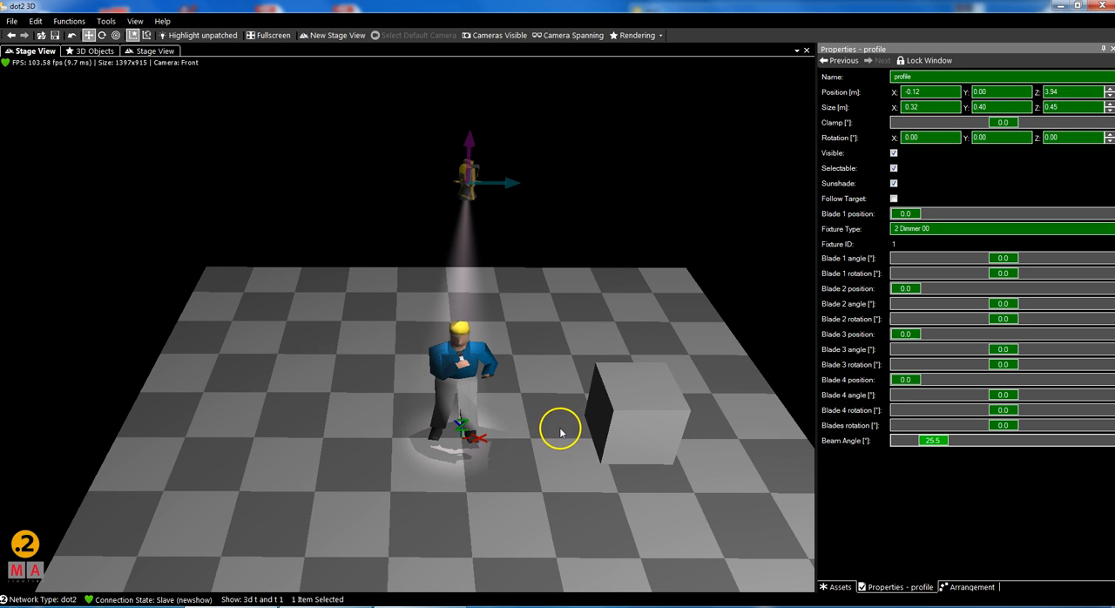
{"action": "left_click", "coordinate": [636, 35]}
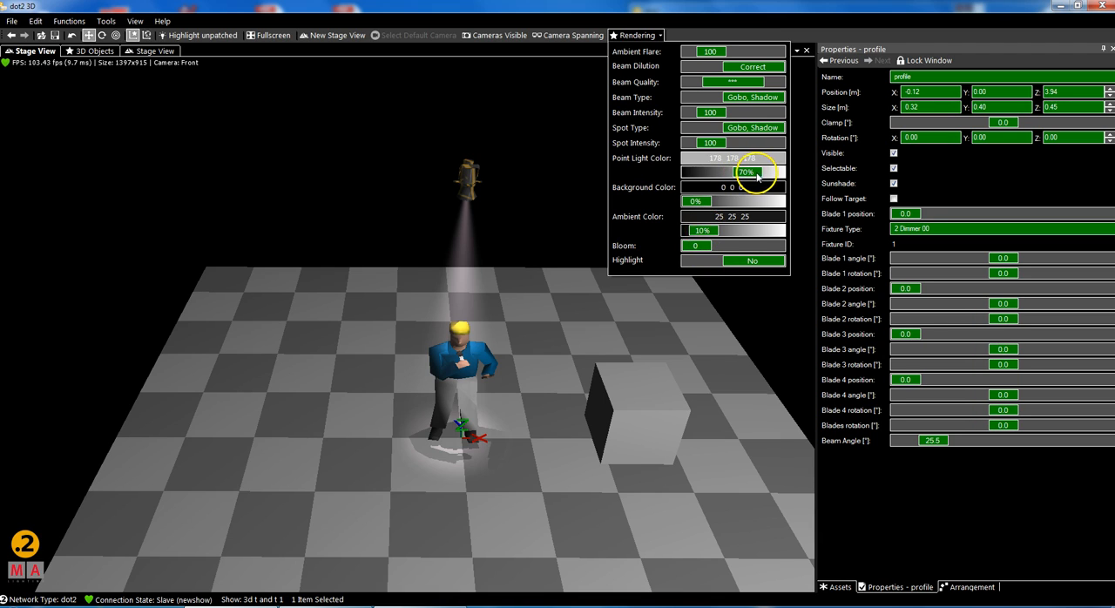
Drag the Point Light Color slider from 70% down to 34% in the Rendering settings.
{"action": "left_click_drag", "start_coordinate": [745, 172], "coordinate": [698, 170]}
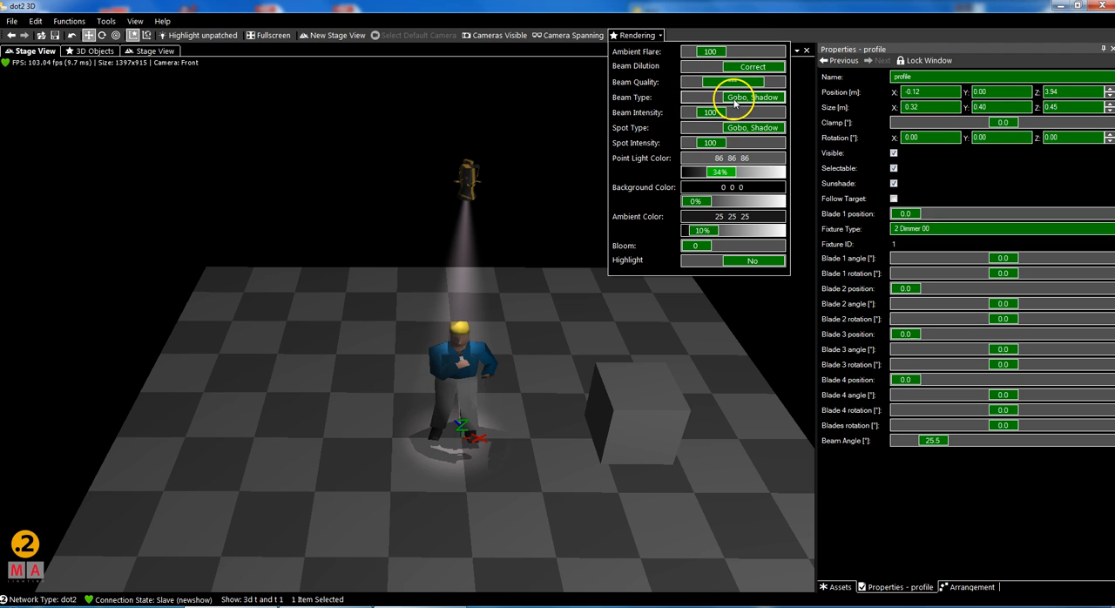
{"action": "mouse_move", "coordinate": [675, 98]}
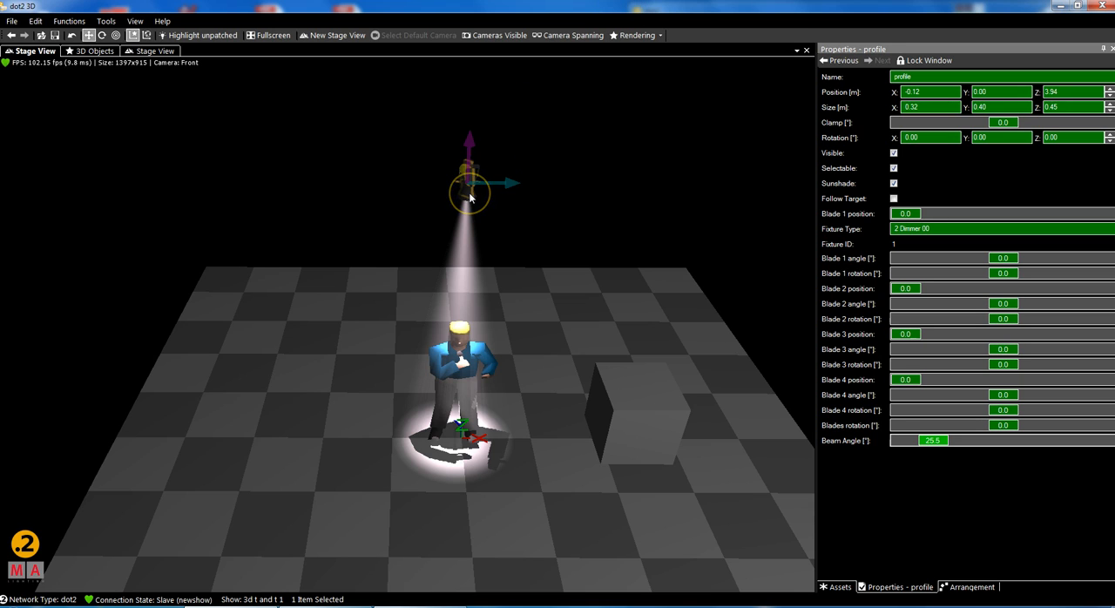
Raise the profile's Beam Angle to 36.3° for a larger pool around the performer.
{"action": "right_click", "coordinate": [470, 192]}
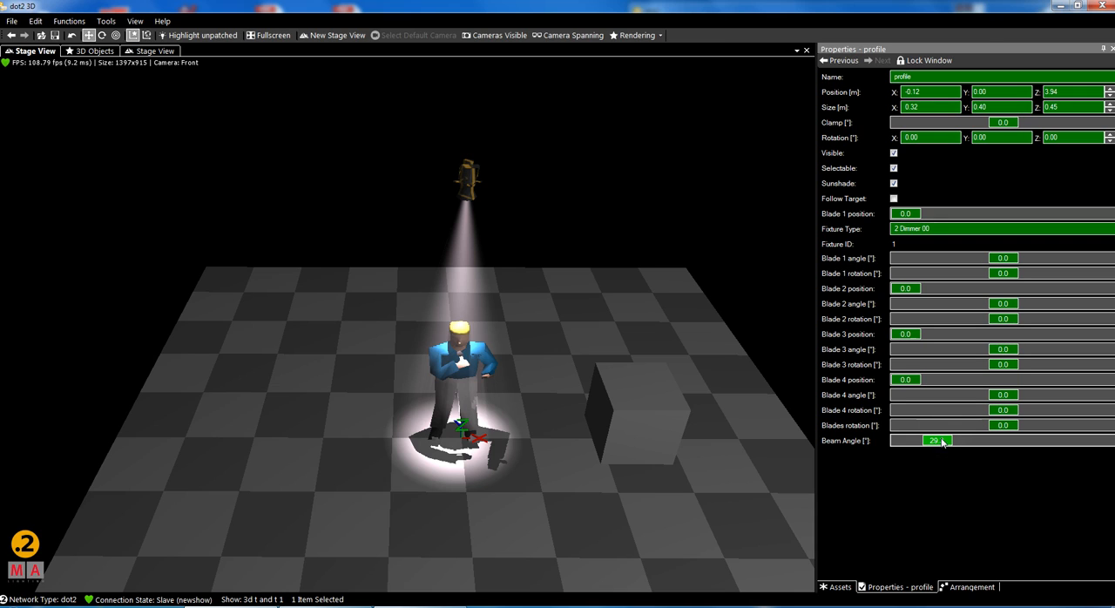
{"action": "left_click_drag", "start_coordinate": [932, 440], "coordinate": [945, 440]}
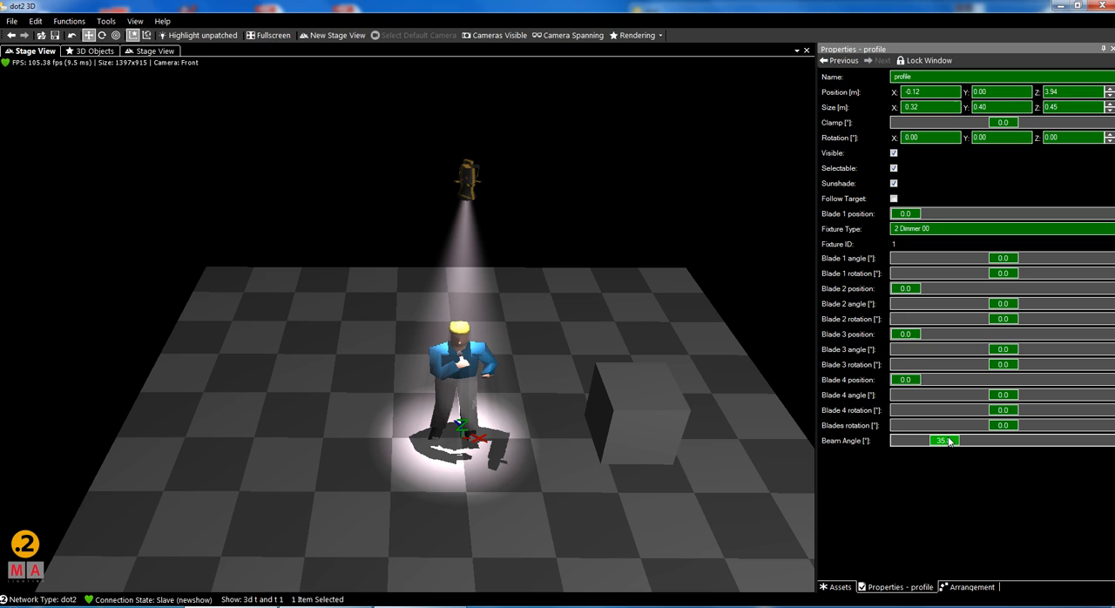
{"action": "left_click_drag", "start_coordinate": [936, 440], "coordinate": [950, 440]}
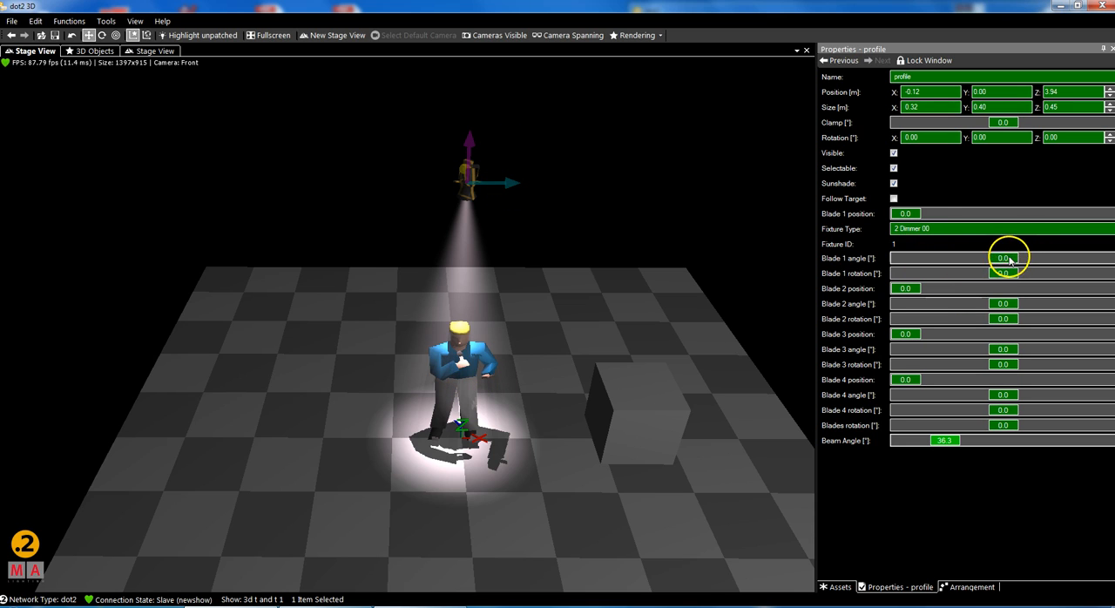
Angle Blade 1 to -0.5, reset Blades rotation to 0.0, and show dot2 onPC beside the 3D view.
{"action": "left_click_drag", "start_coordinate": [1006, 258], "coordinate": [994, 258]}
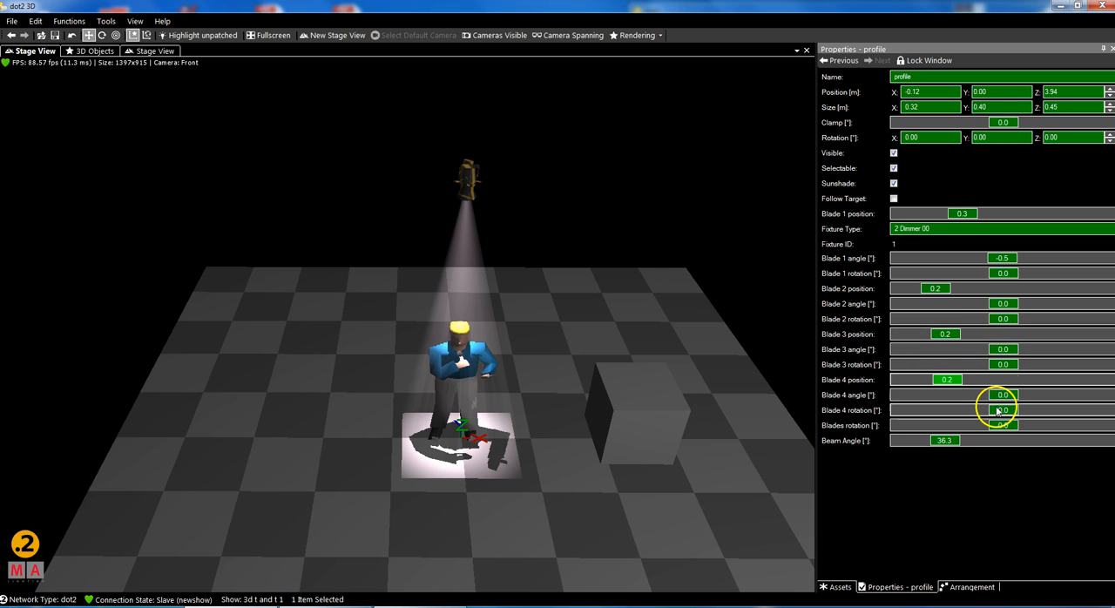
{"action": "mouse_move", "coordinate": [1009, 426]}
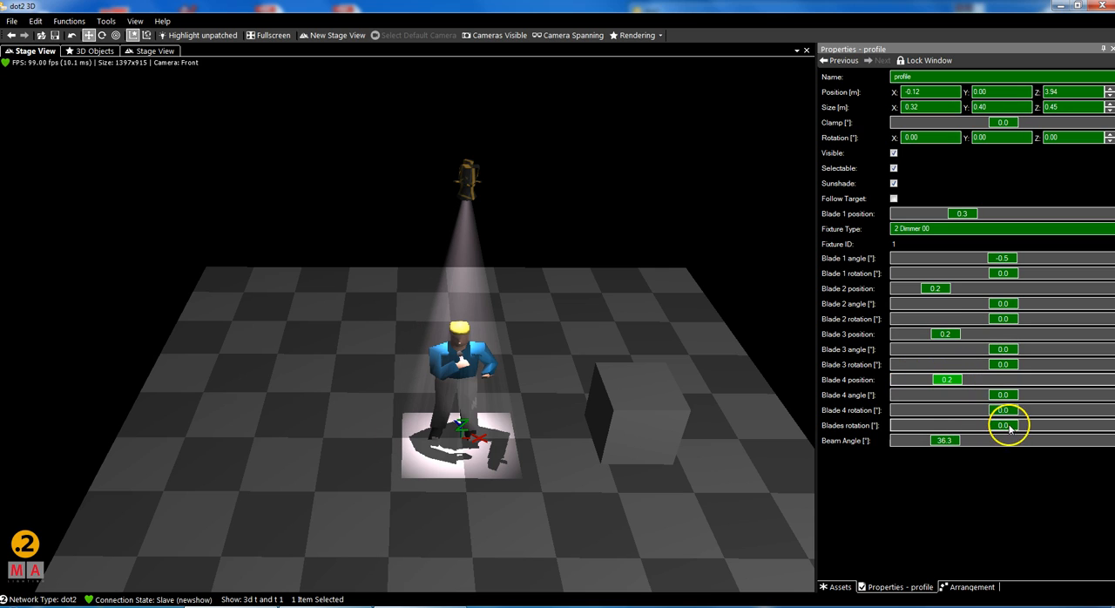
{"action": "left_click_drag", "start_coordinate": [1009, 426], "coordinate": [1006, 436]}
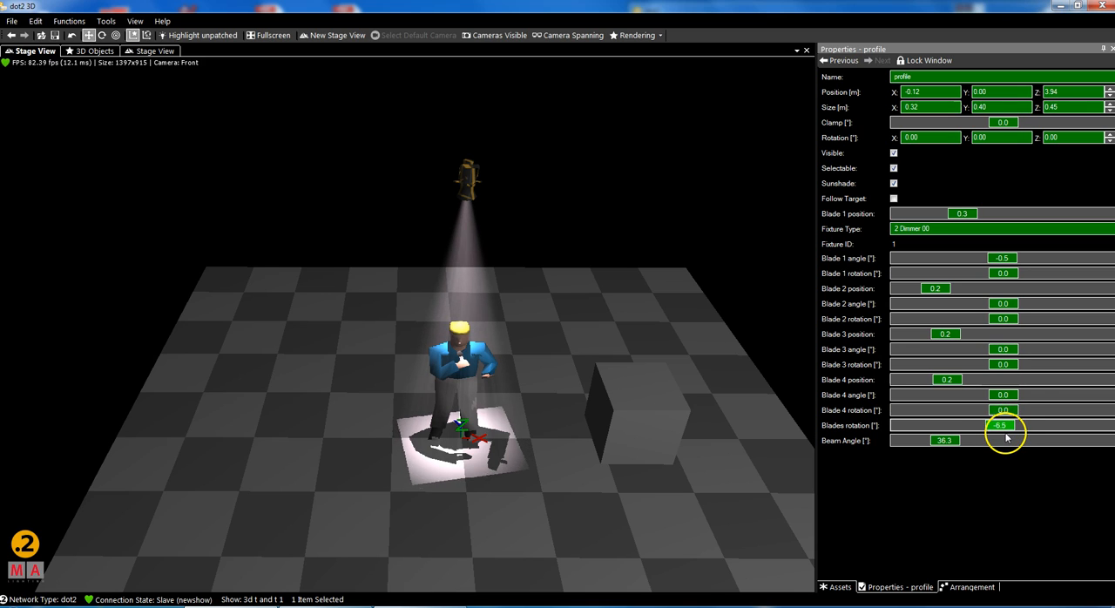
{"action": "left_click_drag", "start_coordinate": [1002, 426], "coordinate": [1011, 426]}
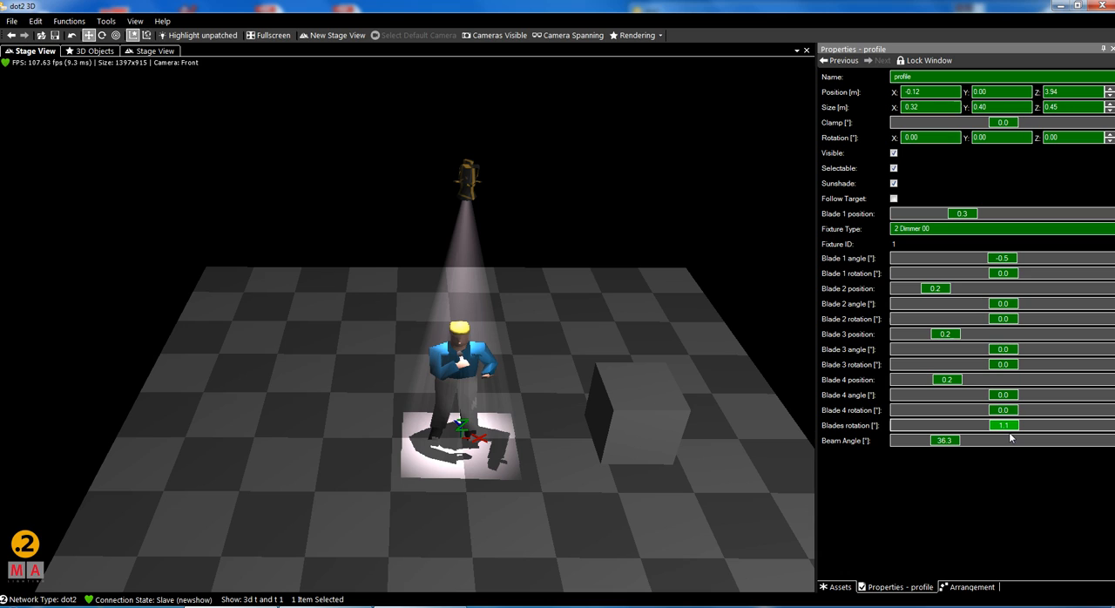
{"action": "left_click", "coordinate": [1002, 426]}
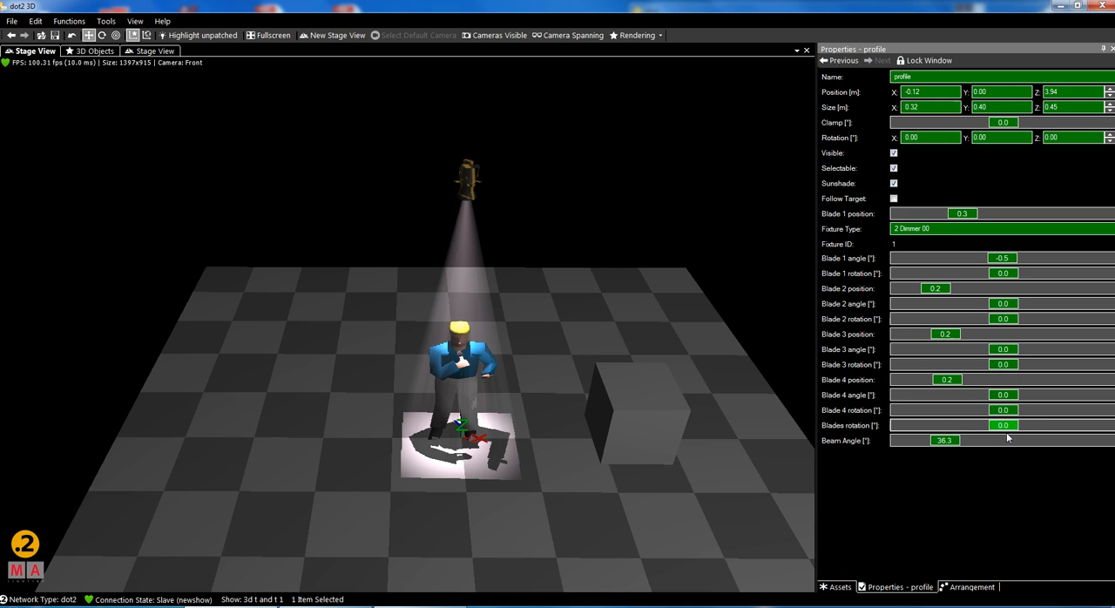
{"action": "left_click", "coordinate": [469, 183]}
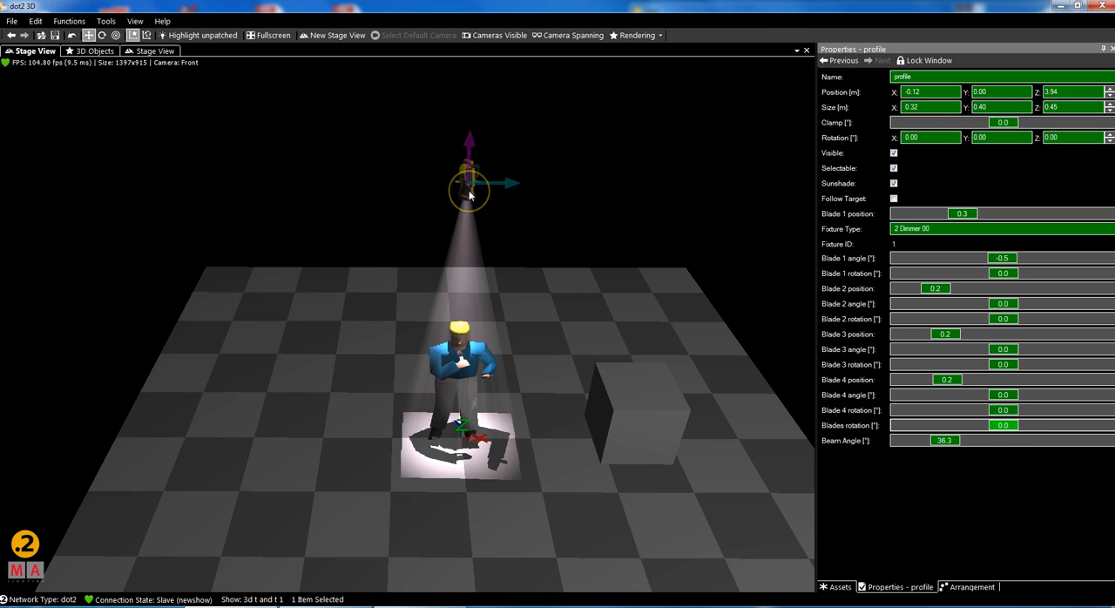
{"action": "mouse_move", "coordinate": [1060, 22]}
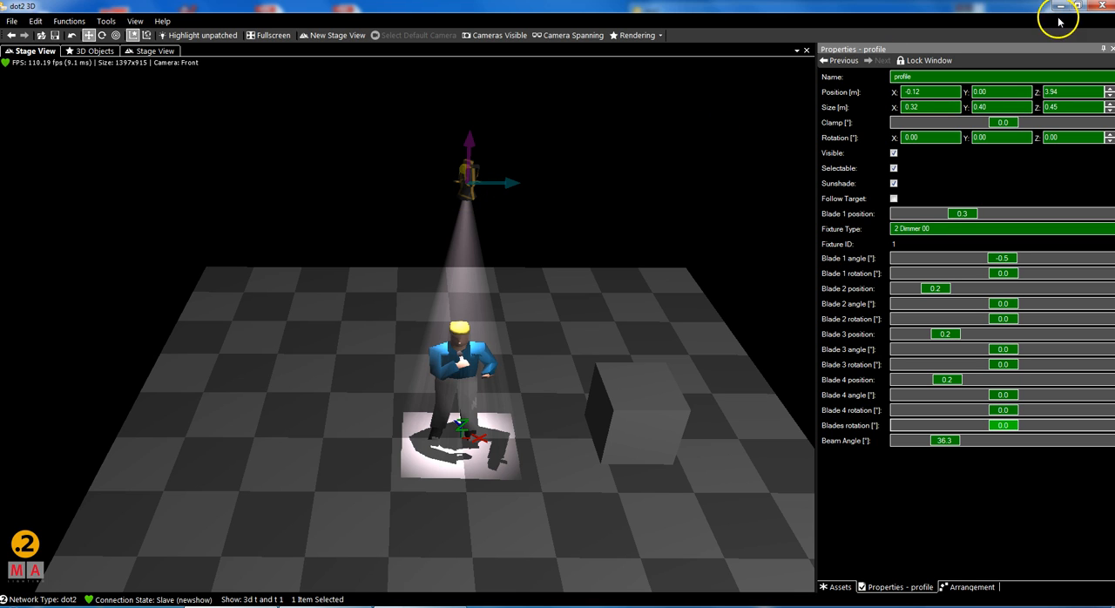
{"action": "left_click", "coordinate": [1060, 6]}
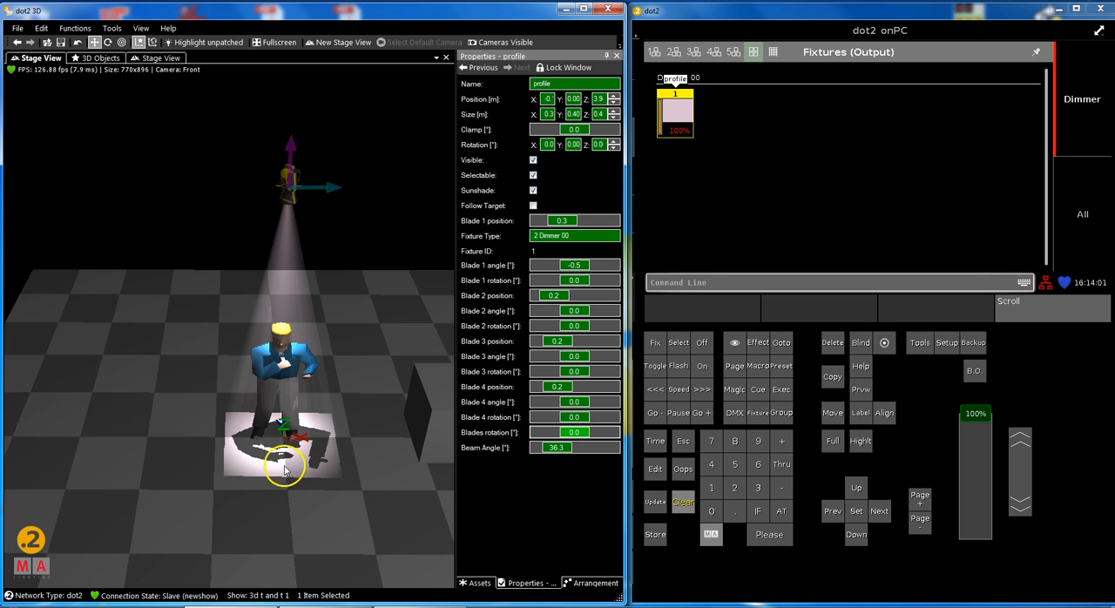
{"action": "mouse_move", "coordinate": [350, 258]}
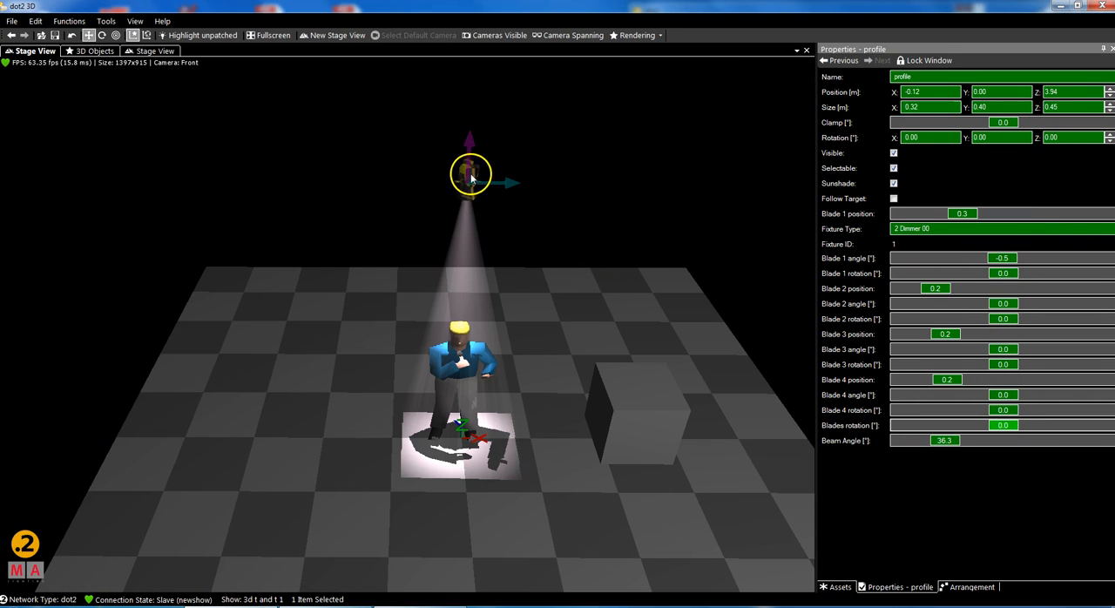
{"action": "mouse_move", "coordinate": [573, 223]}
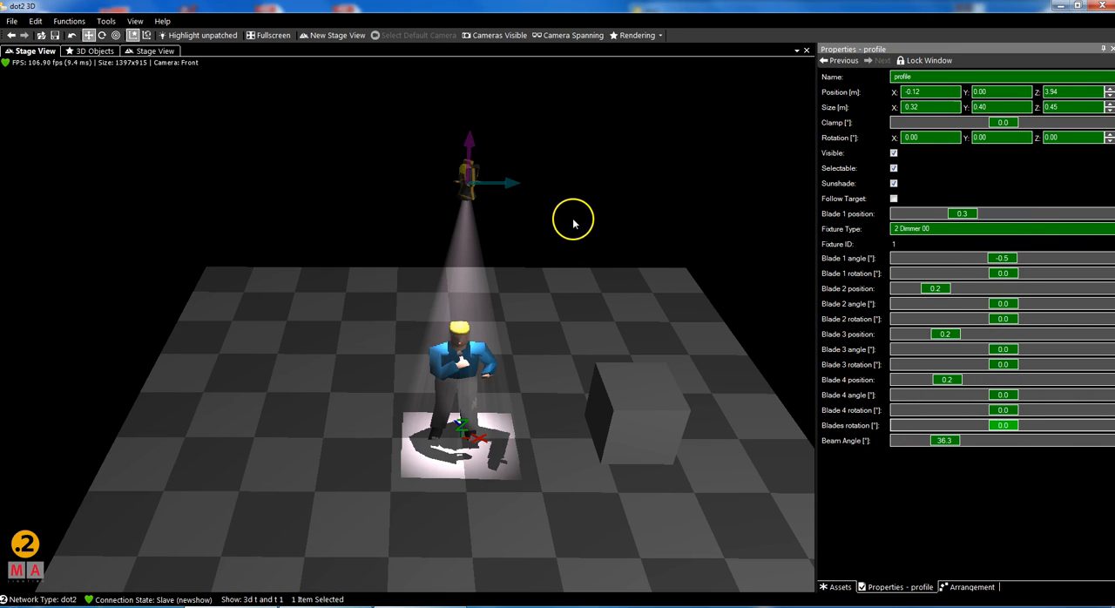
Deselect the fixture and reset the stage view to its default Front/Left camera.
{"action": "left_click", "coordinate": [577, 205]}
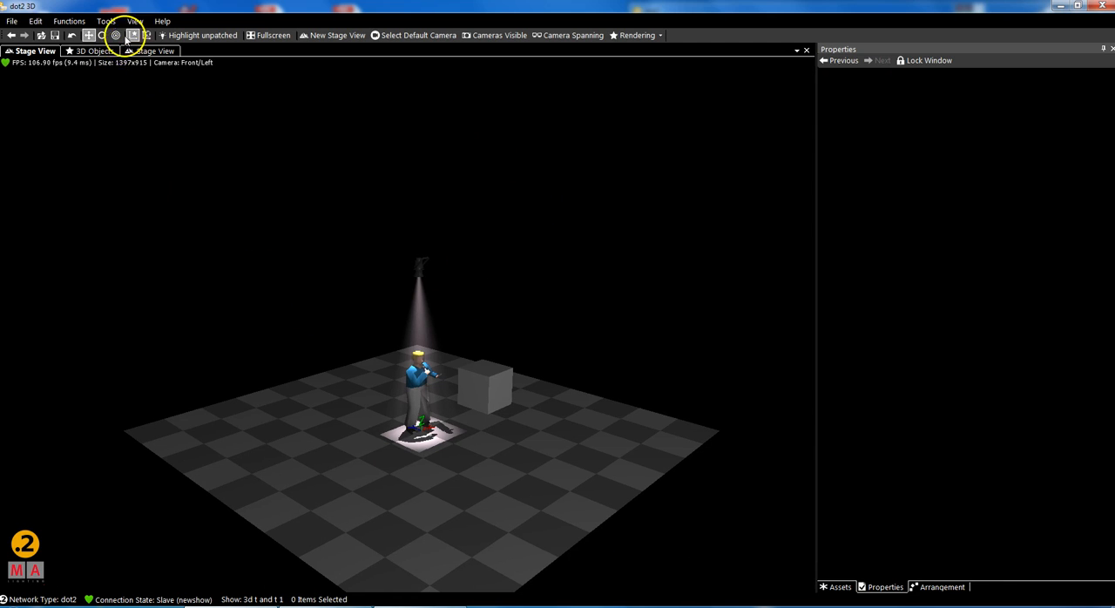
{"action": "left_click", "coordinate": [135, 21]}
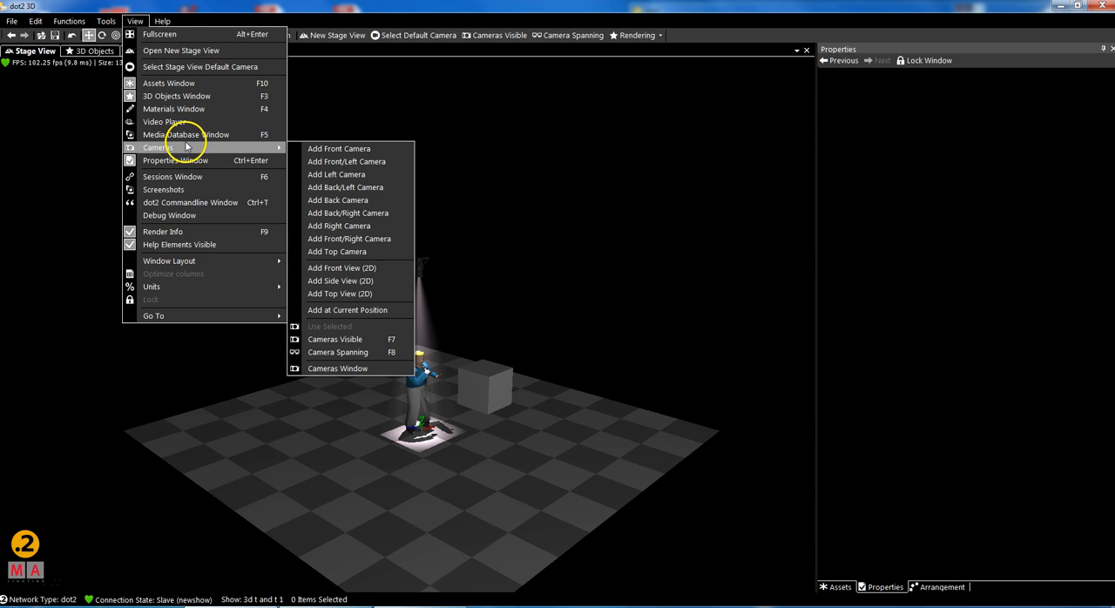
{"action": "mouse_move", "coordinate": [216, 67]}
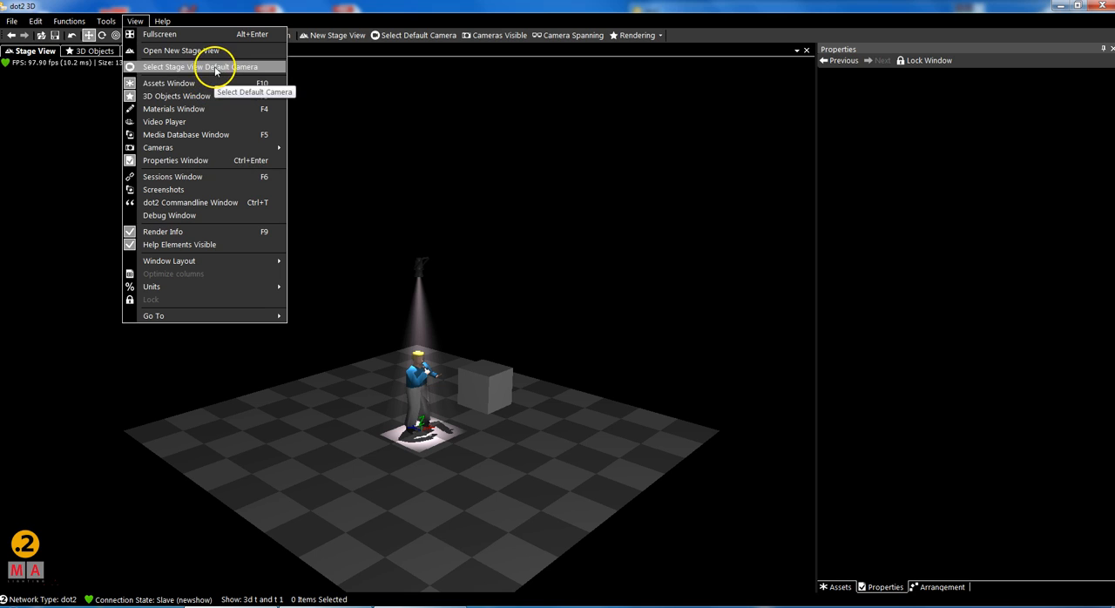
{"action": "left_click", "coordinate": [181, 51]}
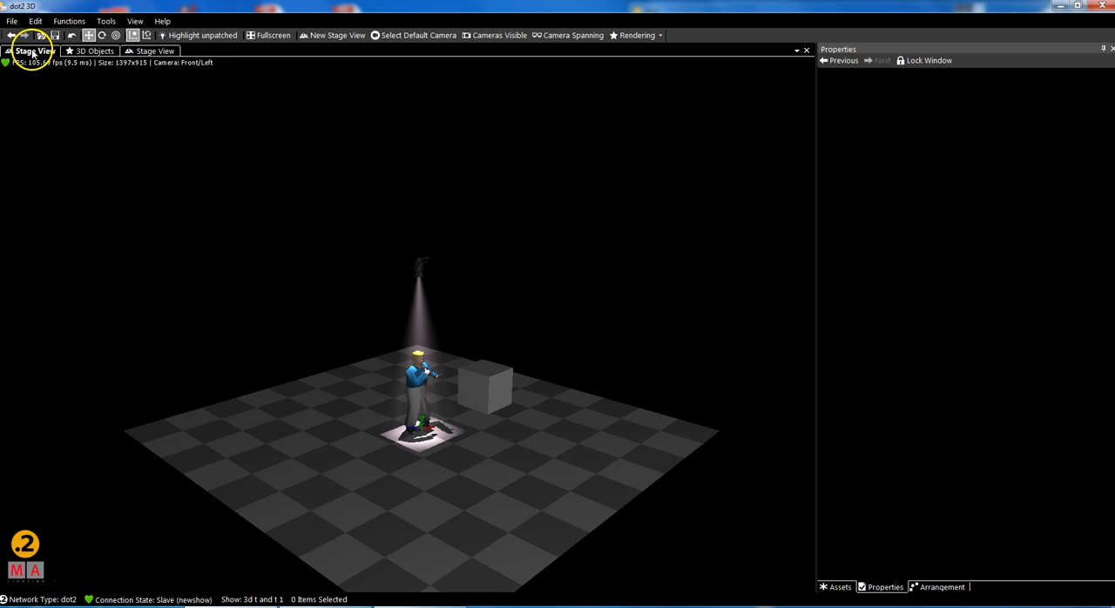
{"action": "mouse_move", "coordinate": [288, 128]}
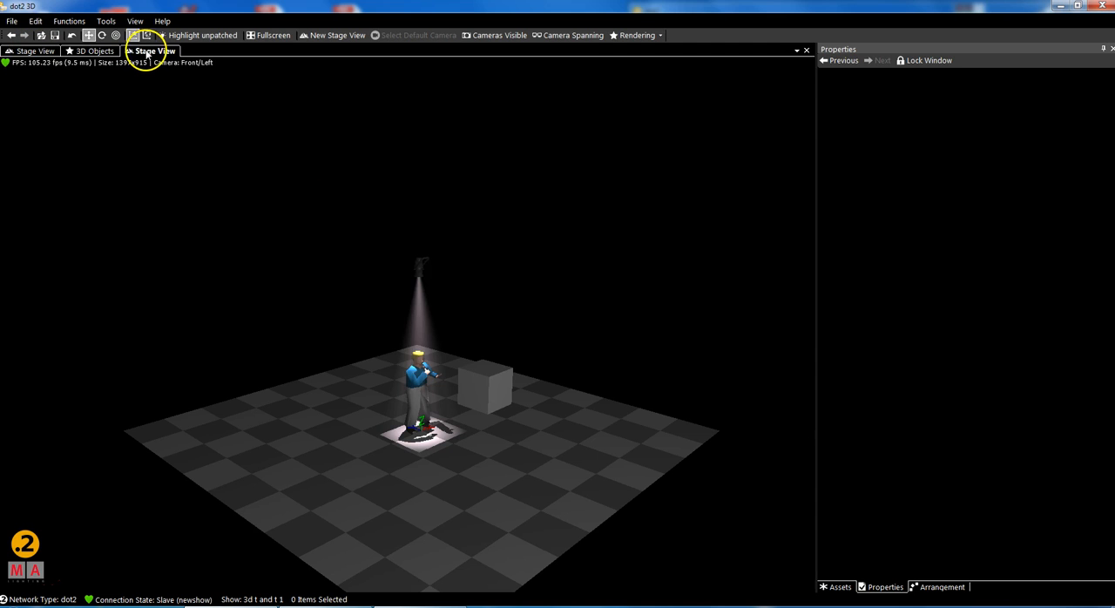
{"action": "mouse_move", "coordinate": [209, 87]}
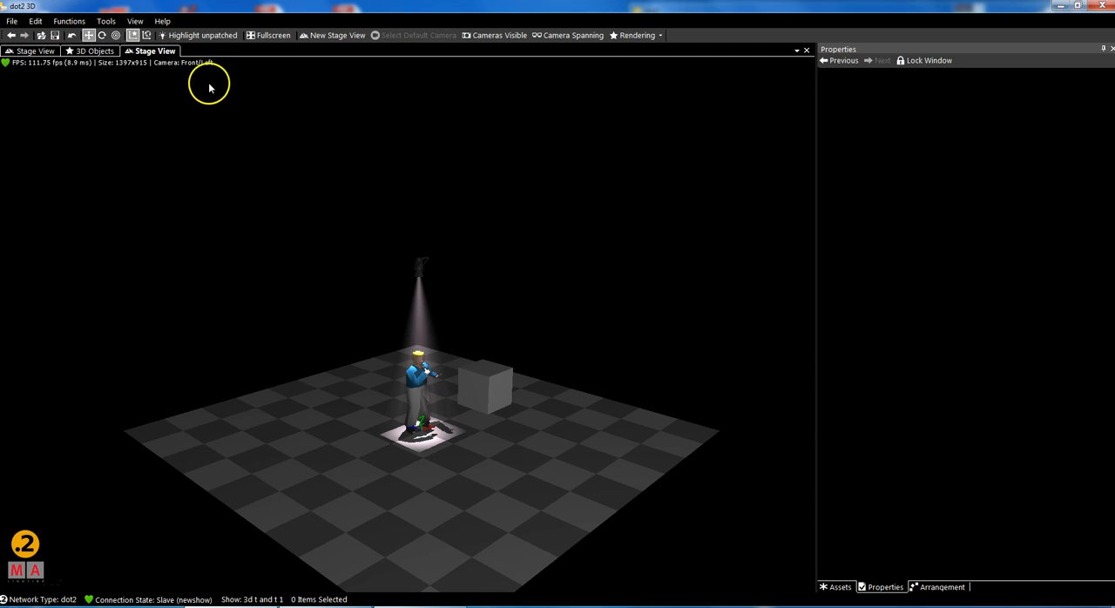
Add a further stage view showing the whole stage from the top camera.
{"action": "left_click", "coordinate": [135, 20]}
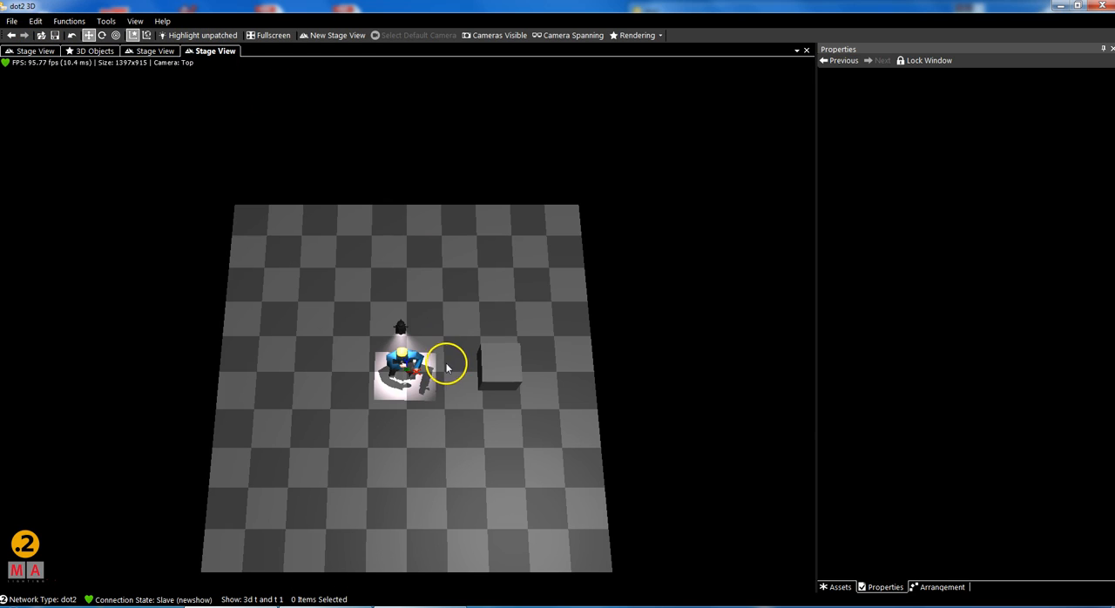
{"action": "mouse_move", "coordinate": [22, 74]}
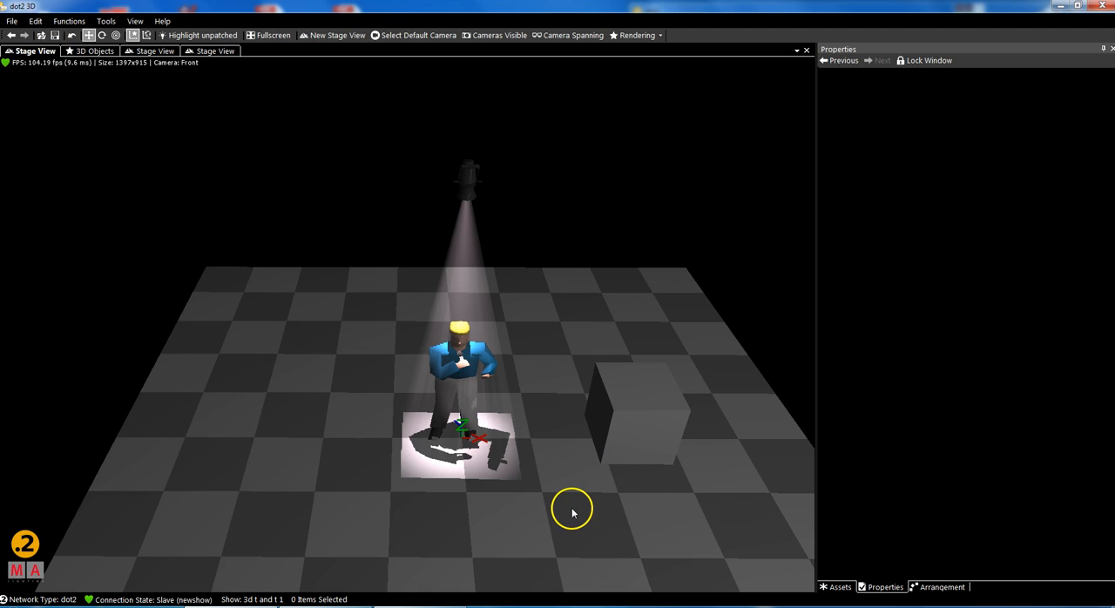
{"action": "mouse_move", "coordinate": [451, 216]}
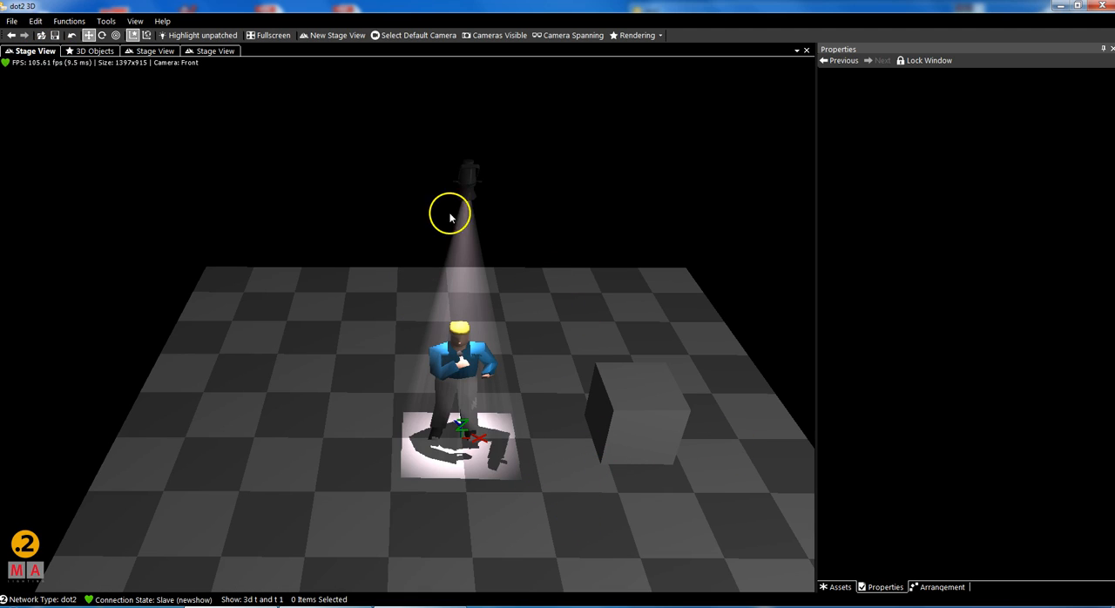
{"action": "mouse_move", "coordinate": [496, 392]}
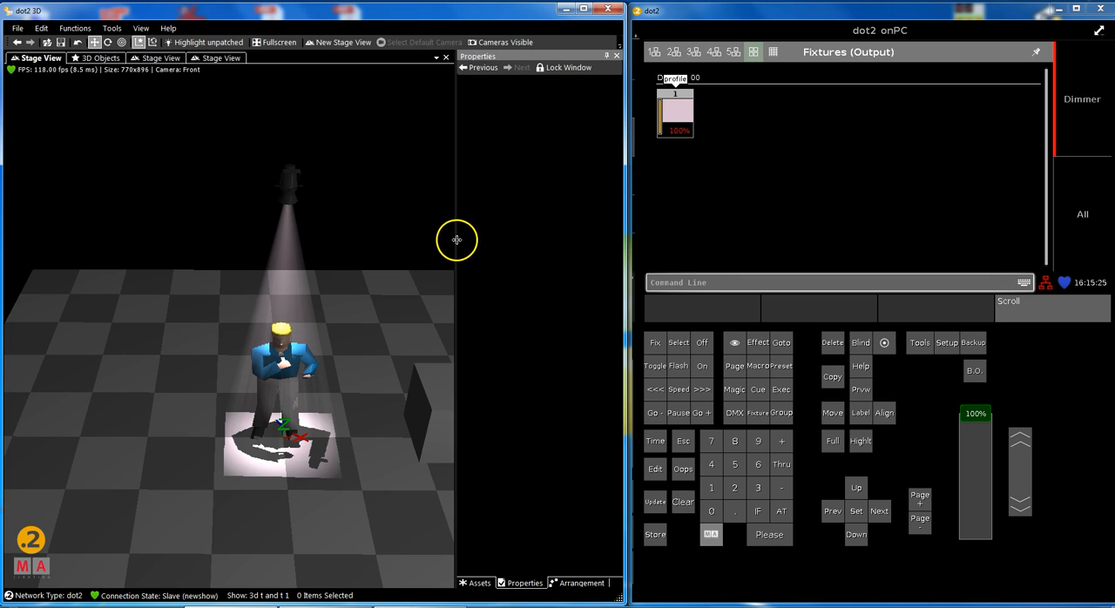
{"action": "mouse_move", "coordinate": [529, 249]}
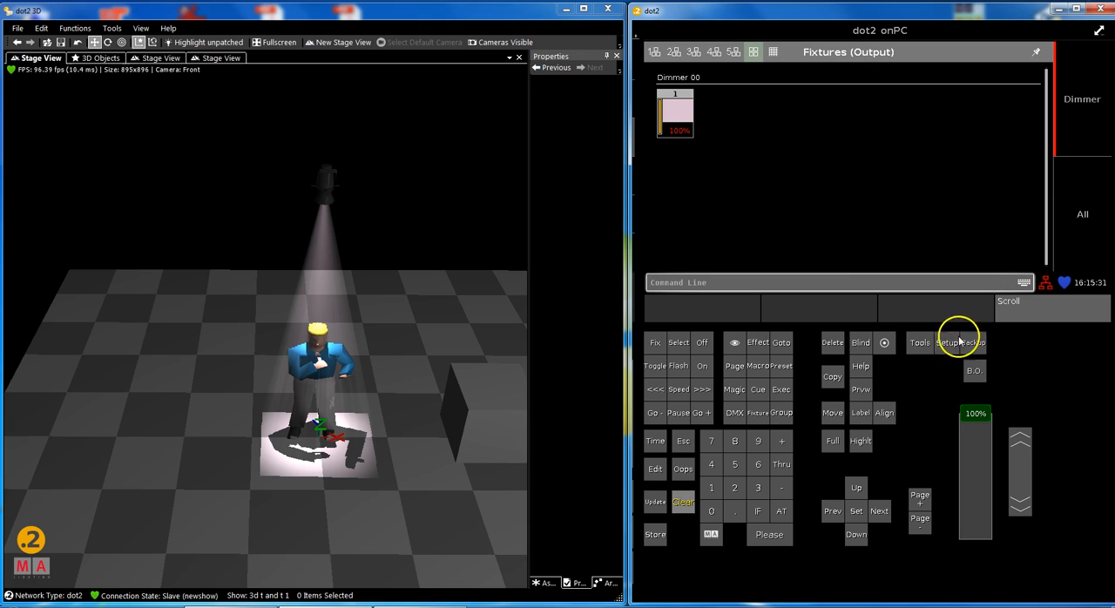
Reach the Add New Fixtures form from Setup via the Patch and Fixture Schedule.
{"action": "left_click", "coordinate": [946, 343]}
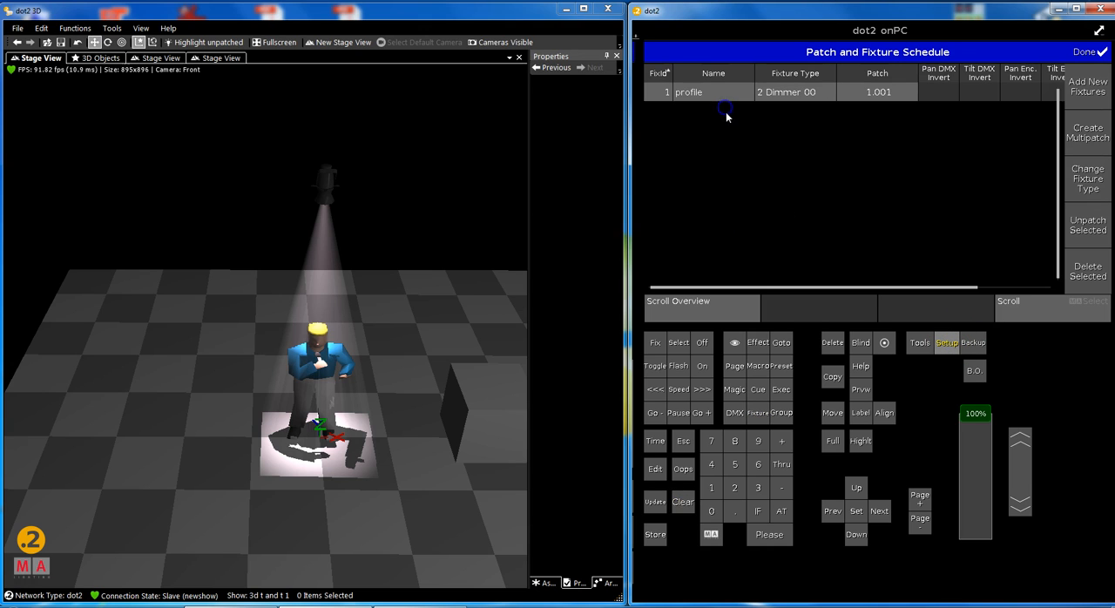
{"action": "left_click", "coordinate": [659, 92]}
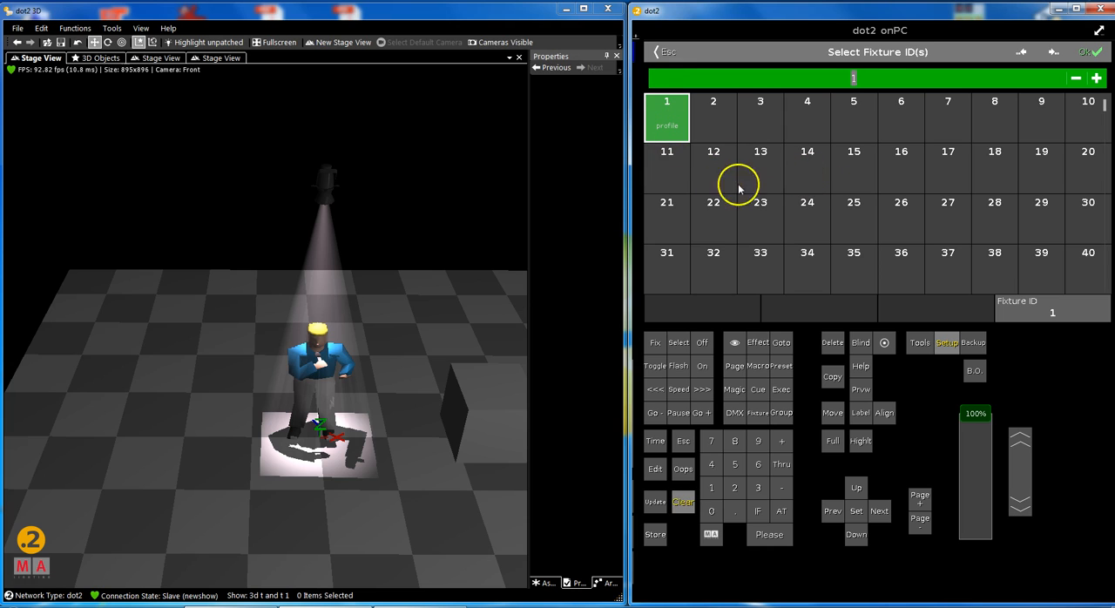
{"action": "left_click", "coordinate": [667, 167]}
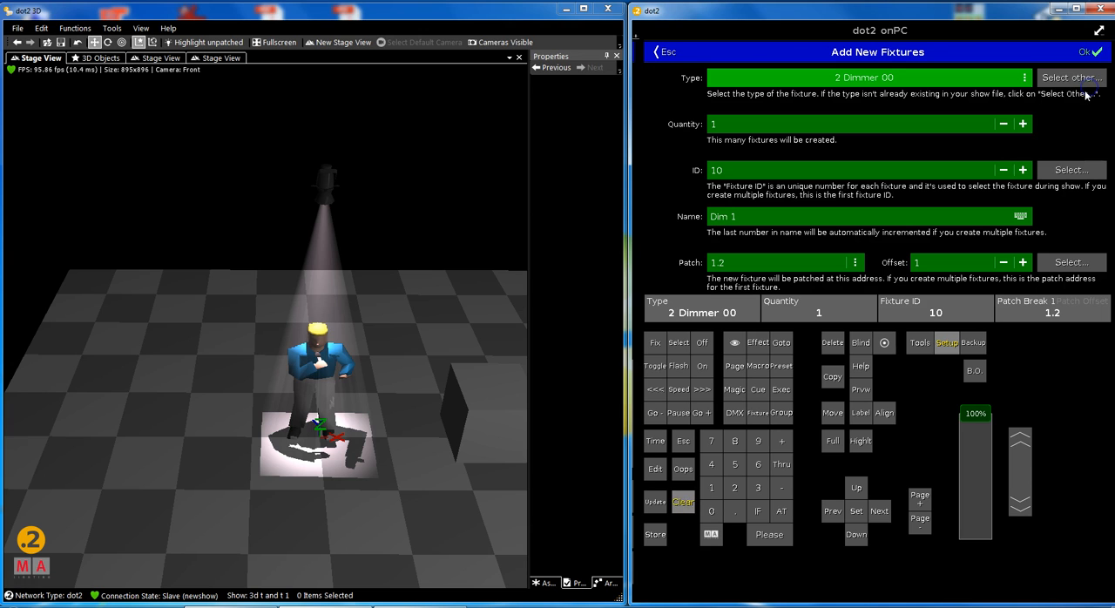
Choose Alpha Spot QWO 800 Standard Lamp on, starting at ID 1 with quantity 10.
{"action": "left_click", "coordinate": [1071, 77]}
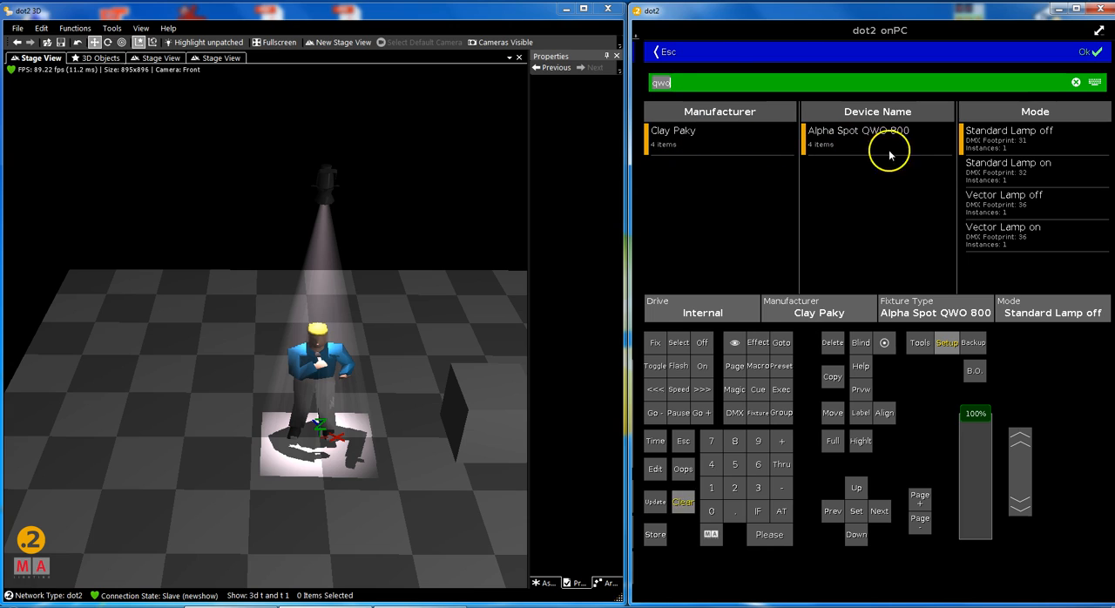
{"action": "left_click", "coordinate": [1008, 170]}
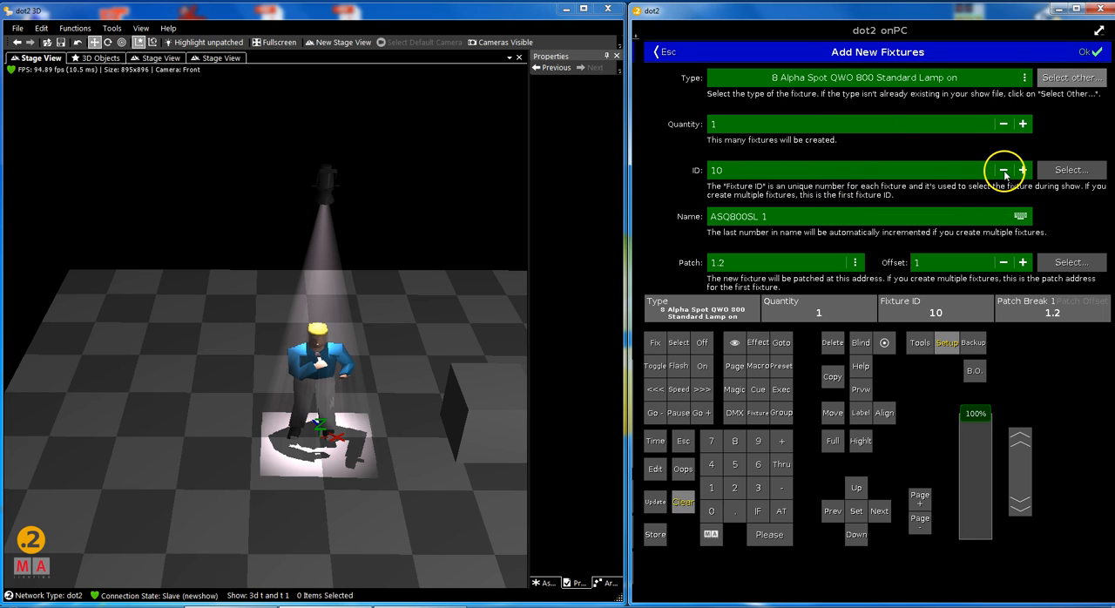
{"action": "left_click", "coordinate": [1003, 170]}
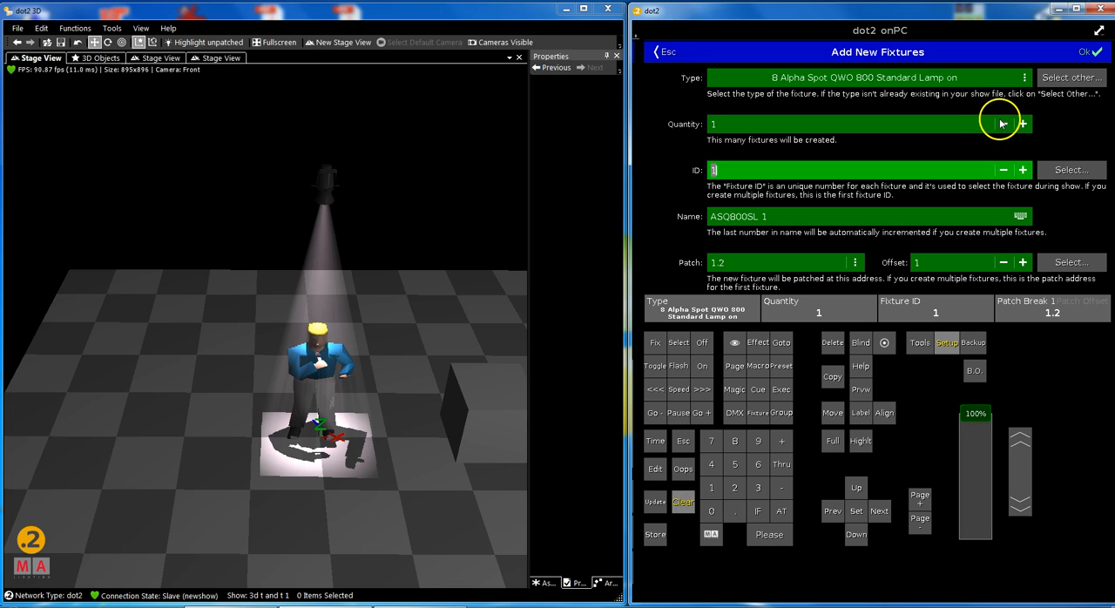
{"action": "left_click", "coordinate": [1023, 123]}
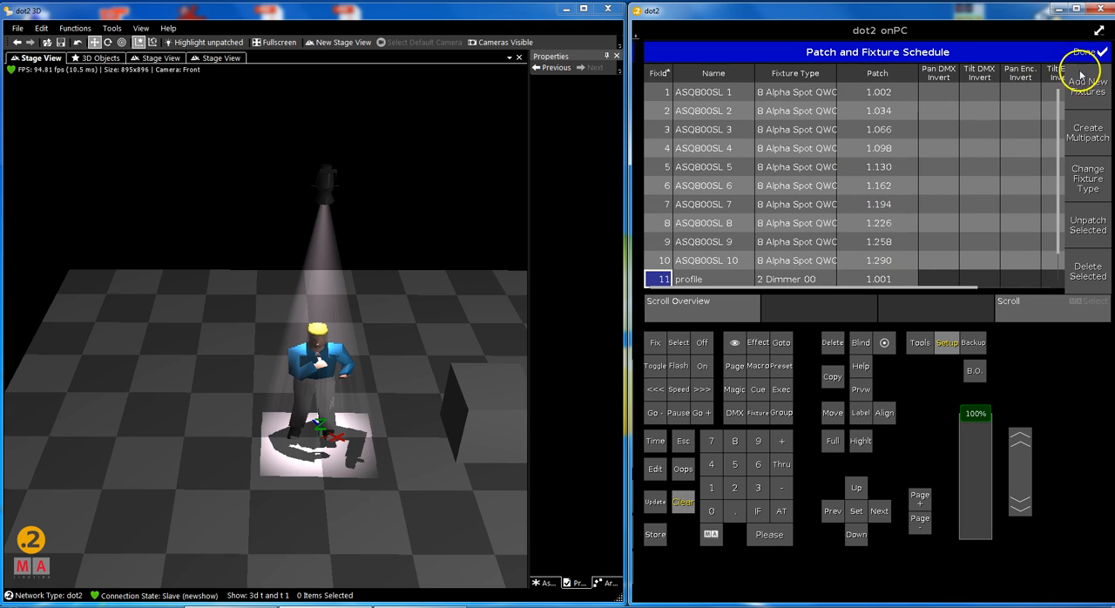
Leave the patch editor with Apply All Changes so the ten spots join the show.
{"action": "left_click", "coordinate": [1085, 54]}
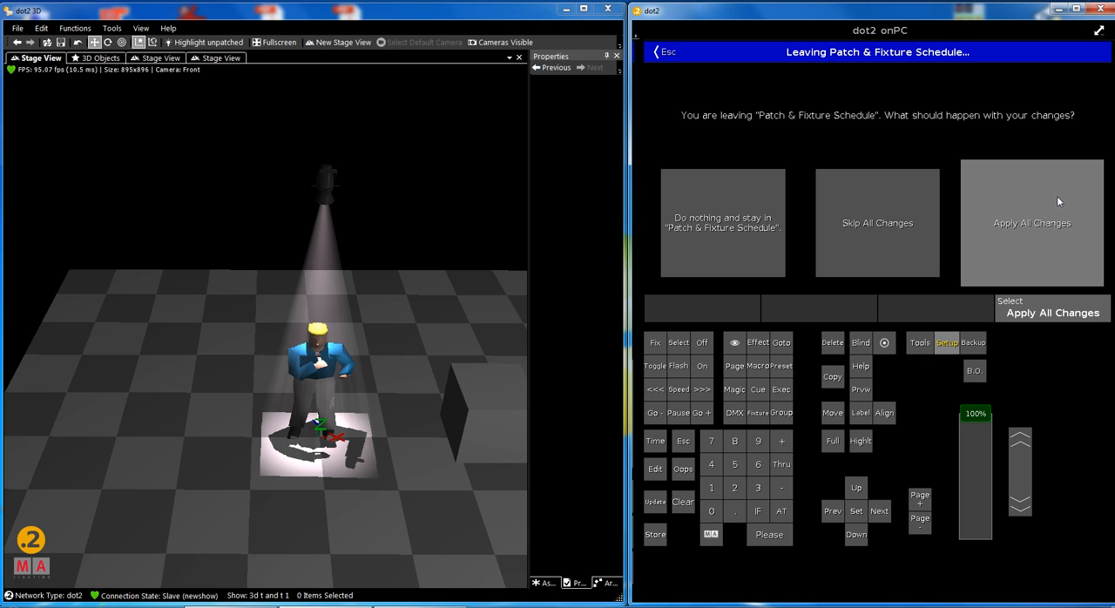
{"action": "left_click", "coordinate": [1032, 222]}
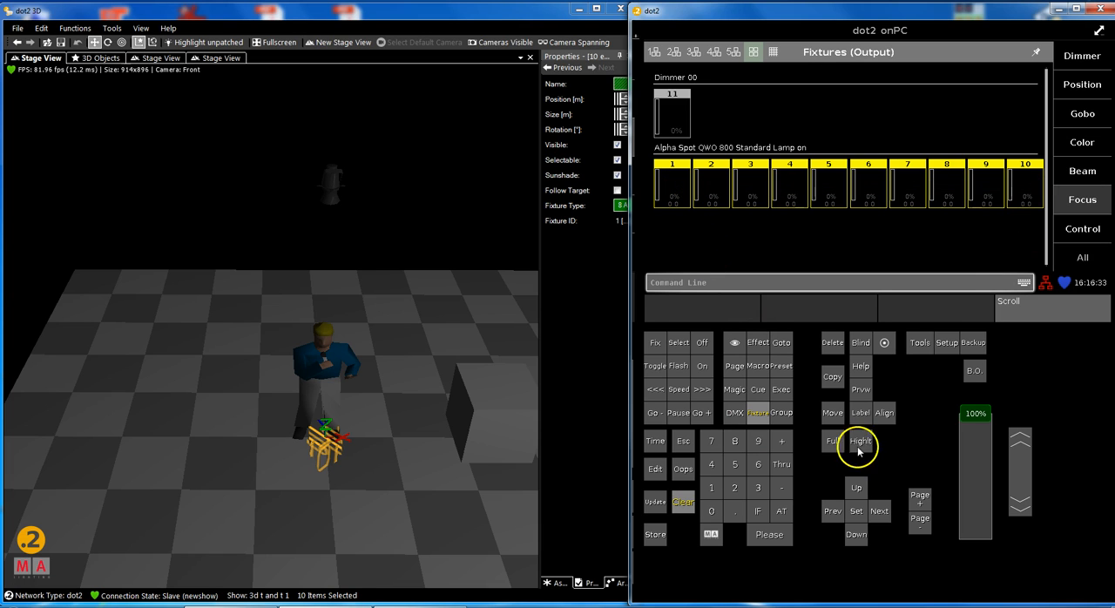
Highlight the ten spots, move them up the Z axis to 7 m, and restore the 3D window size.
{"action": "left_click", "coordinate": [856, 449]}
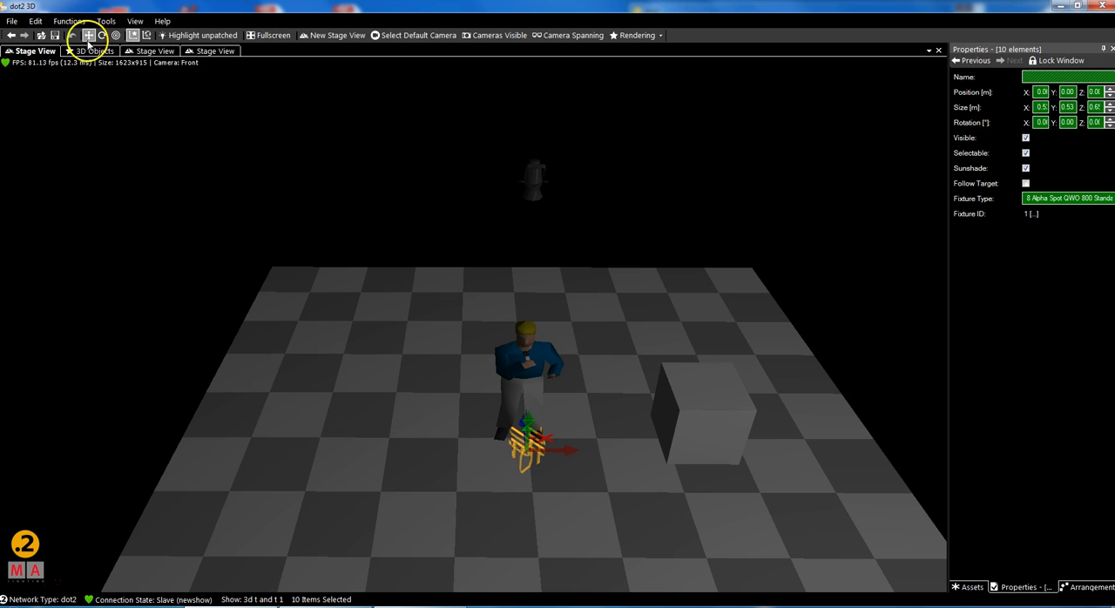
{"action": "left_click", "coordinate": [204, 51]}
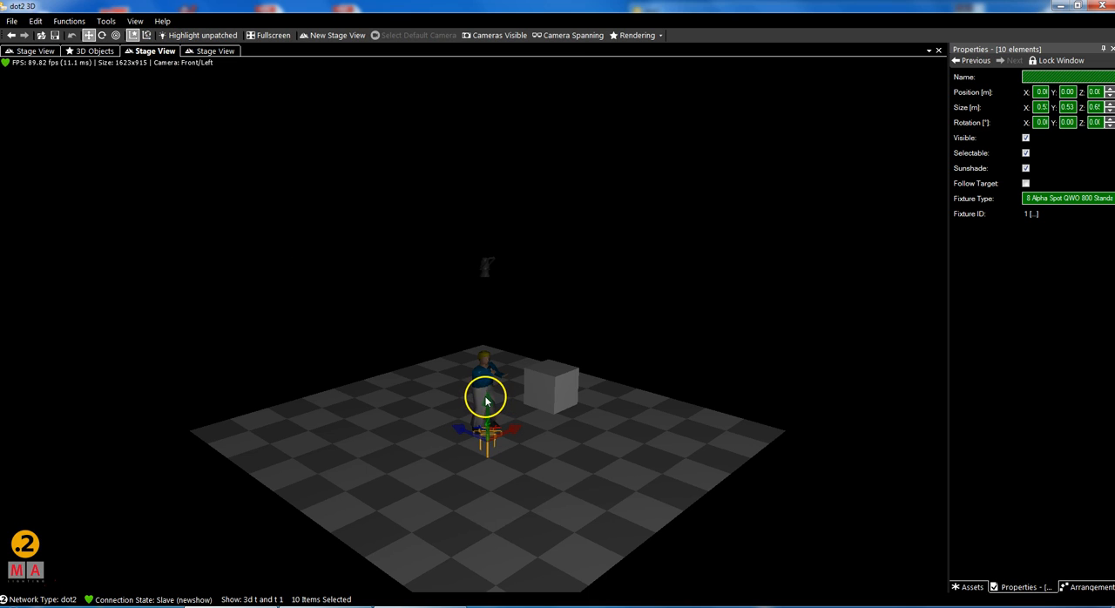
{"action": "left_click_drag", "start_coordinate": [486, 401], "coordinate": [488, 156]}
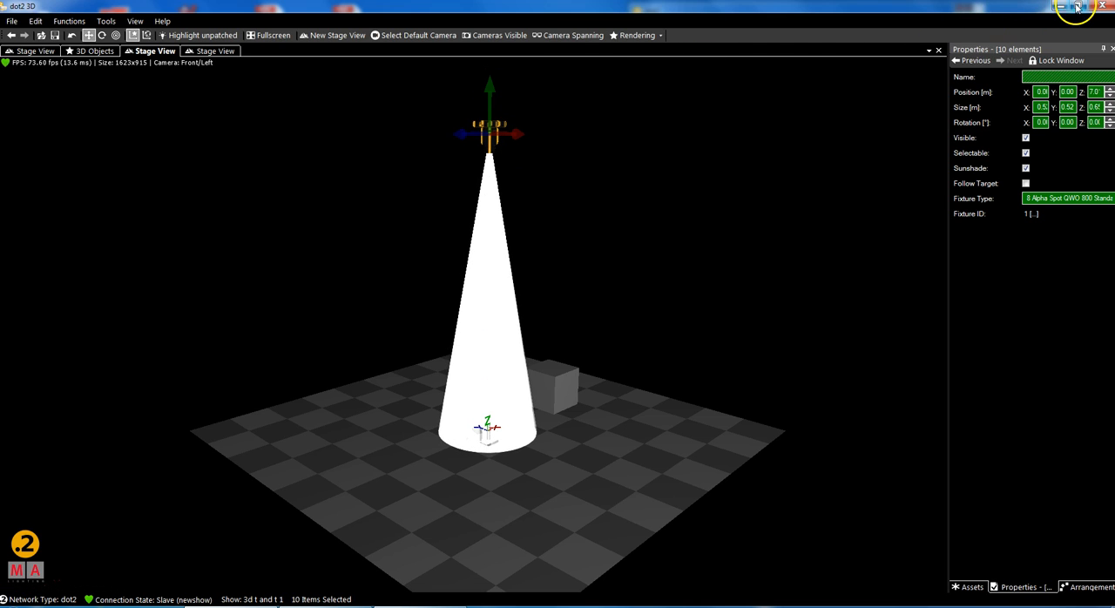
{"action": "left_click", "coordinate": [1076, 6]}
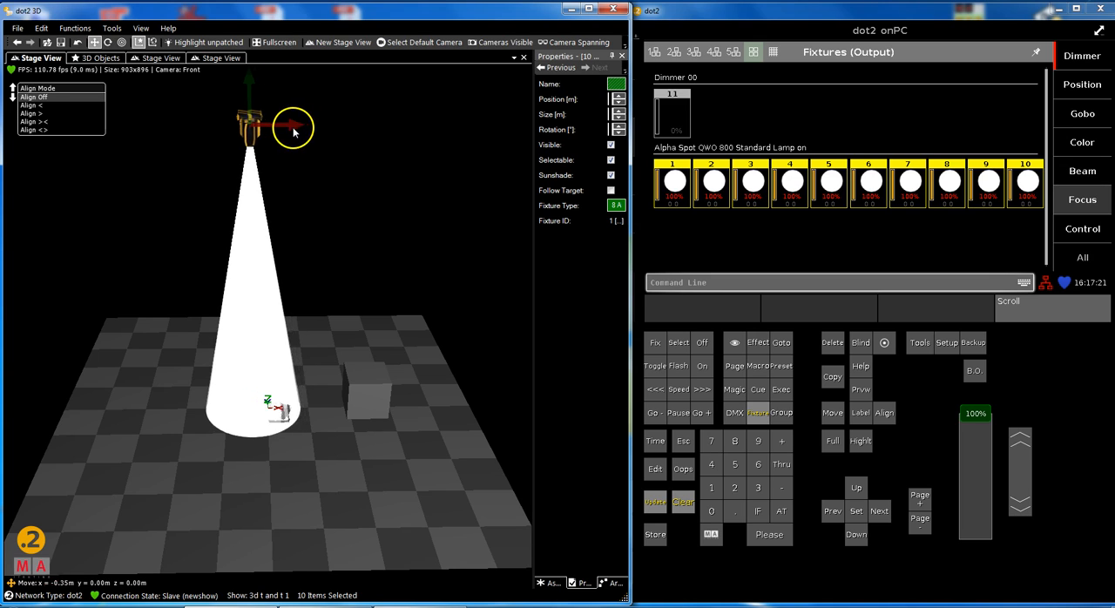
Drag the X-axis handle in Align <> mode to spread the spots into an evenly spaced row.
{"action": "left_click_drag", "start_coordinate": [293, 129], "coordinate": [122, 148]}
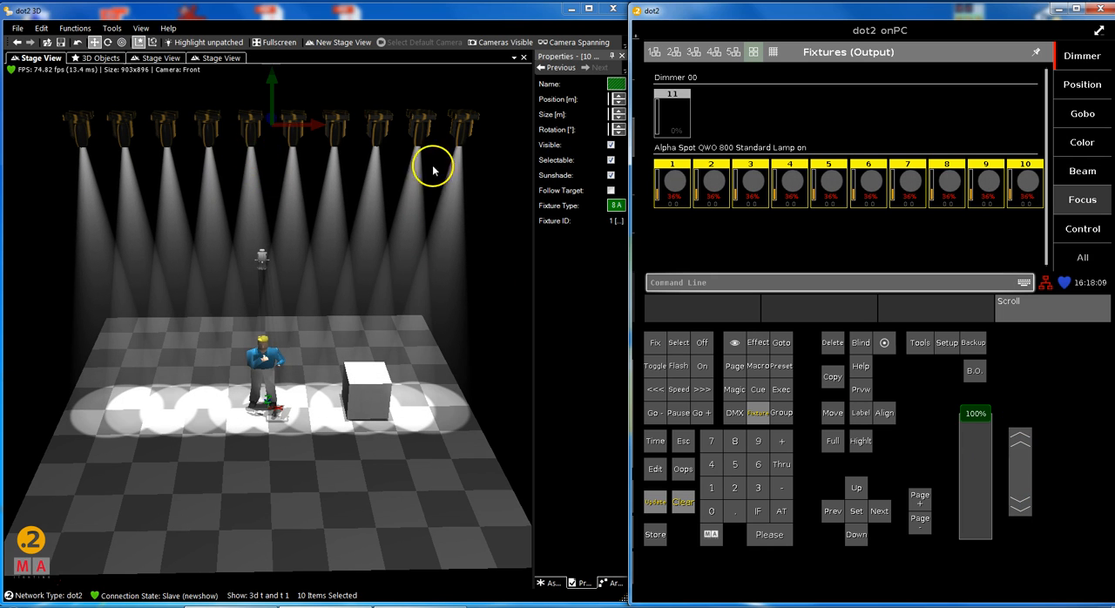
{"action": "mouse_move", "coordinate": [543, 179]}
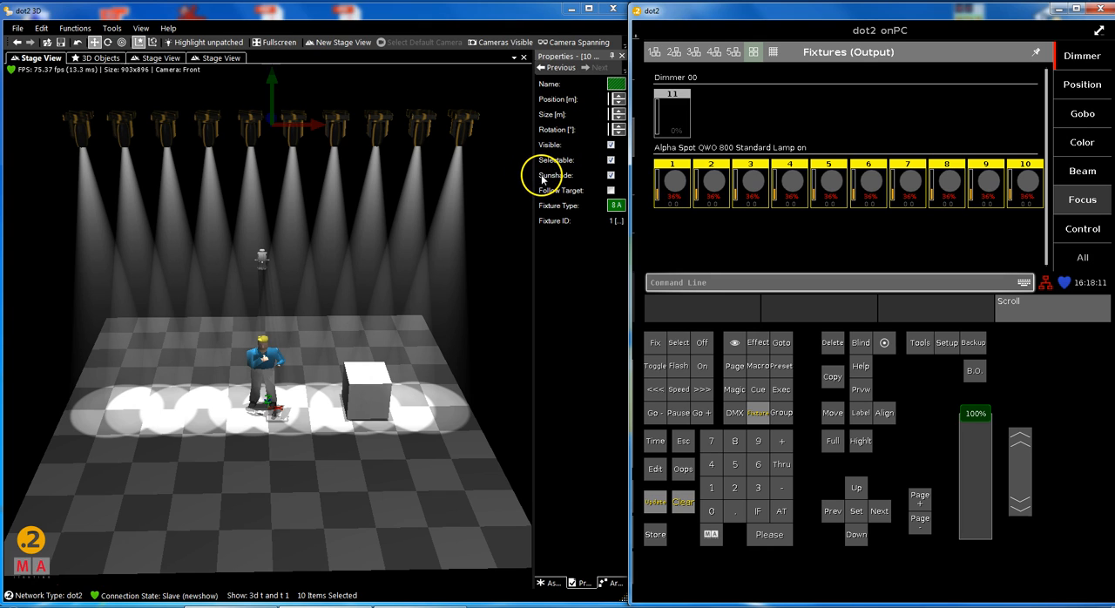
{"action": "mouse_move", "coordinate": [479, 139]}
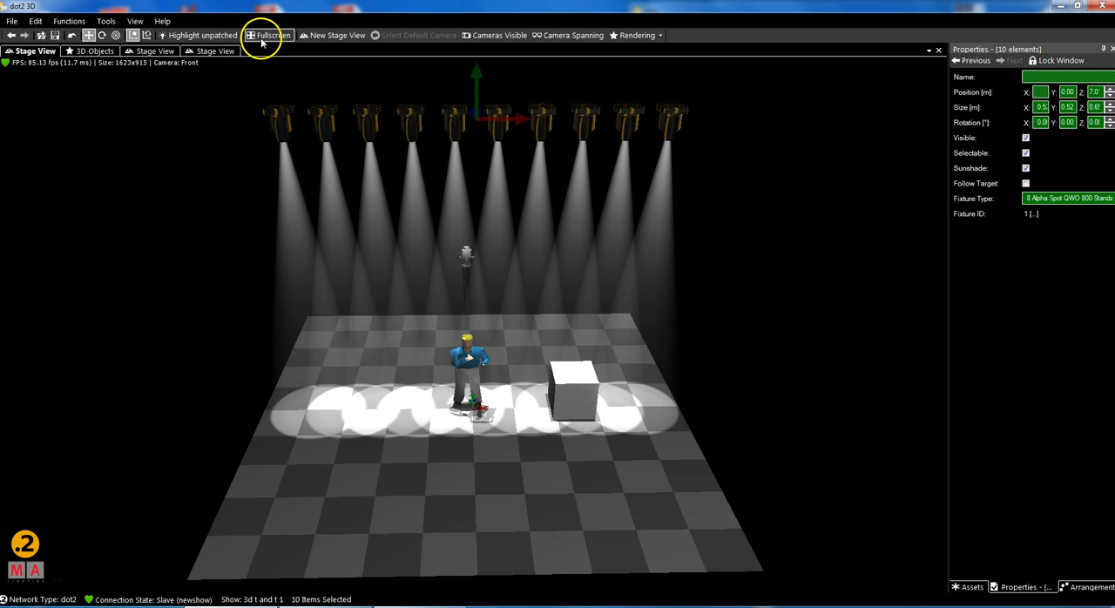
{"action": "mouse_move", "coordinate": [149, 90]}
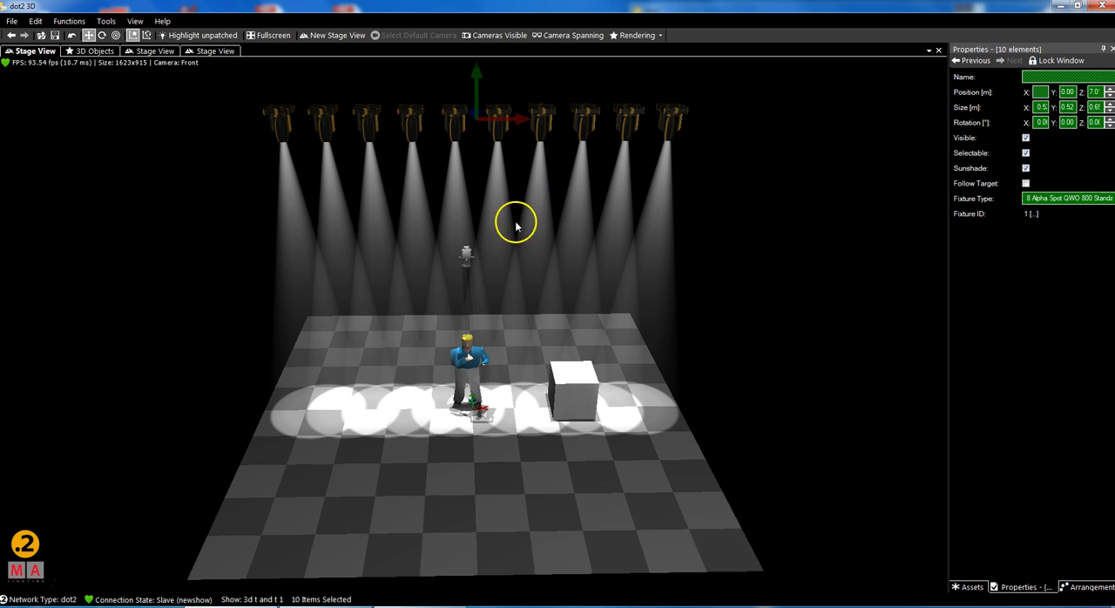
{"action": "mouse_move", "coordinate": [186, 83]}
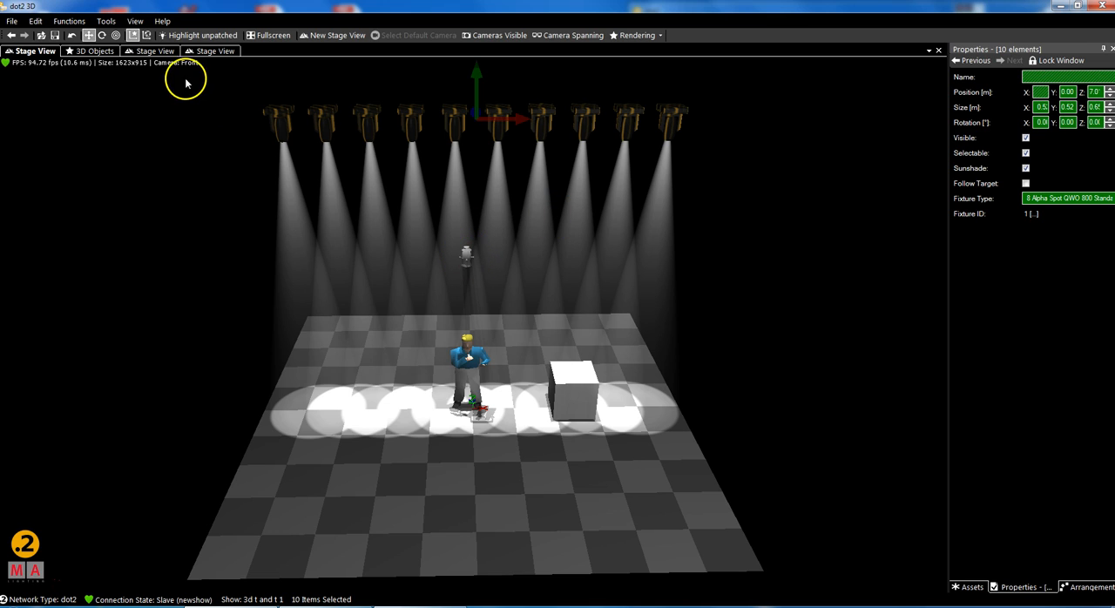
Bring up the Tools menu in the maximized dot2 3D window.
{"action": "left_click", "coordinate": [105, 21]}
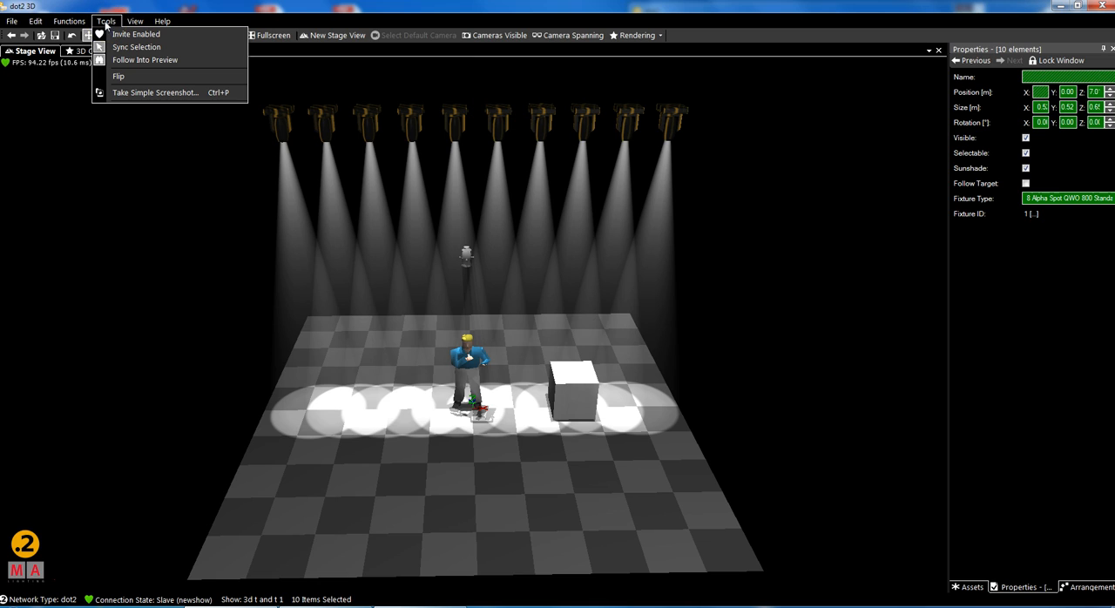
Apply a Circle arrangement with radius 3.00 start/end and angles 0 to 360.
{"action": "left_click", "coordinate": [69, 21]}
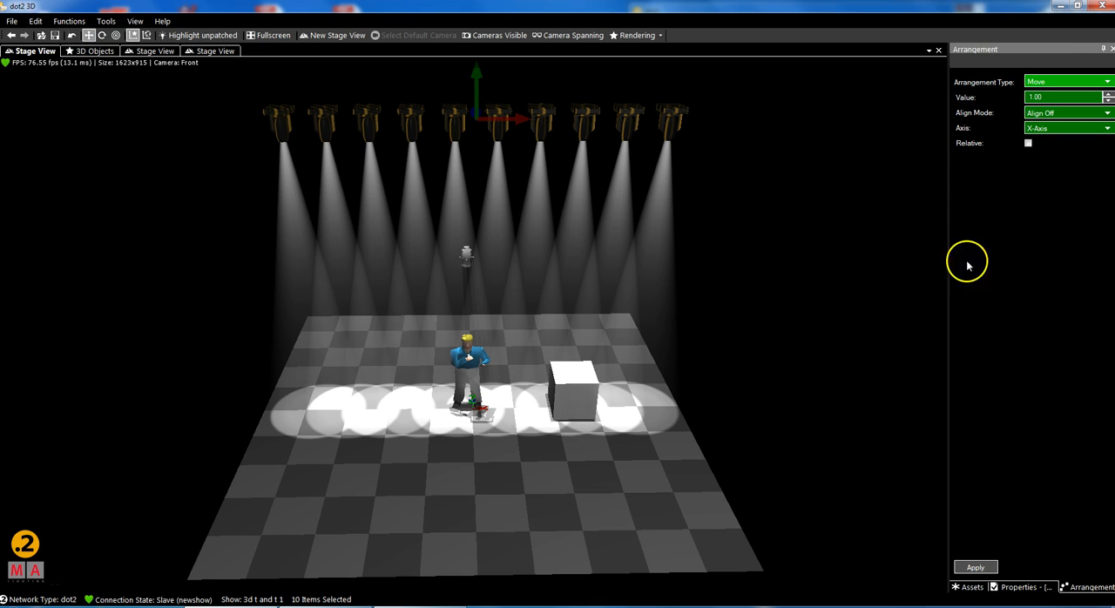
{"action": "mouse_move", "coordinate": [477, 219]}
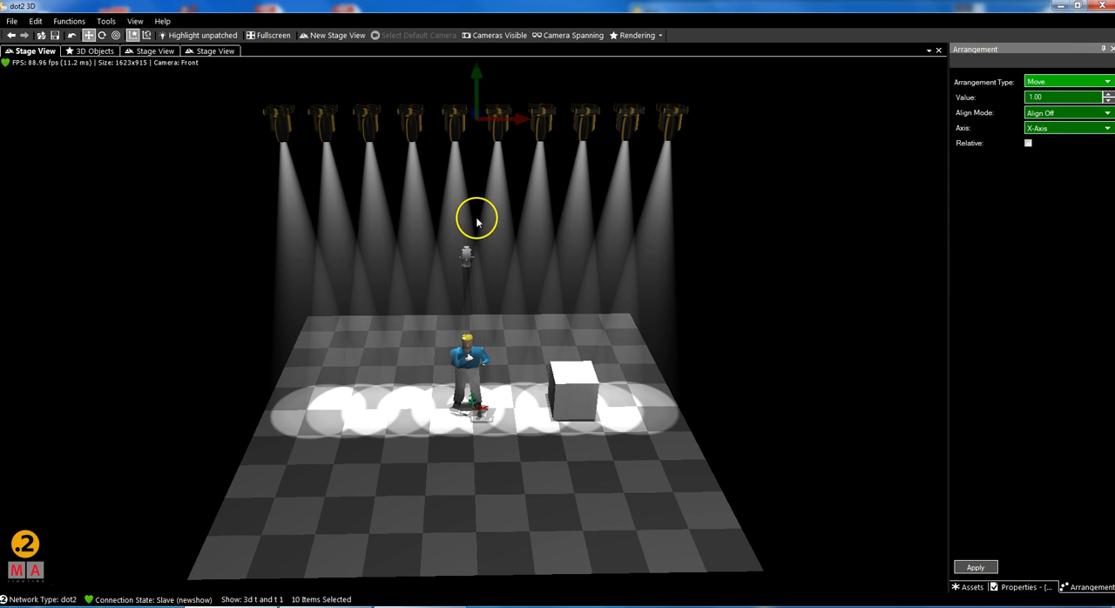
{"action": "mouse_move", "coordinate": [1006, 90]}
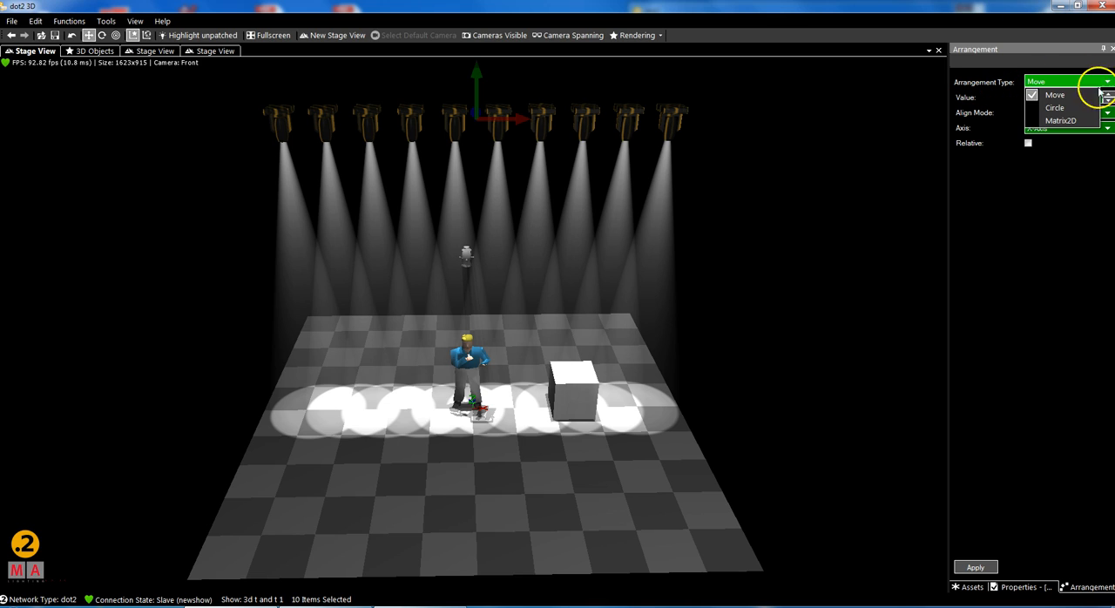
{"action": "left_click", "coordinate": [1054, 108]}
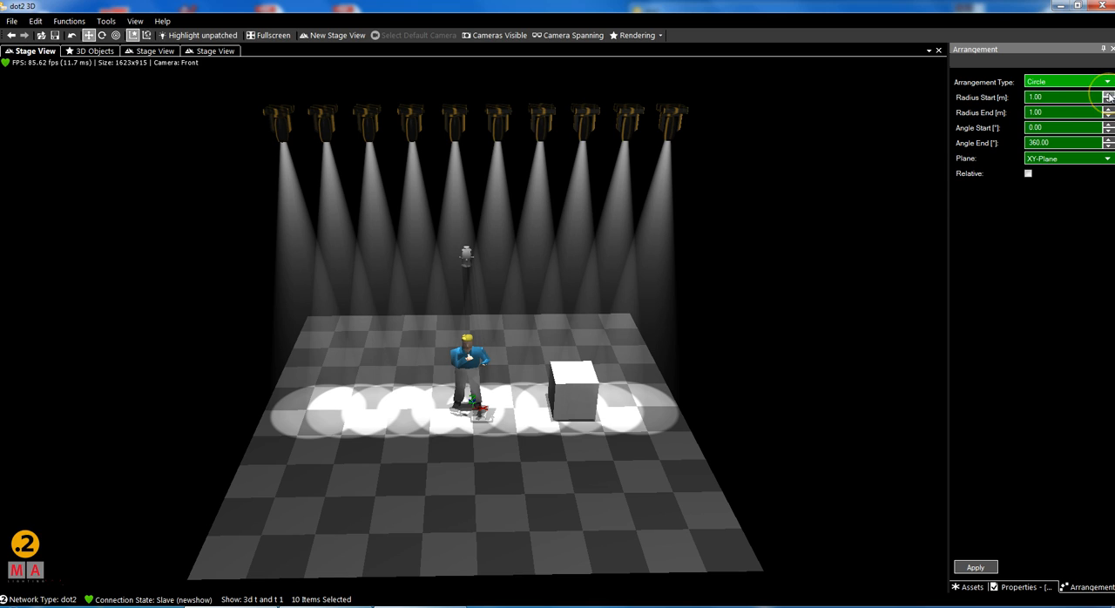
{"action": "left_click", "coordinate": [1108, 94]}
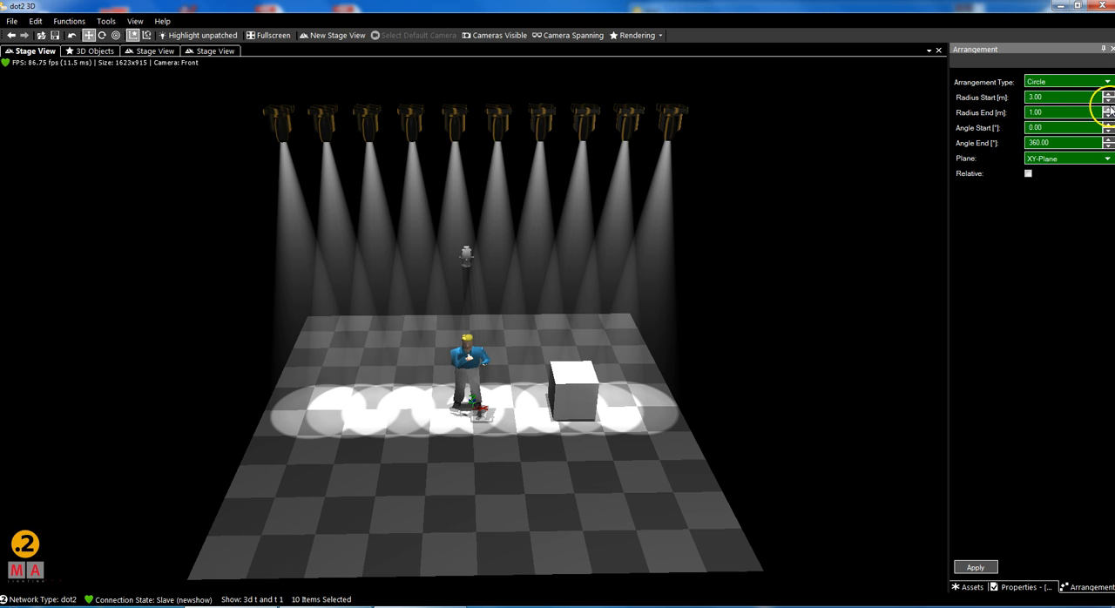
{"action": "left_click", "coordinate": [1107, 109]}
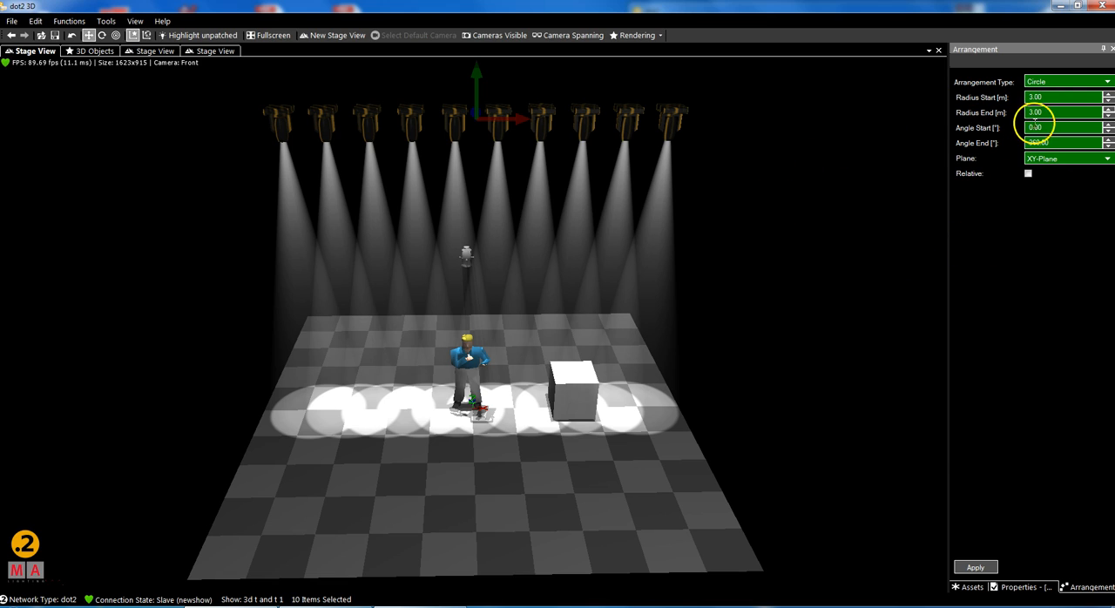
{"action": "left_click", "coordinate": [1036, 128]}
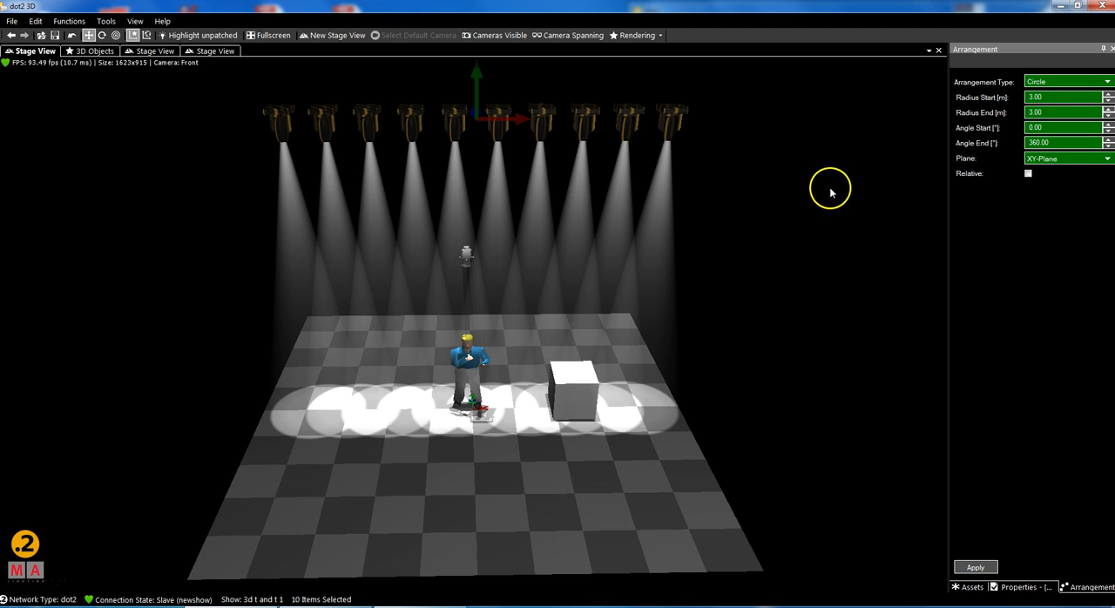
{"action": "mouse_move", "coordinate": [1032, 503]}
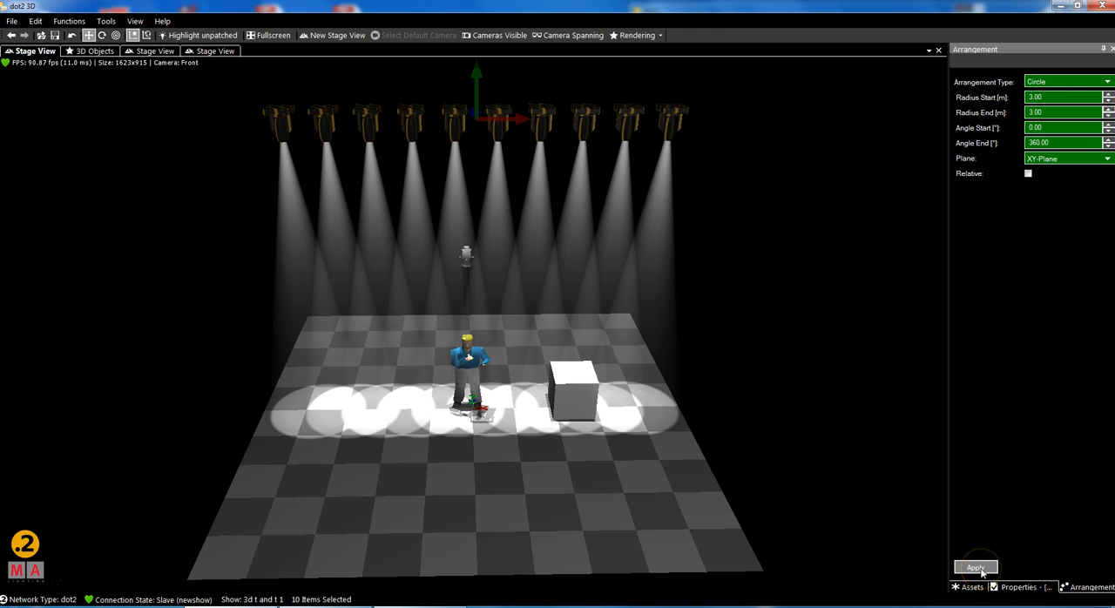
{"action": "left_click", "coordinate": [975, 568]}
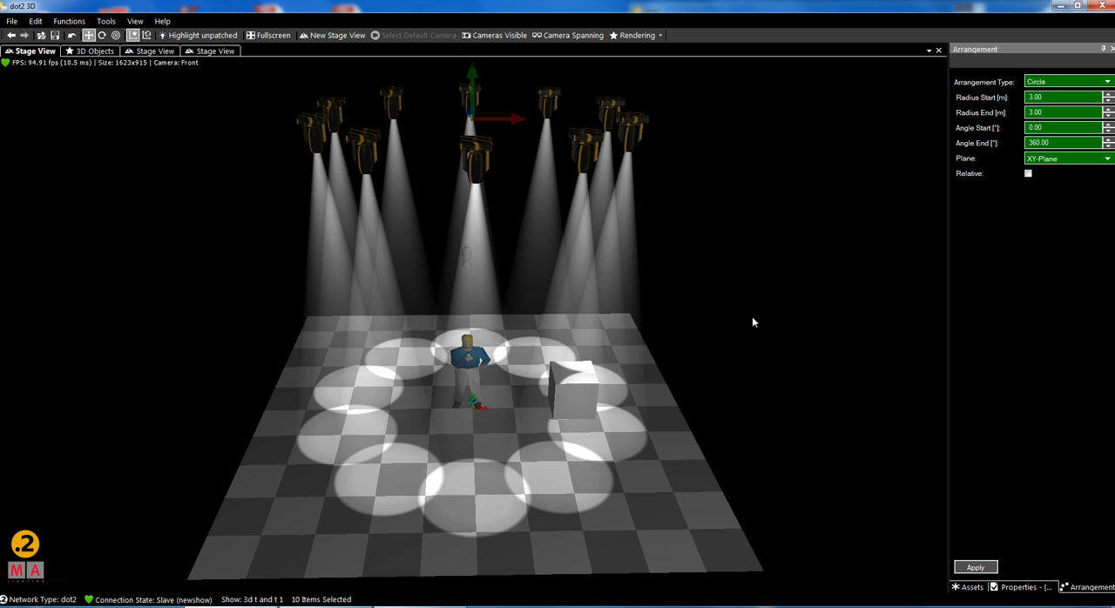
{"action": "mouse_move", "coordinate": [195, 94]}
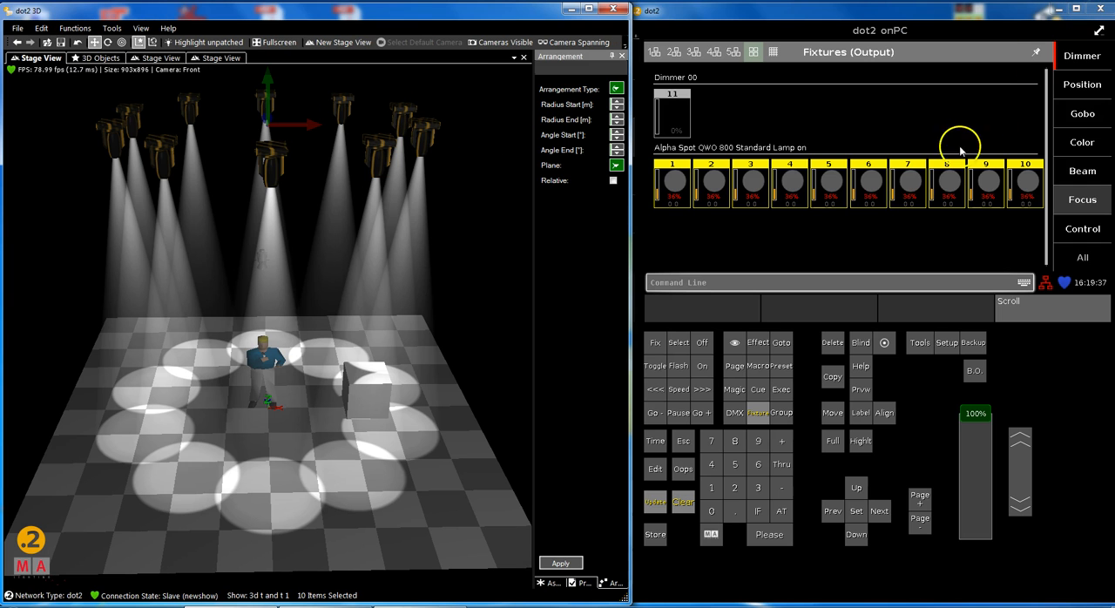
In the Position preset, set the spots' tilt to 4.5° so the beams reach the performer.
{"action": "left_click", "coordinate": [1082, 85]}
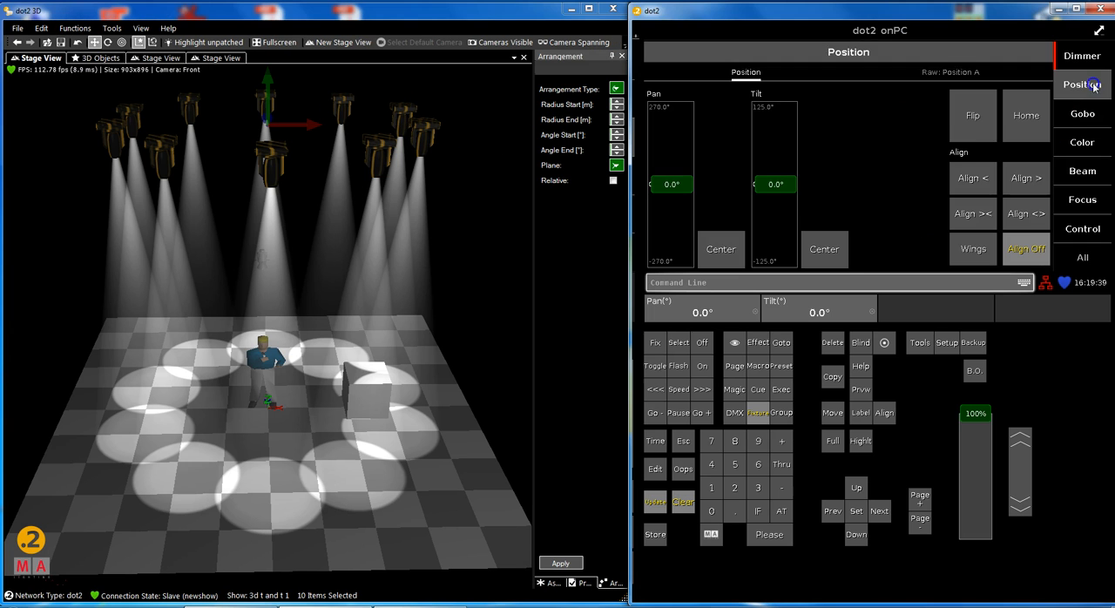
{"action": "left_click_drag", "start_coordinate": [773, 184], "coordinate": [774, 199]}
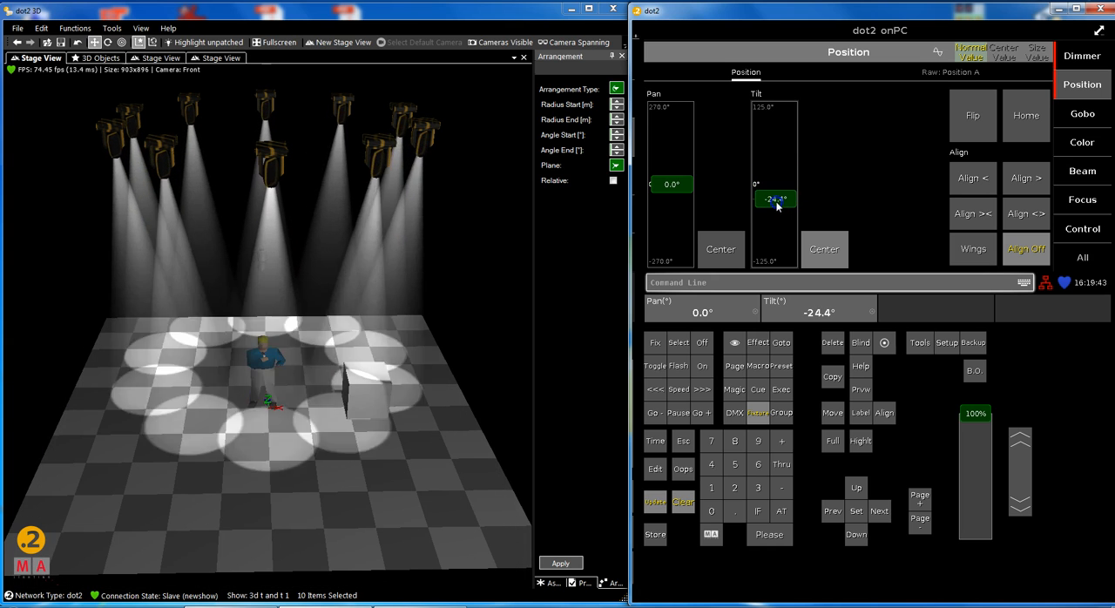
{"action": "left_click_drag", "start_coordinate": [775, 200], "coordinate": [774, 183]}
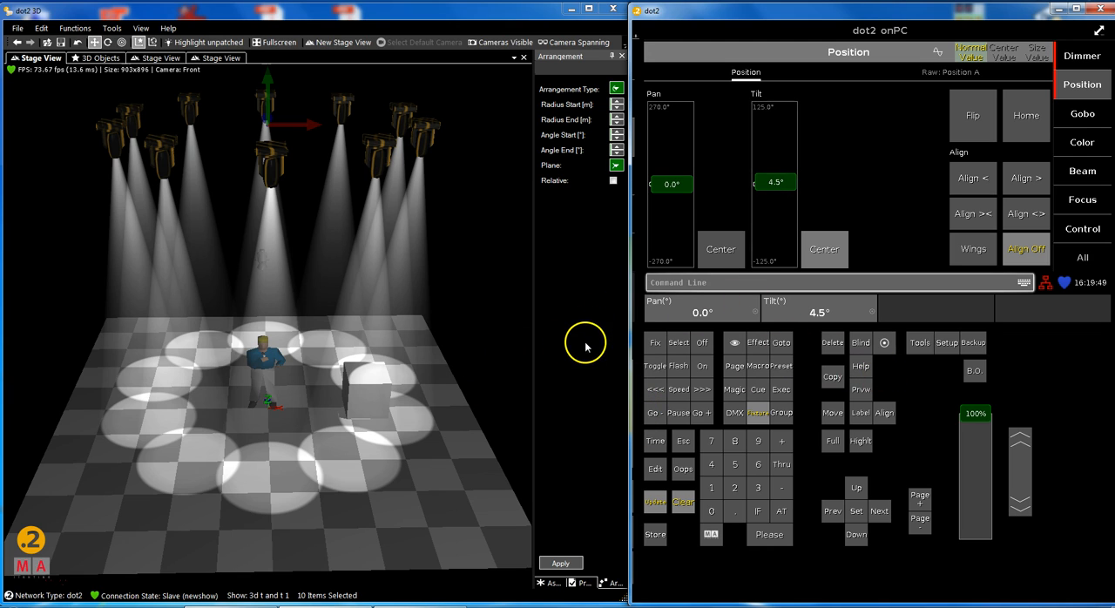
{"action": "mouse_move", "coordinate": [394, 40]}
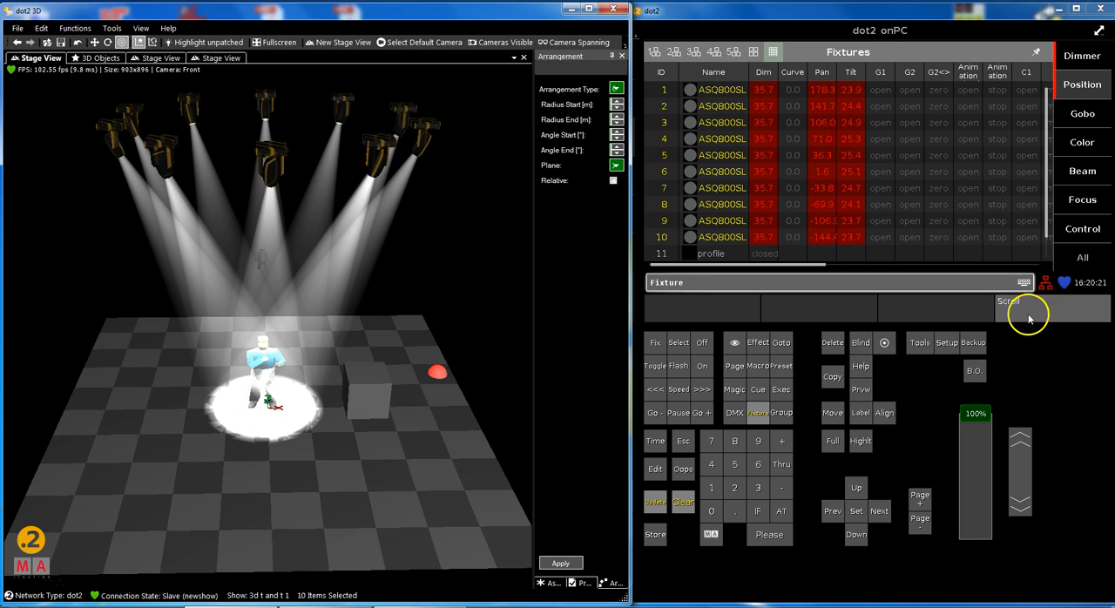
In Focus pull Zoom down to 10.0, then adjust a fader on the Beam page.
{"action": "left_click", "coordinate": [1082, 199]}
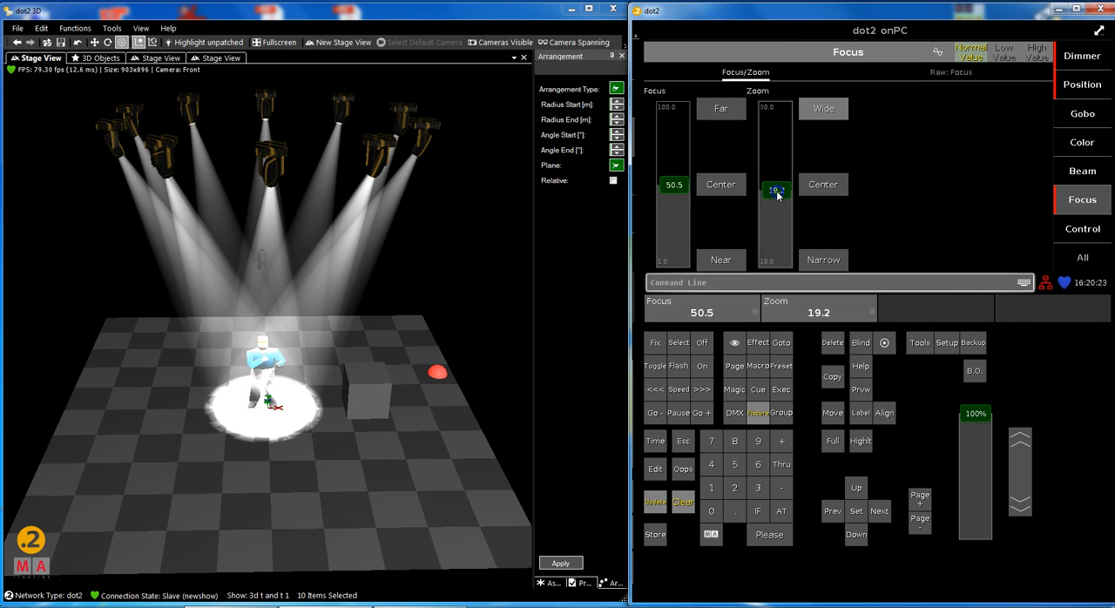
{"action": "left_click_drag", "start_coordinate": [776, 190], "coordinate": [776, 258]}
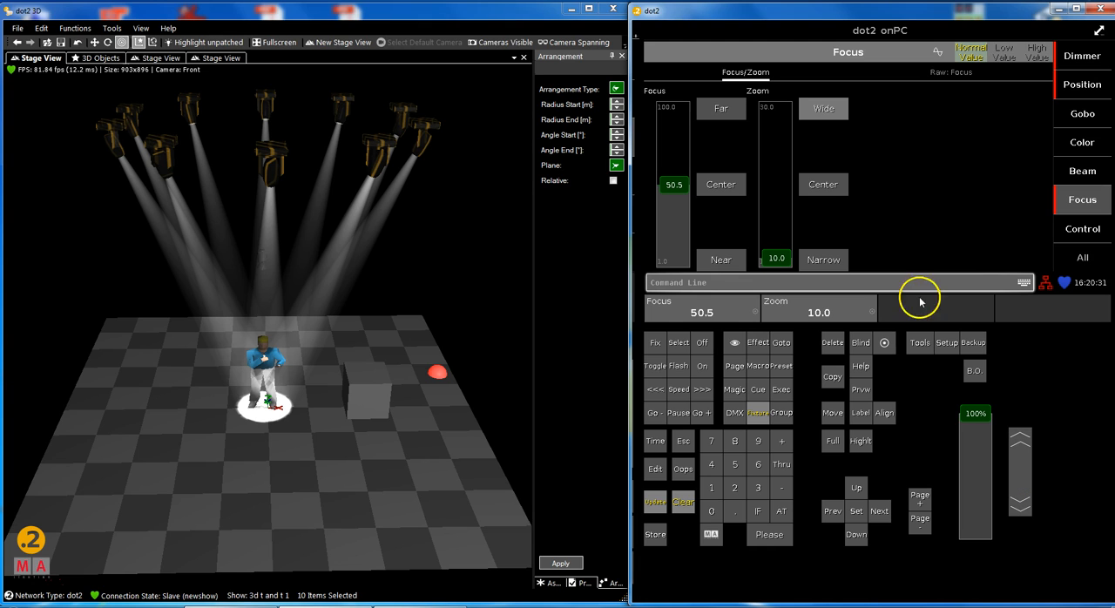
{"action": "left_click", "coordinate": [1082, 170]}
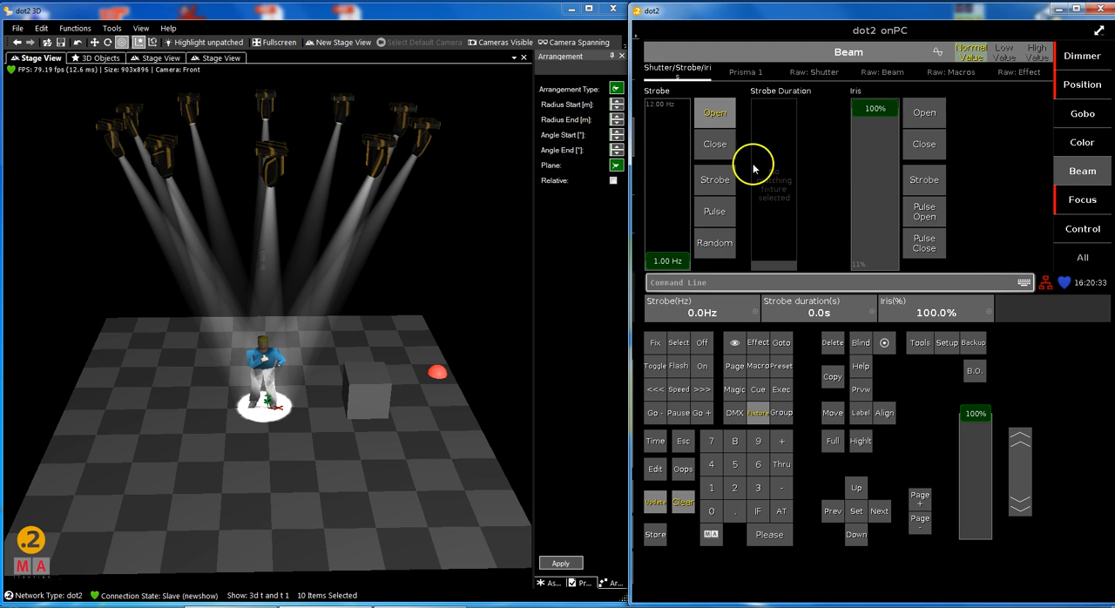
{"action": "left_click_drag", "start_coordinate": [874, 113], "coordinate": [874, 261]}
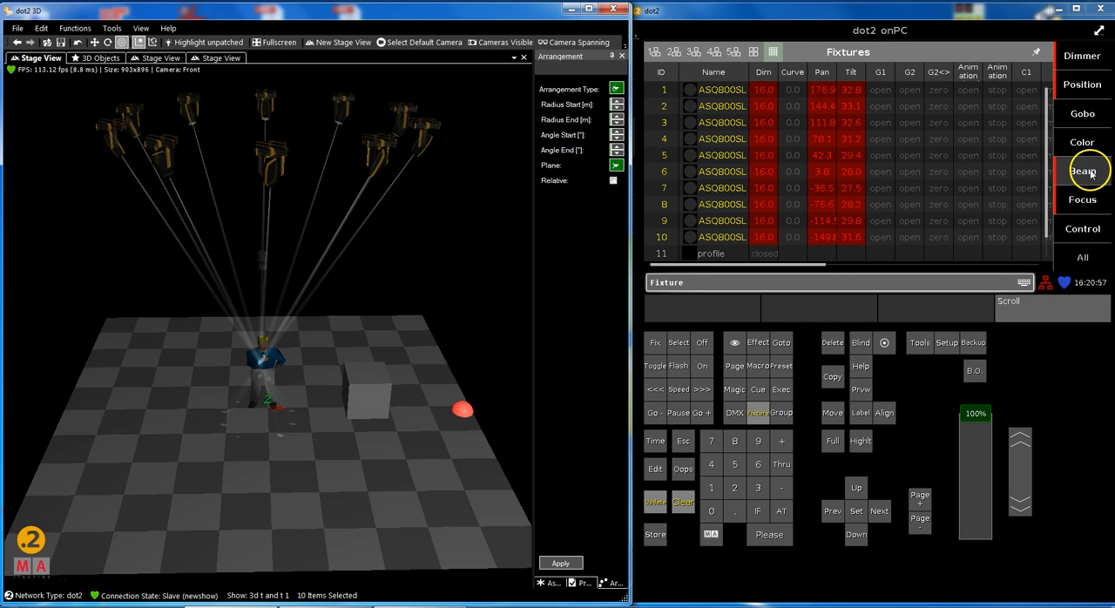
Return from Beam to Focus and set the zoom back to its narrowest, 10.0.
{"action": "left_click", "coordinate": [1082, 171]}
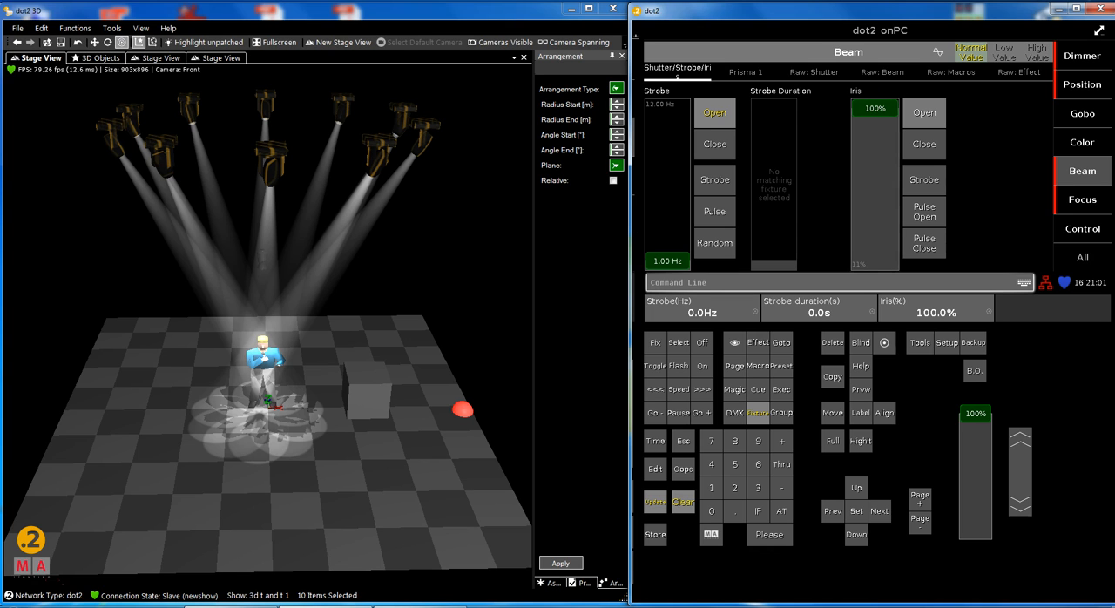
{"action": "left_click", "coordinate": [1082, 199]}
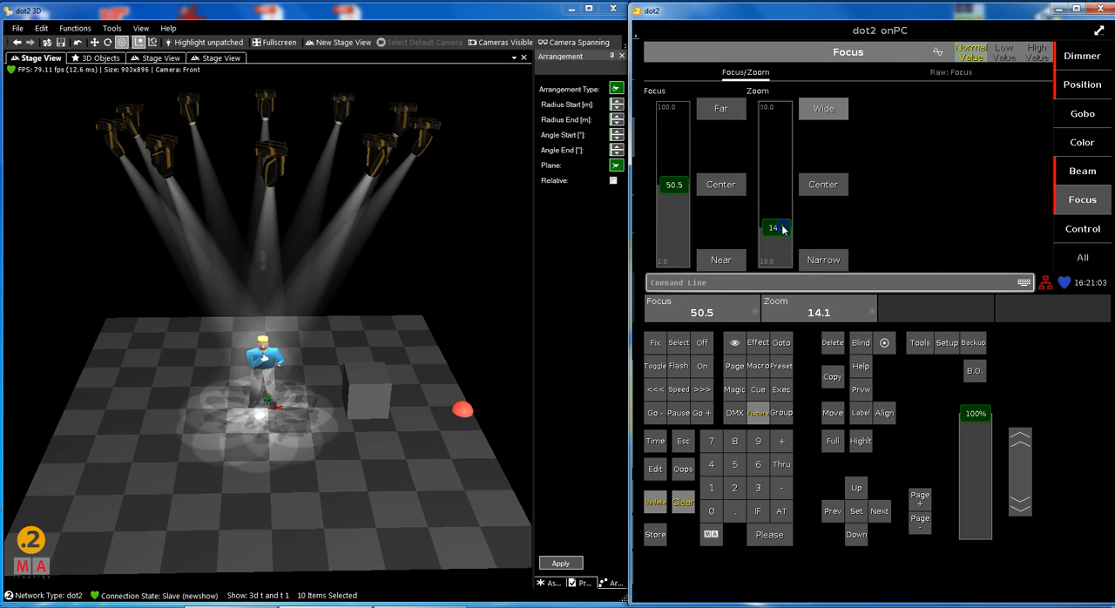
{"action": "left_click_drag", "start_coordinate": [774, 228], "coordinate": [774, 259]}
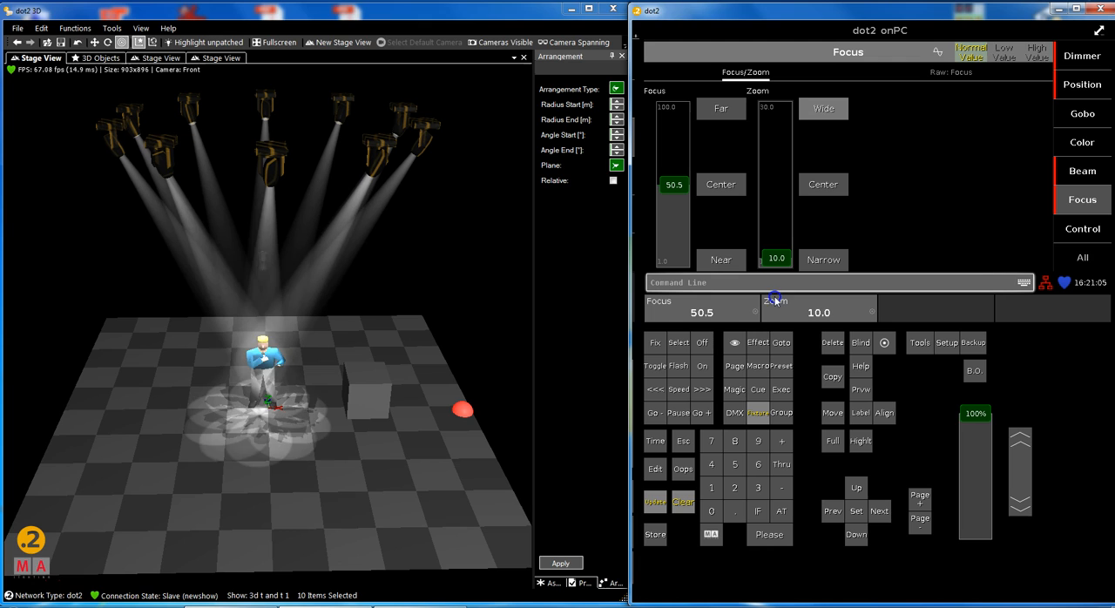
{"action": "mouse_move", "coordinate": [974, 103]}
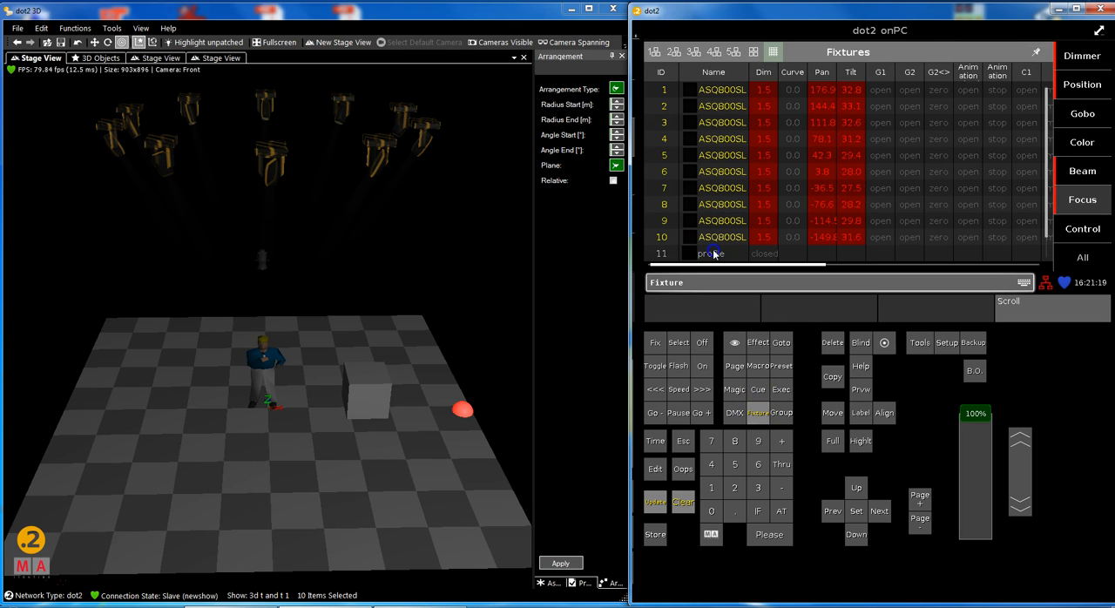
Raise the ten spots' dimmer level to 14.5.
{"action": "scroll", "scroll_direction": "down", "scroll_amount": 3}
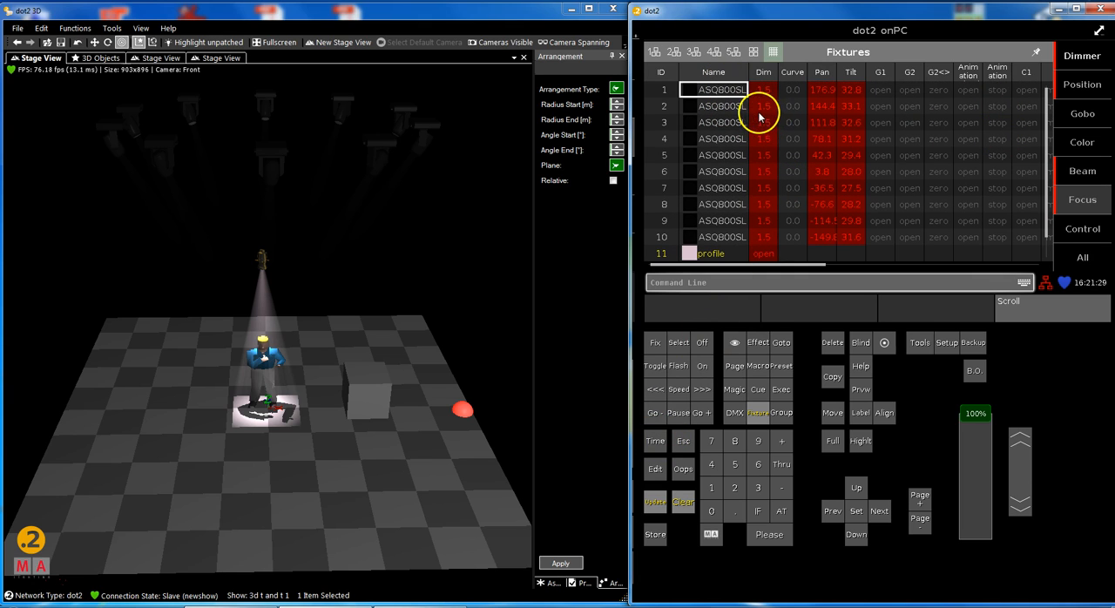
{"action": "left_click", "coordinate": [781, 465]}
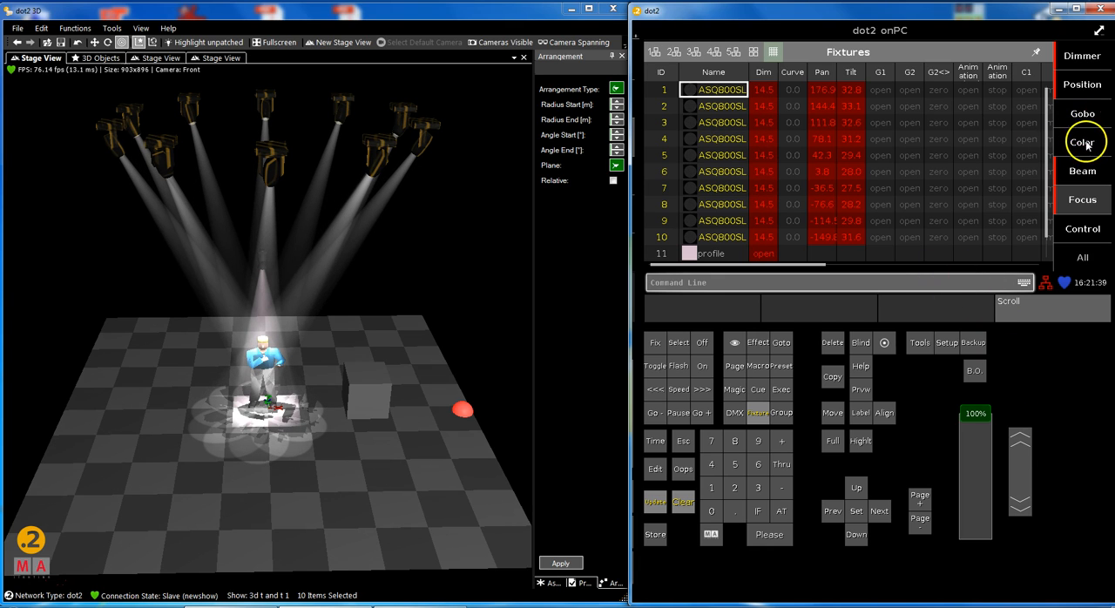
Colour the spots light rose from the SuperGel swatchbook.
{"action": "left_click", "coordinate": [1082, 142]}
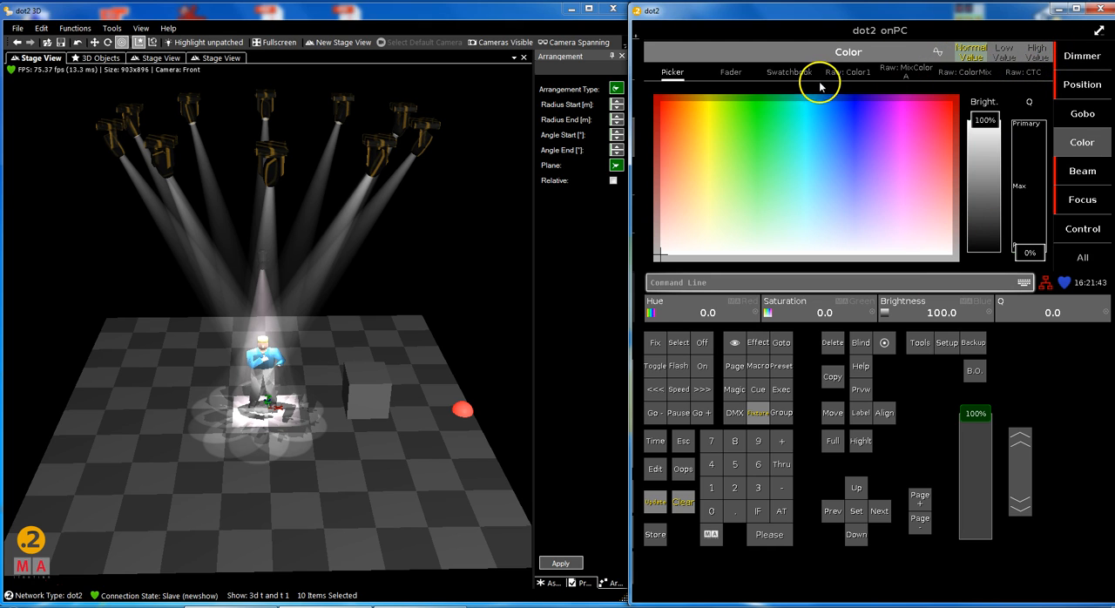
{"action": "left_click", "coordinate": [789, 72]}
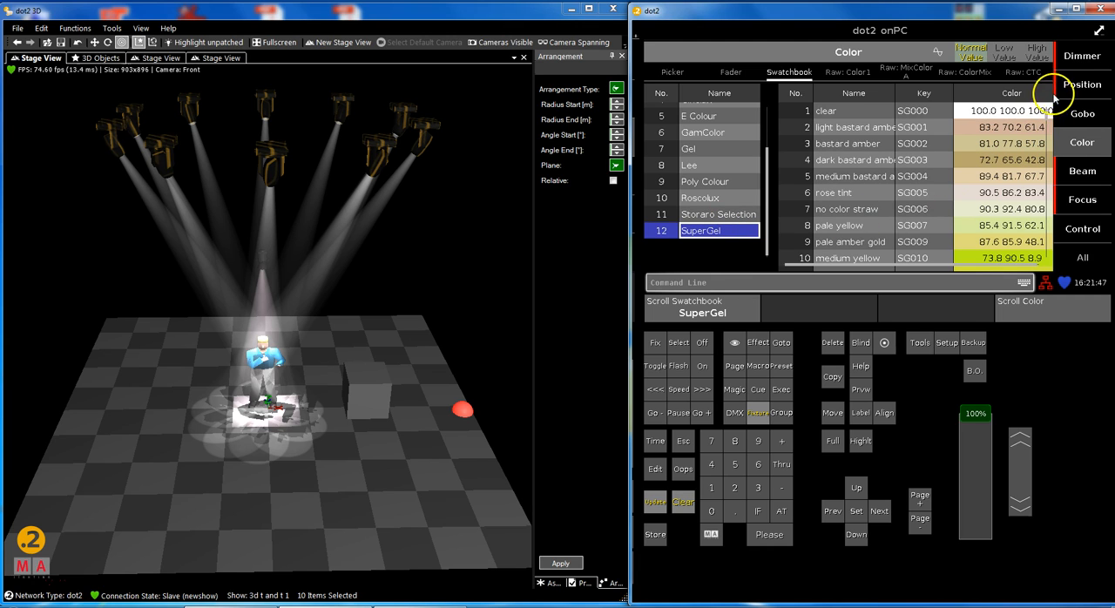
{"action": "scroll", "scroll_direction": "down", "scroll_amount": 3}
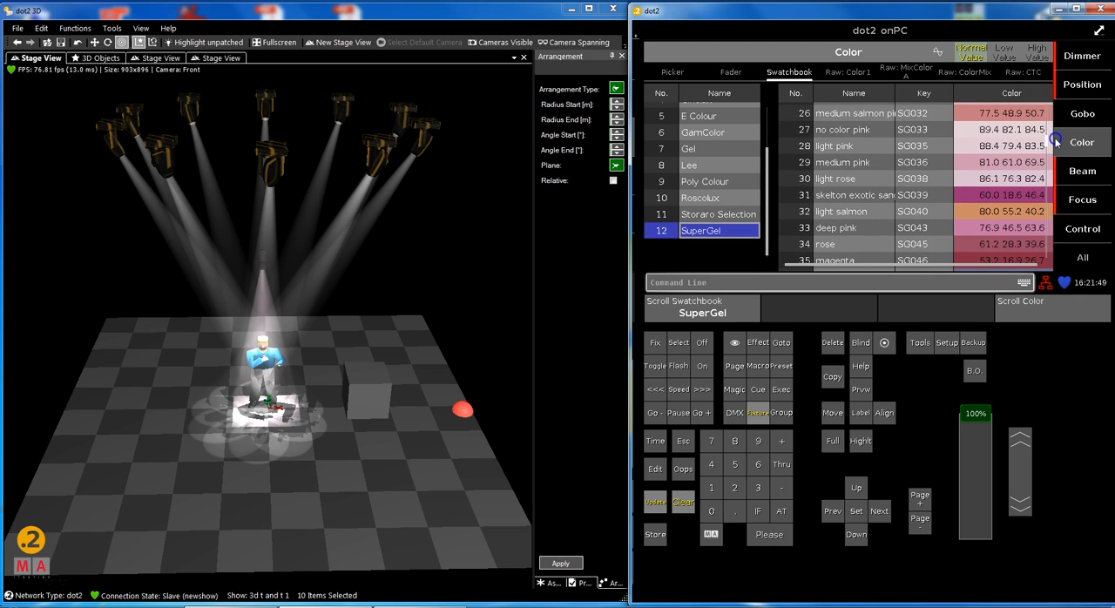
{"action": "left_click", "coordinate": [854, 179]}
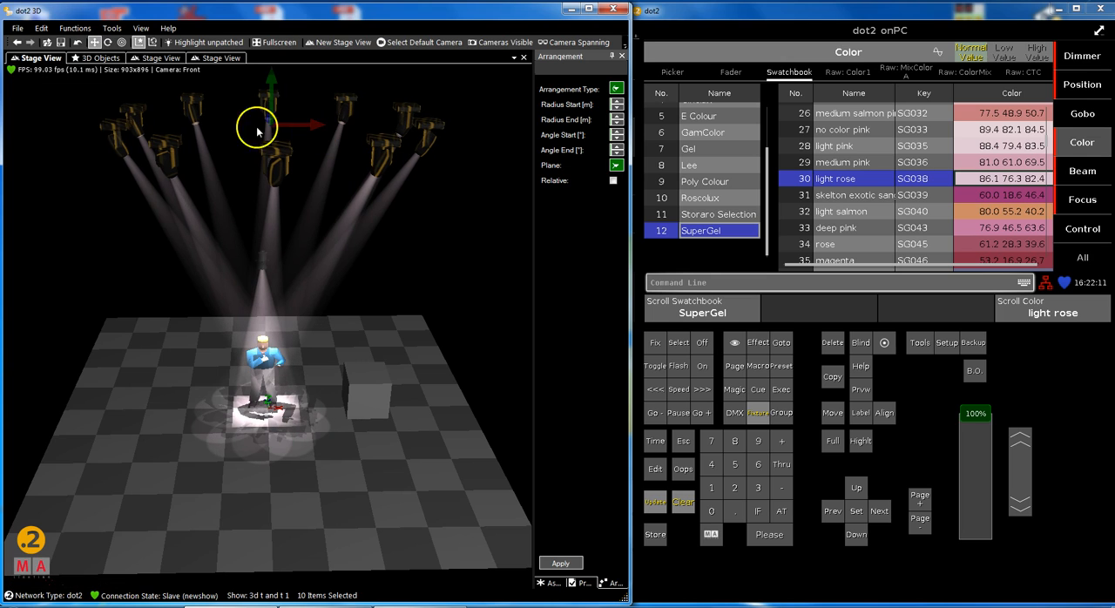
Widen the dot2 3D stage view and list the available arrangement types from the Move setting.
{"action": "left_click", "coordinate": [75, 28]}
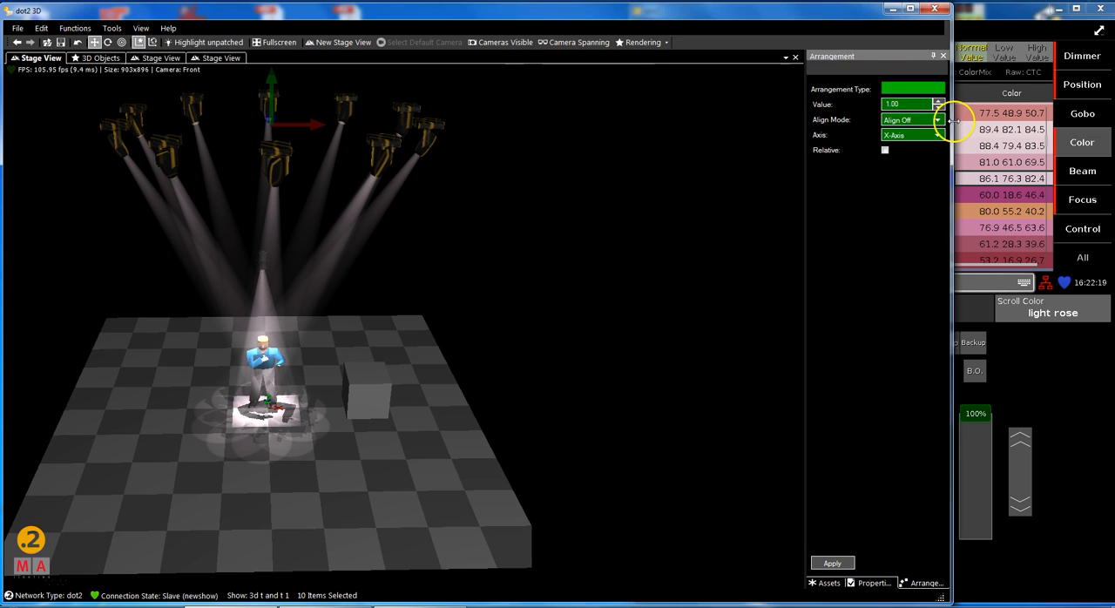
{"action": "left_click", "coordinate": [912, 88]}
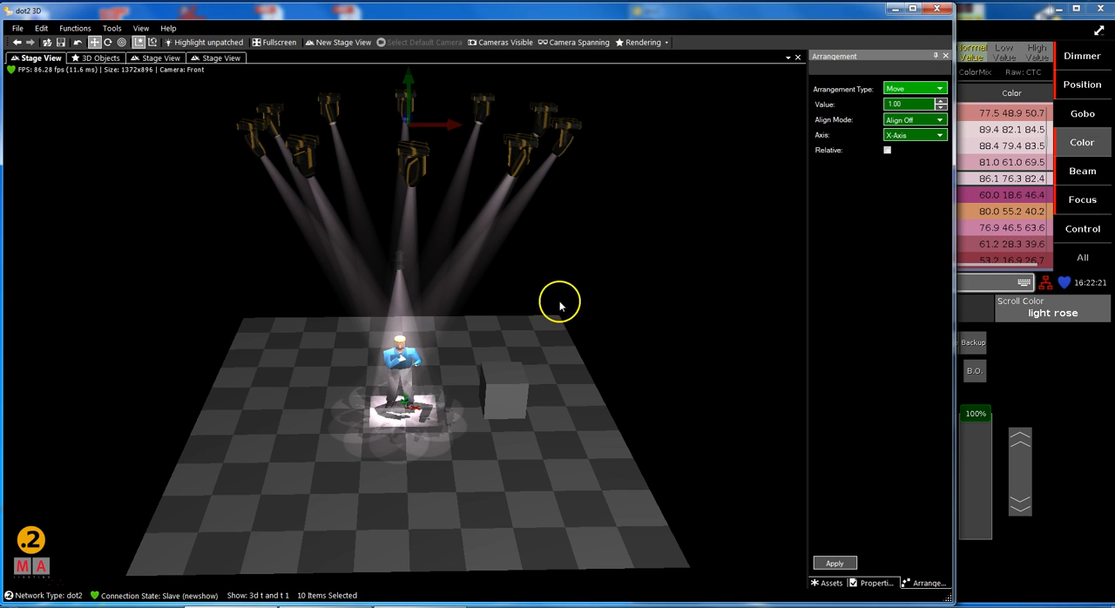
{"action": "left_click", "coordinate": [939, 88]}
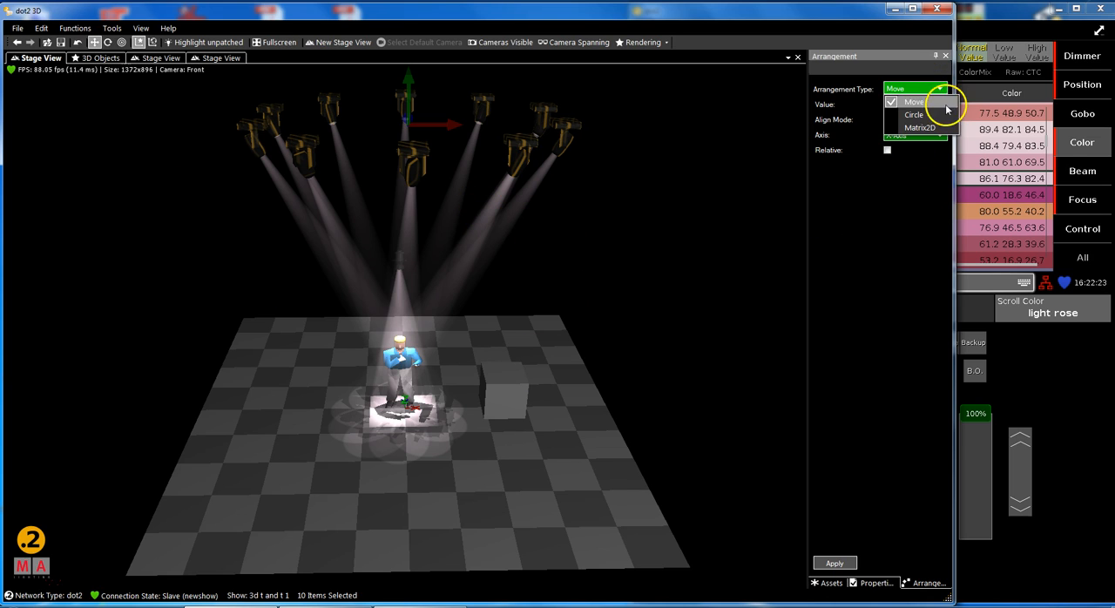